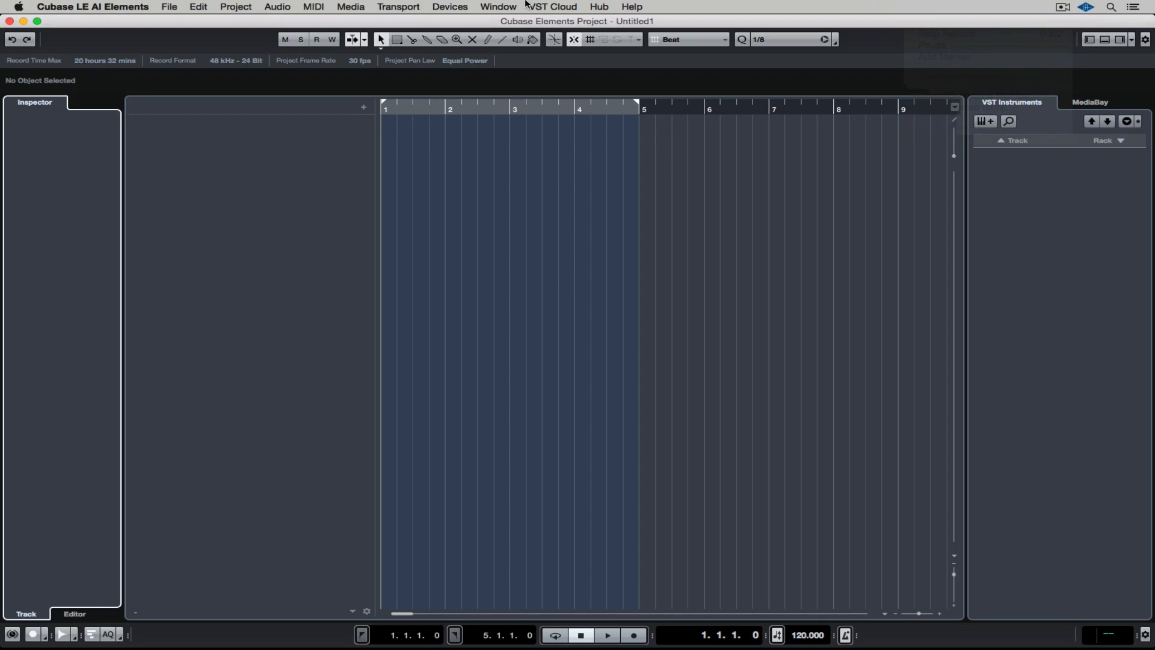
# In Device Setup's MIDI Port Setup, untick Visible for Out Steinberg UR22mkII Port1
pyautogui.click(449, 6)
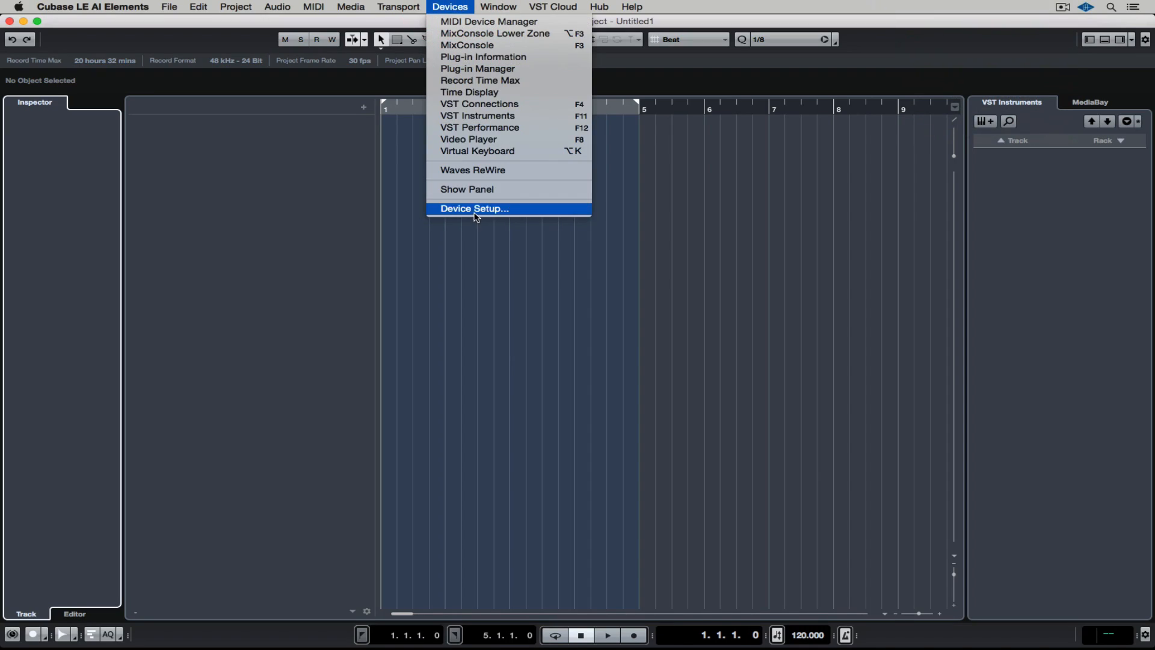
pyautogui.click(473, 209)
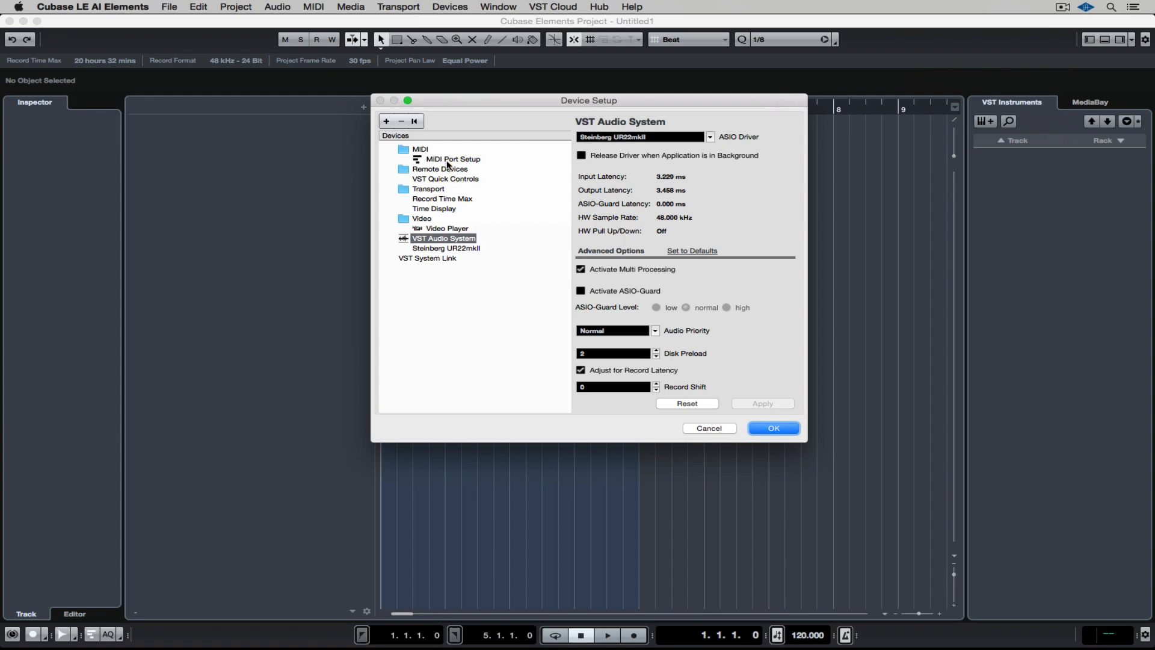
pyautogui.click(451, 159)
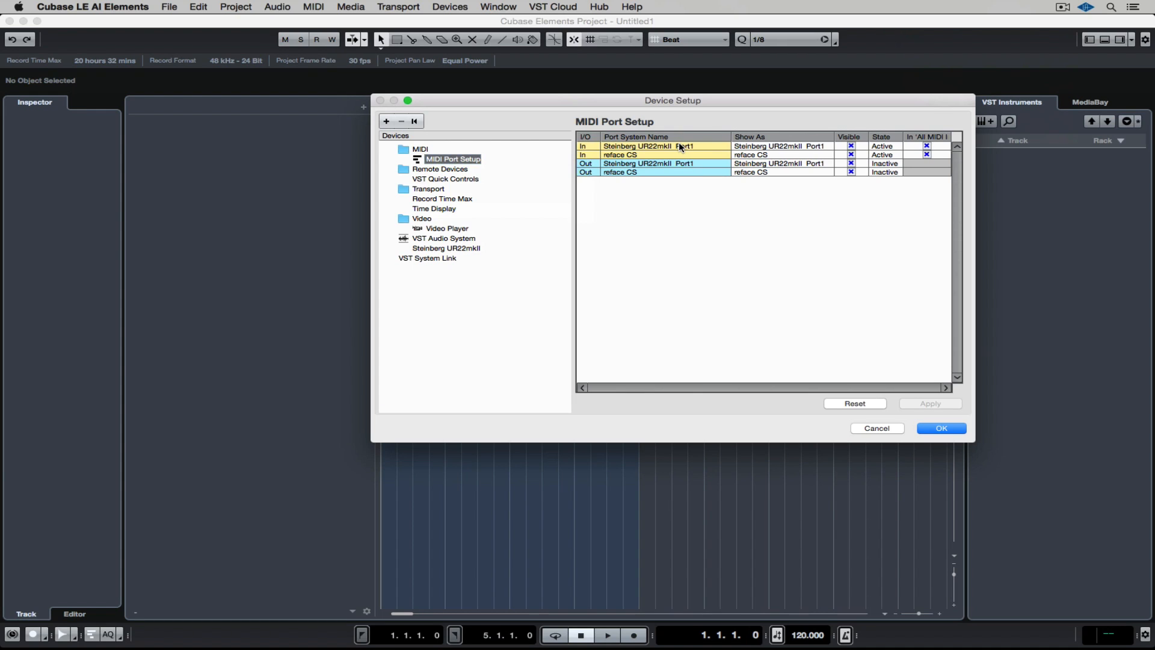
pyautogui.moveTo(711, 149)
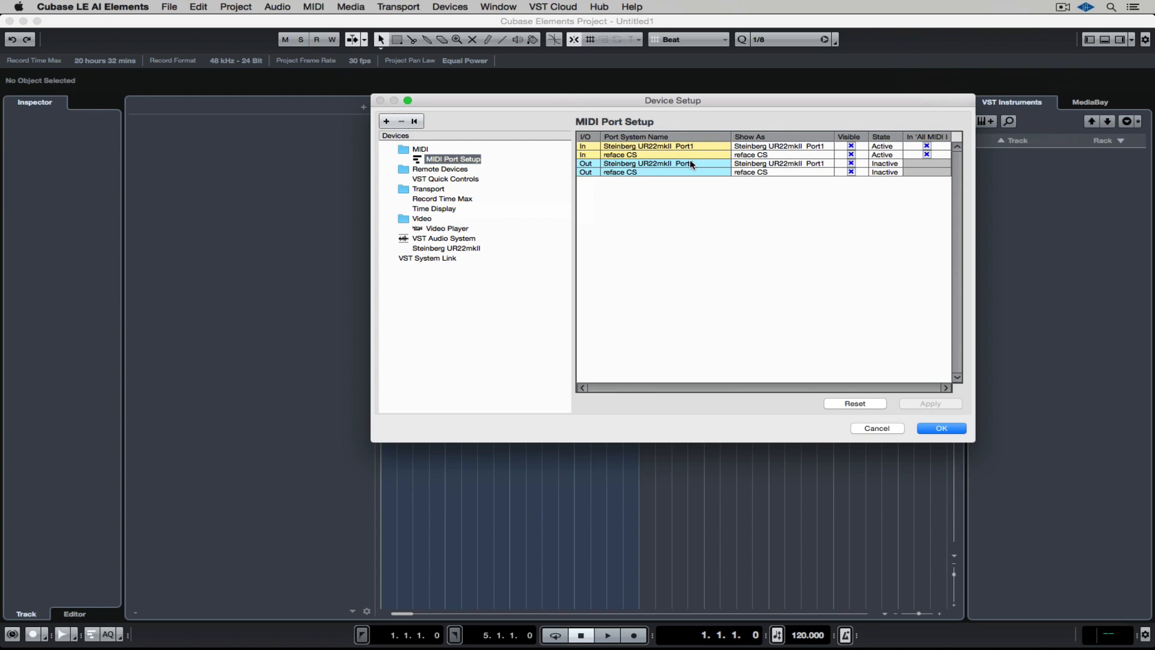
pyautogui.moveTo(842, 162)
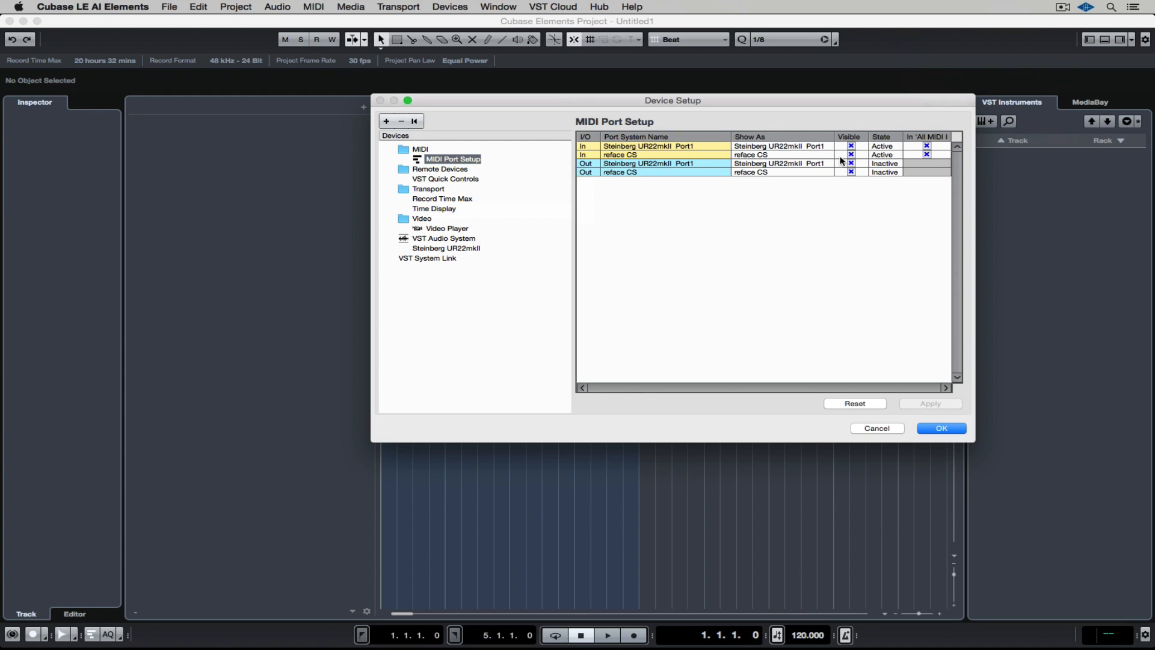
pyautogui.click(849, 146)
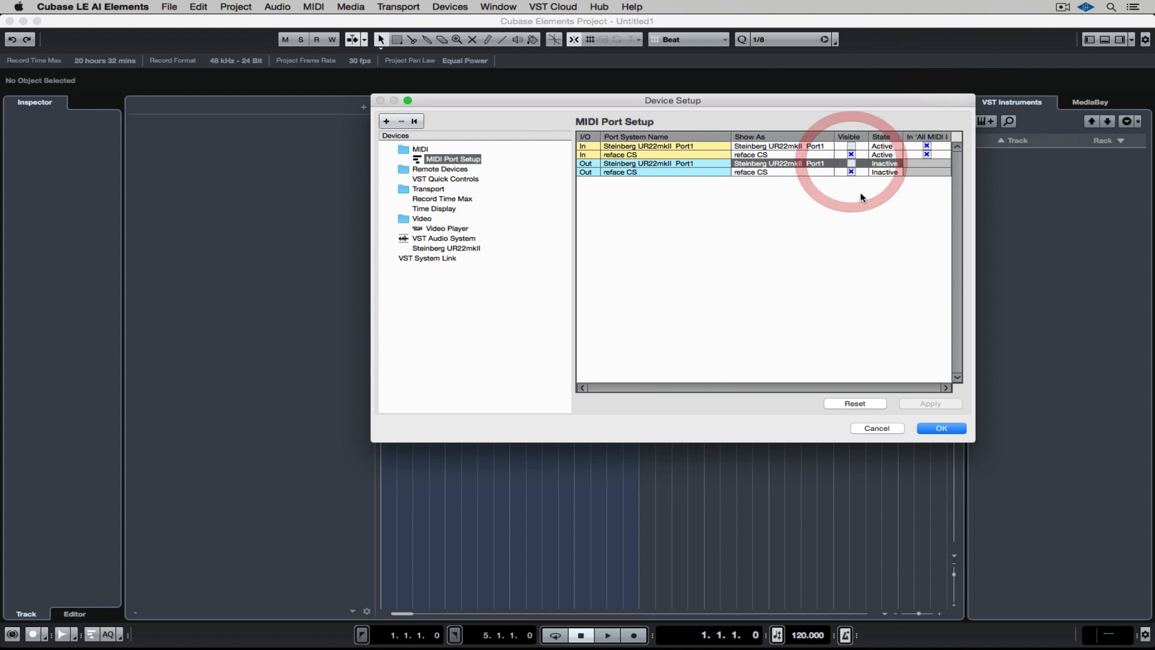
pyautogui.click(941, 427)
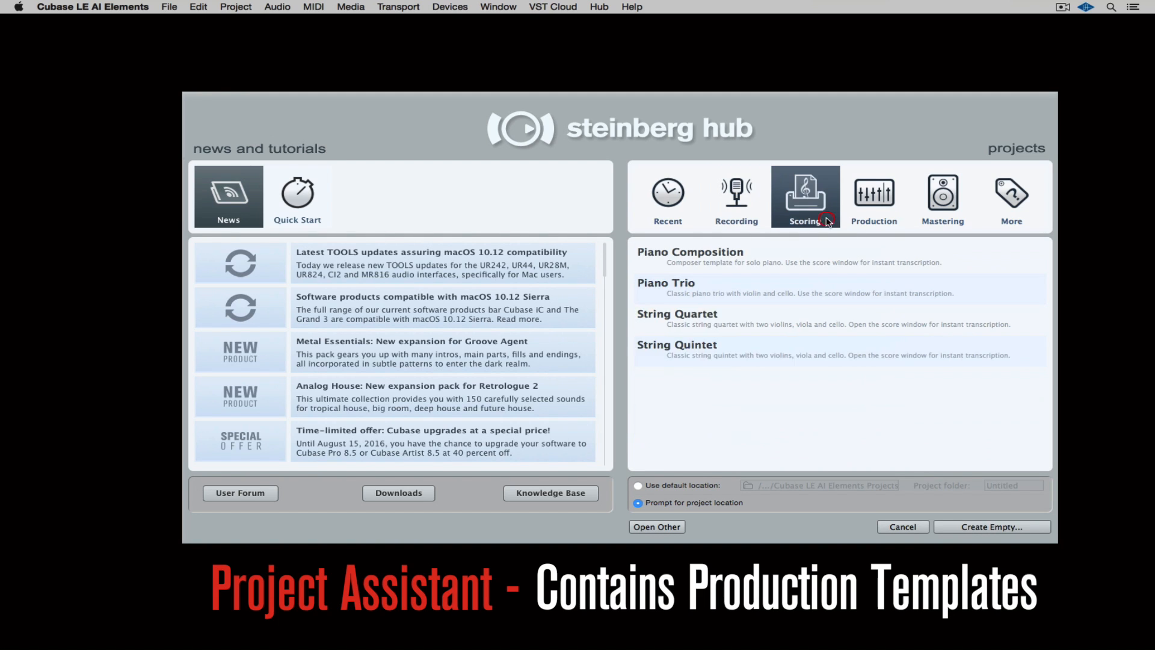
# Create a project from the Hip-Hop Production template, accepting the default folder
pyautogui.click(874, 196)
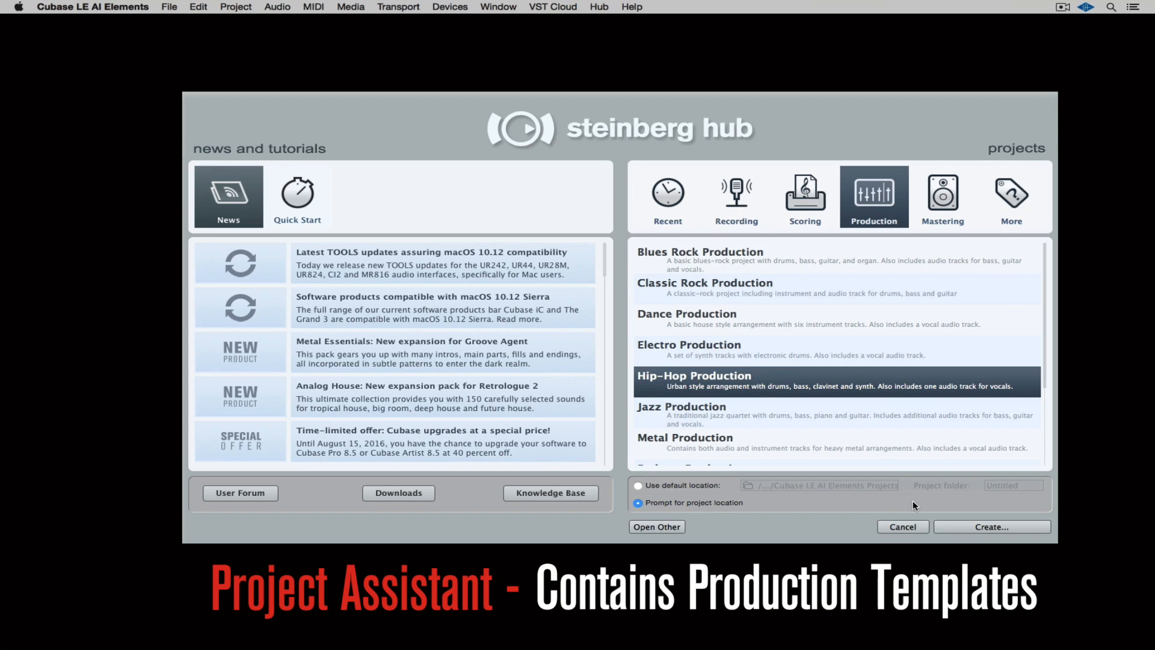
pyautogui.click(991, 525)
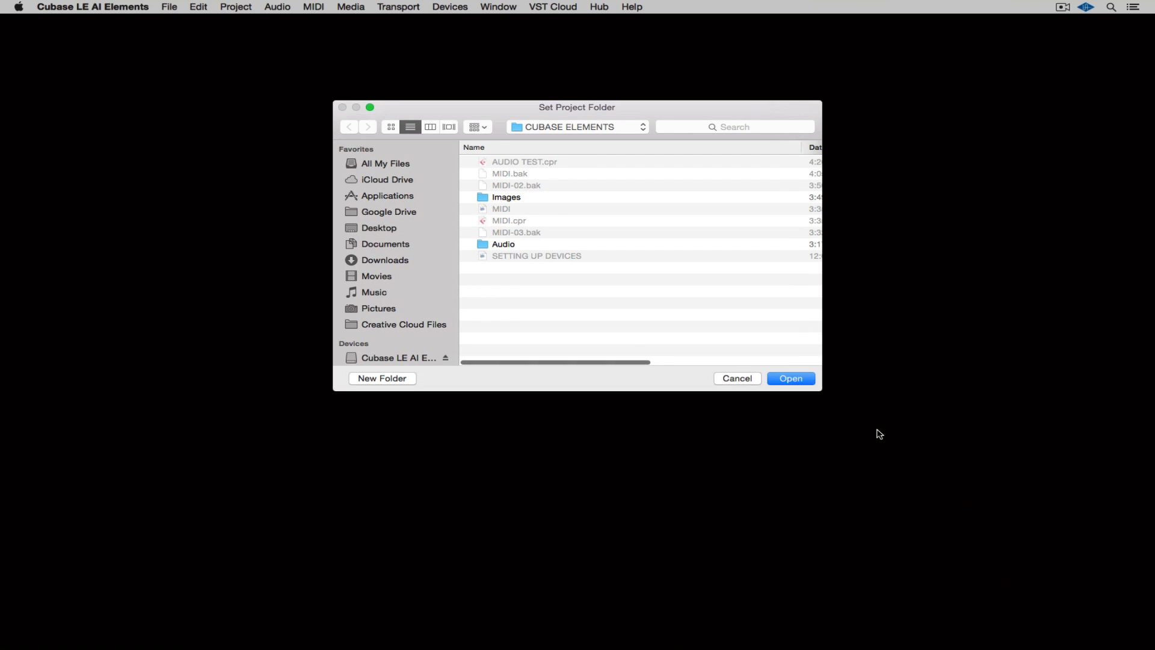
pyautogui.click(790, 377)
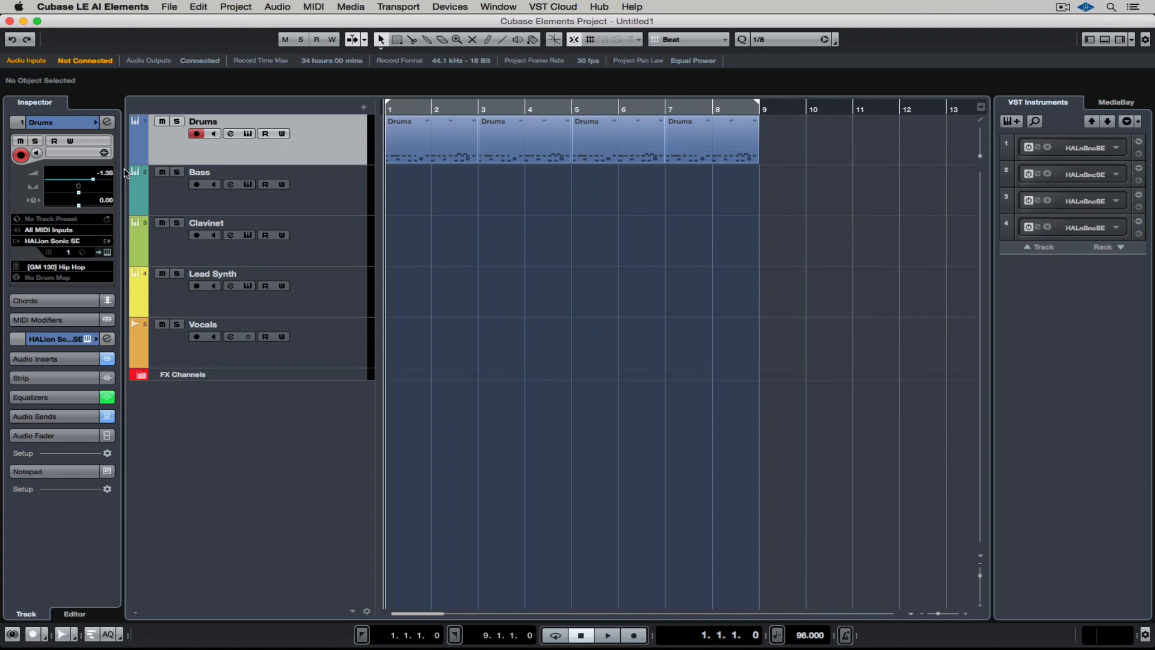
# Play the template song, select the Bass and Lead Synth tracks, and expand FX Channels
pyautogui.click(607, 634)
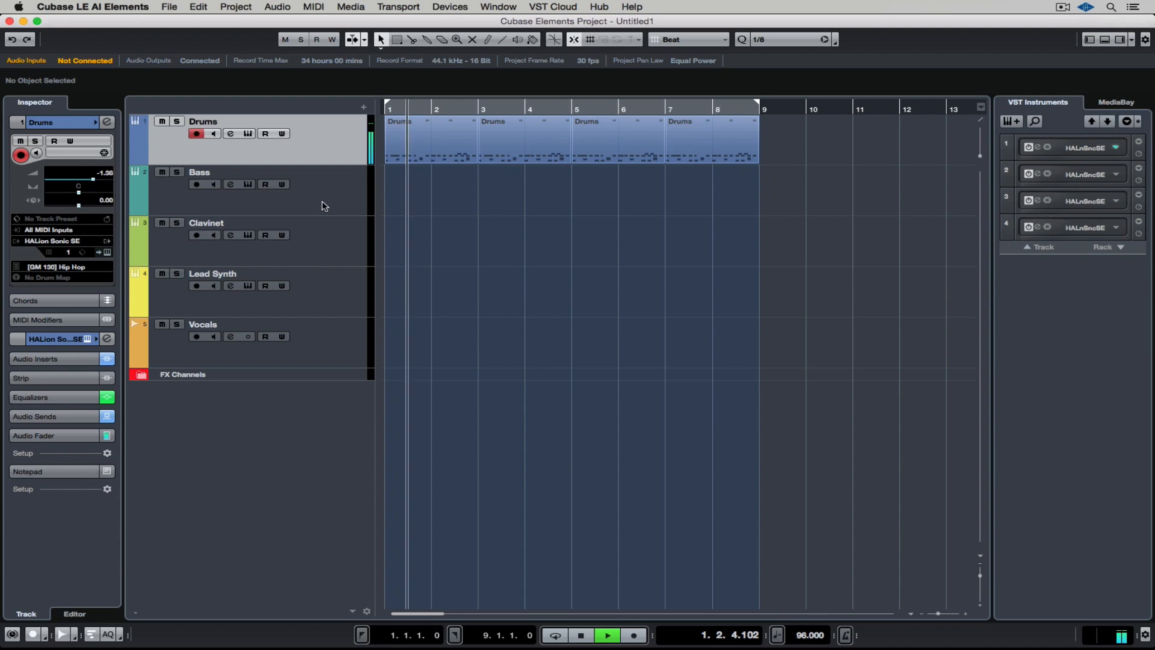
pyautogui.click(199, 171)
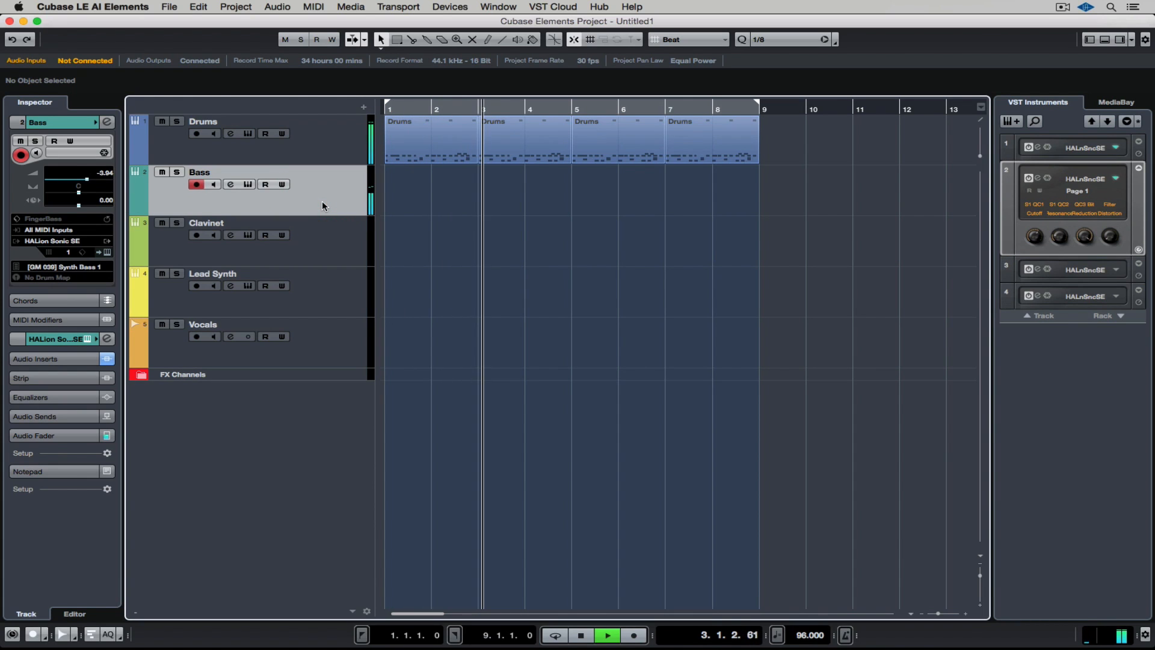
pyautogui.click(212, 273)
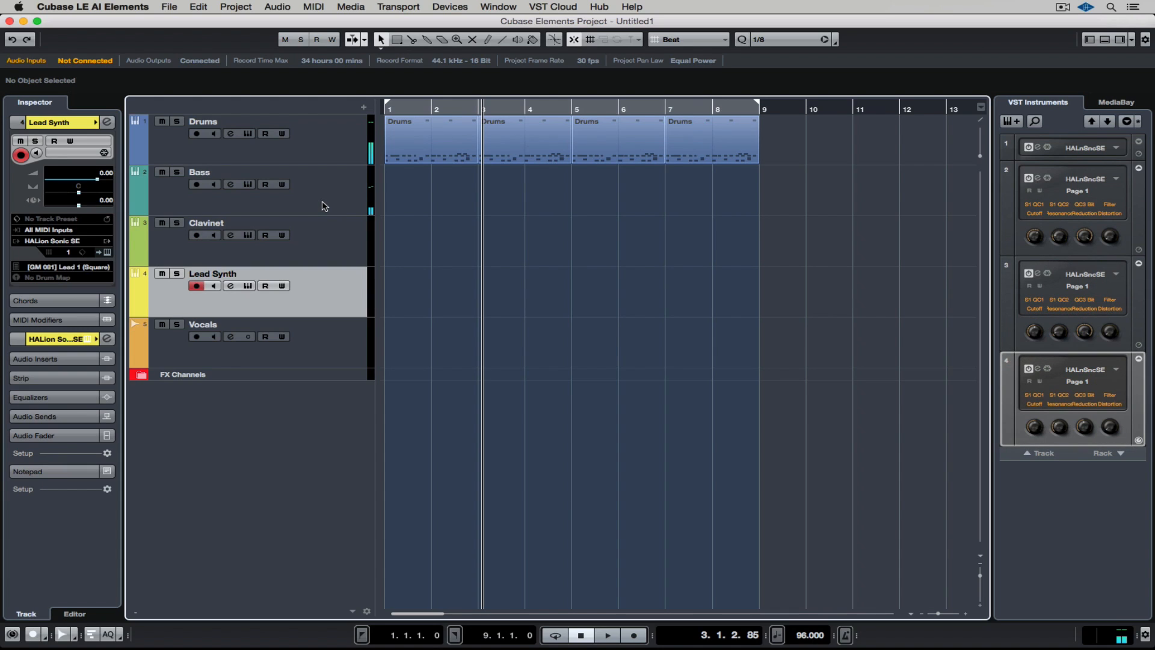
pyautogui.click(182, 375)
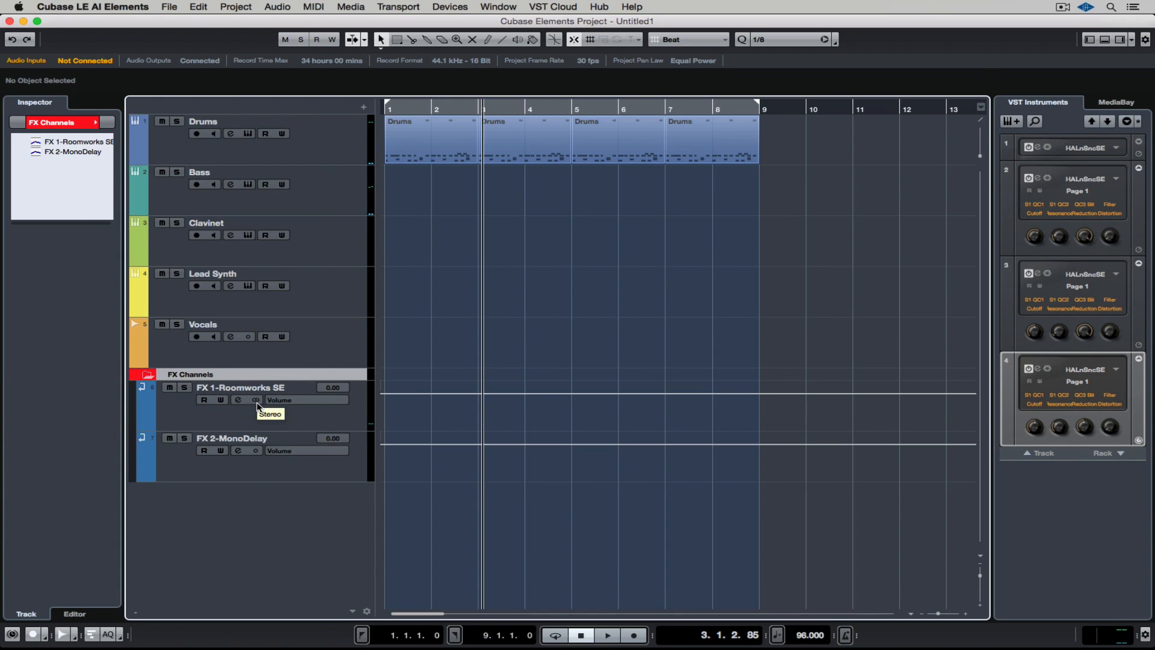
pyautogui.click(240, 387)
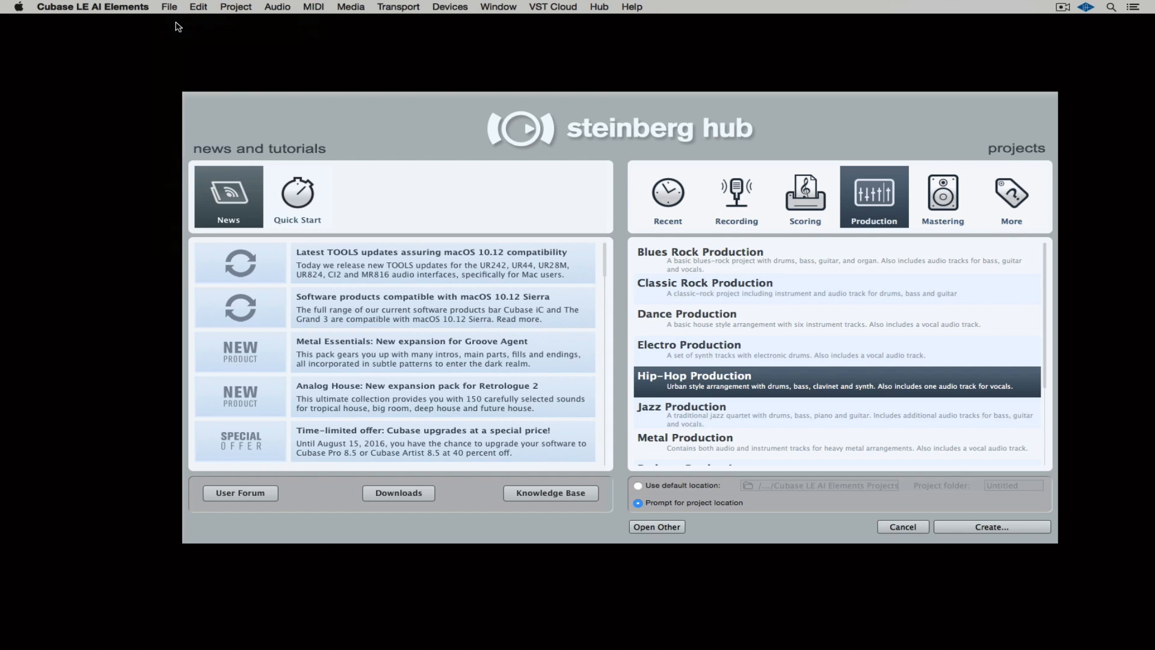
# Create a project from the Empty template under More, accepting the default folder
pyautogui.click(1011, 197)
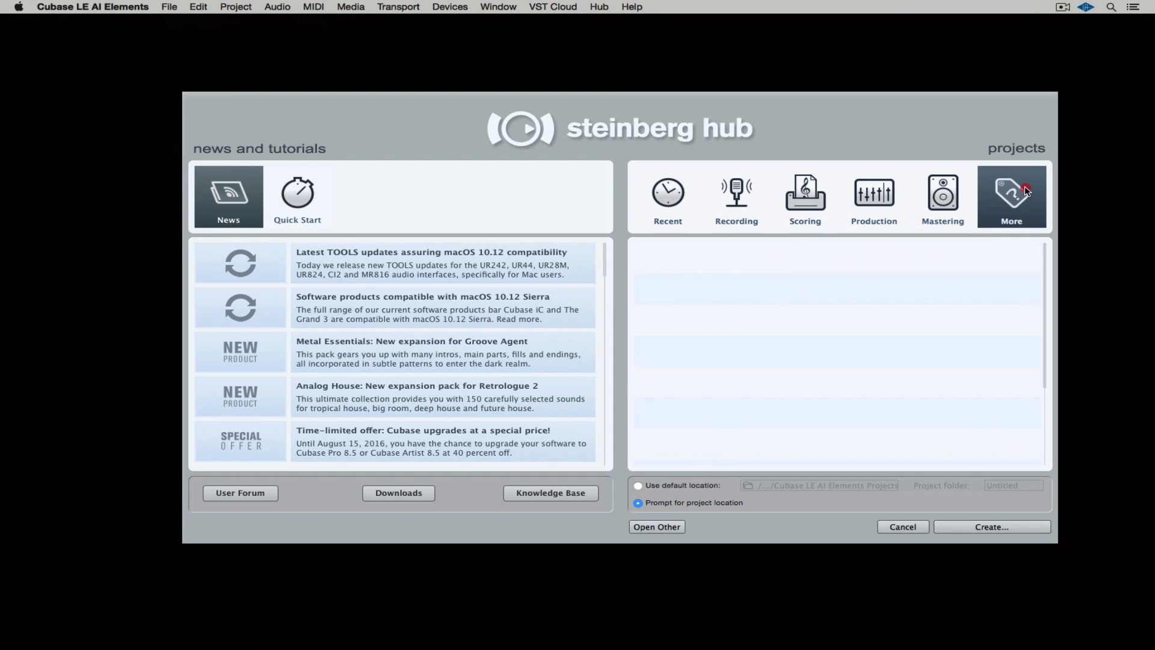
pyautogui.click(1011, 196)
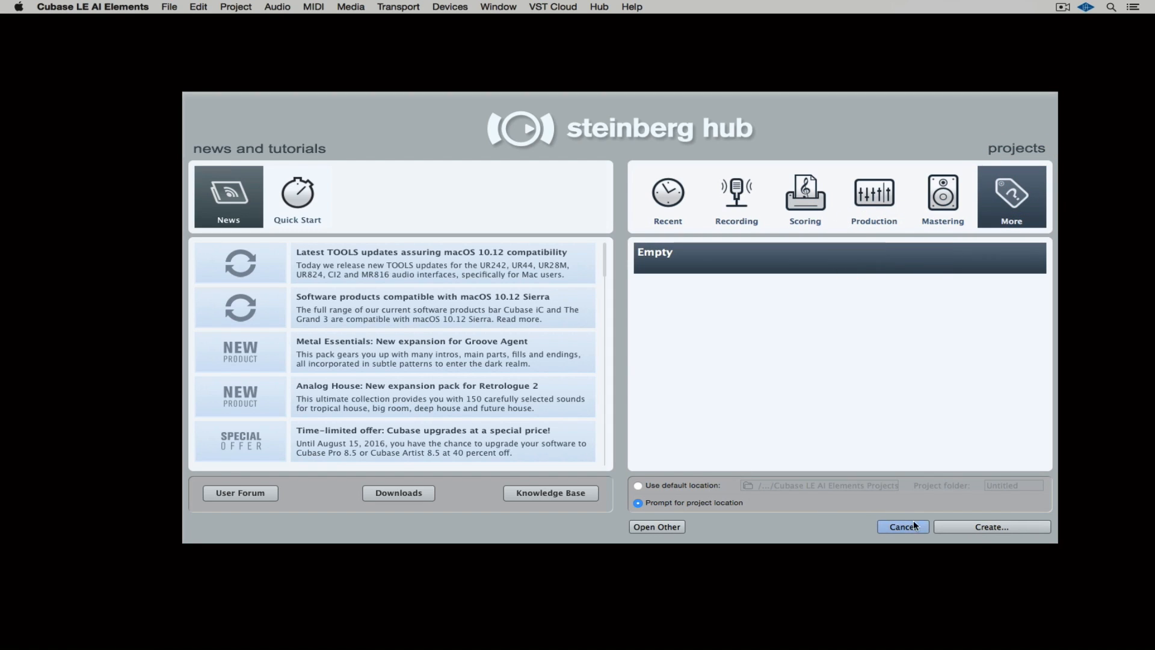
pyautogui.click(991, 526)
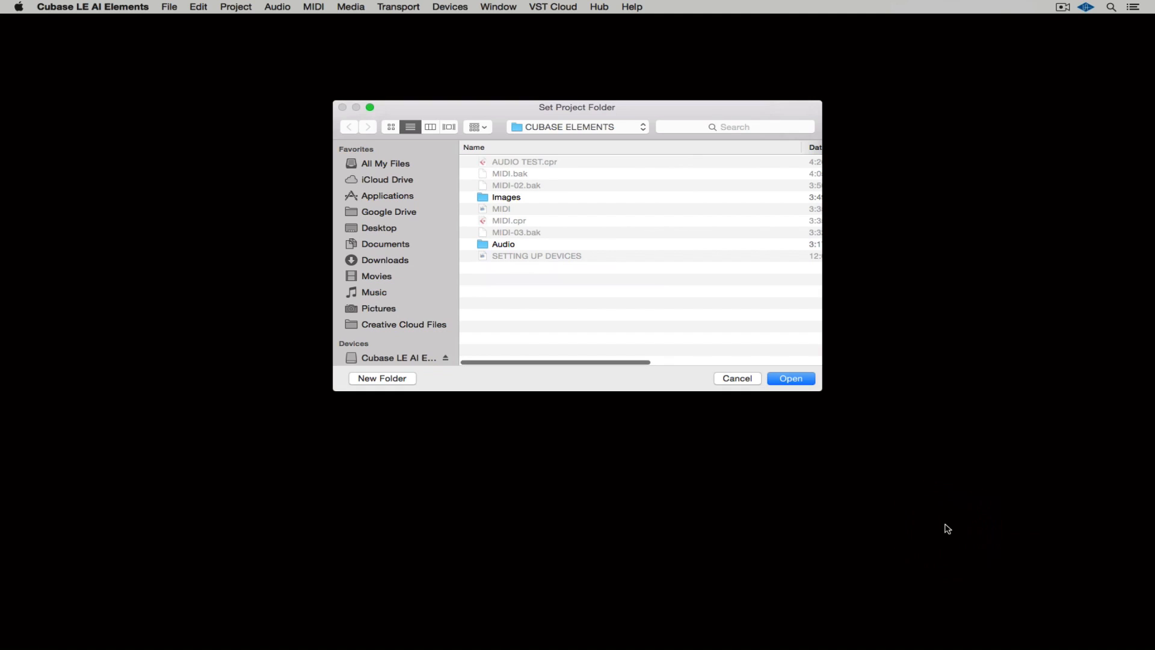
pyautogui.click(790, 377)
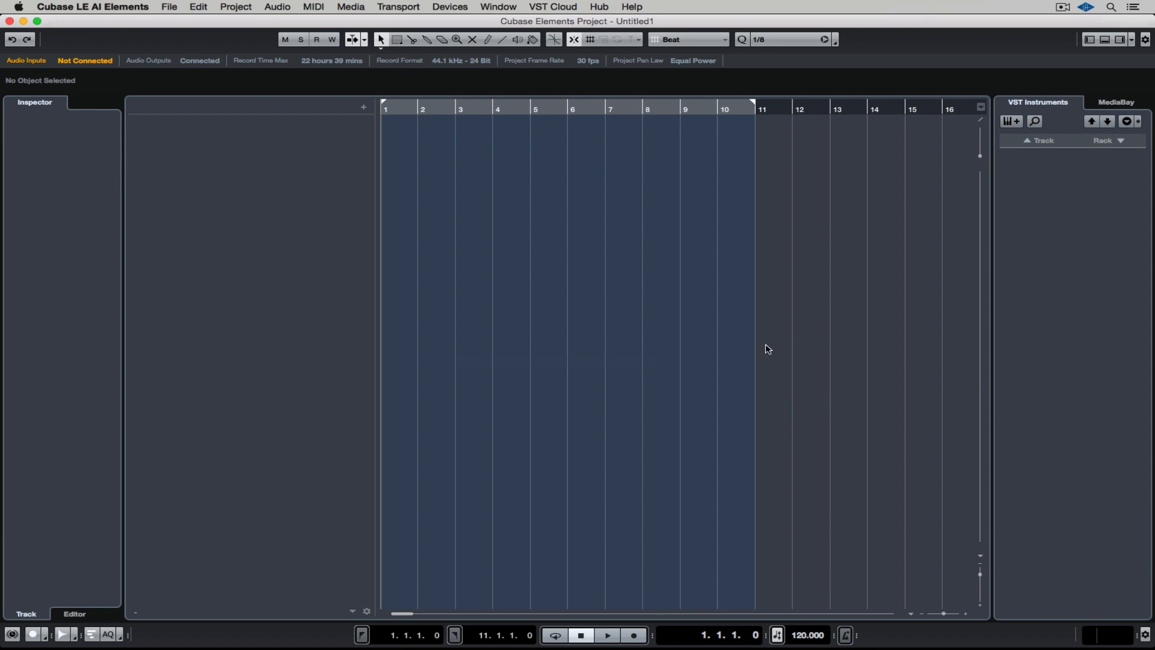
pyautogui.moveTo(364, 107)
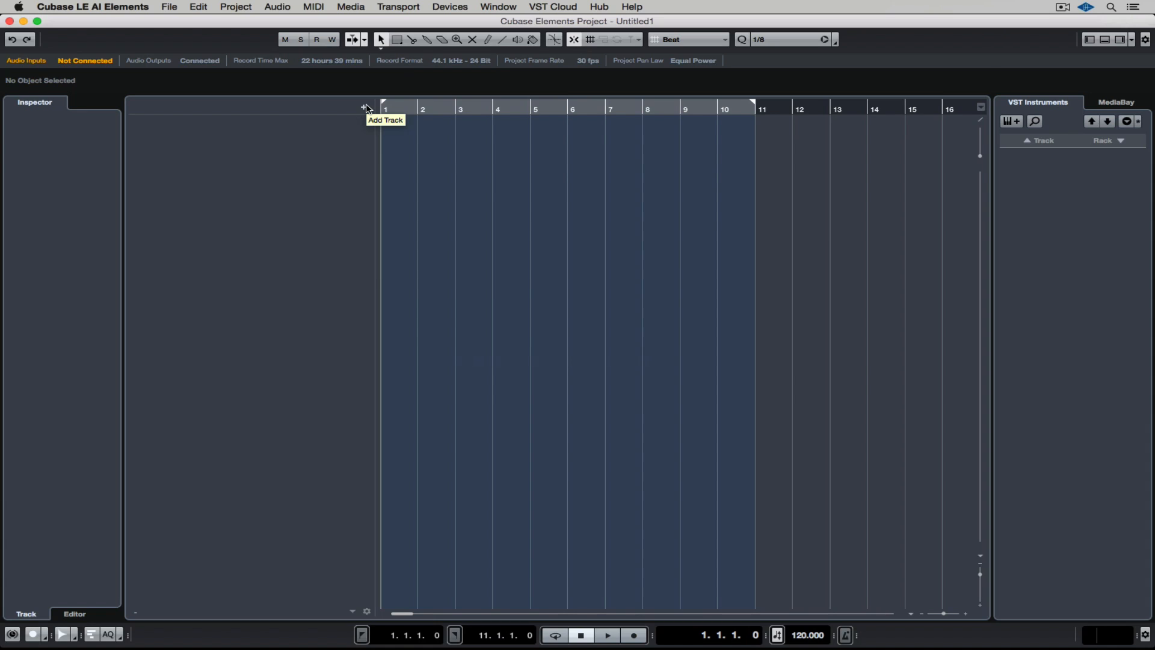
# Add a MIDI track named 'MIDI TEST' through the Add Track menu
pyautogui.click(364, 107)
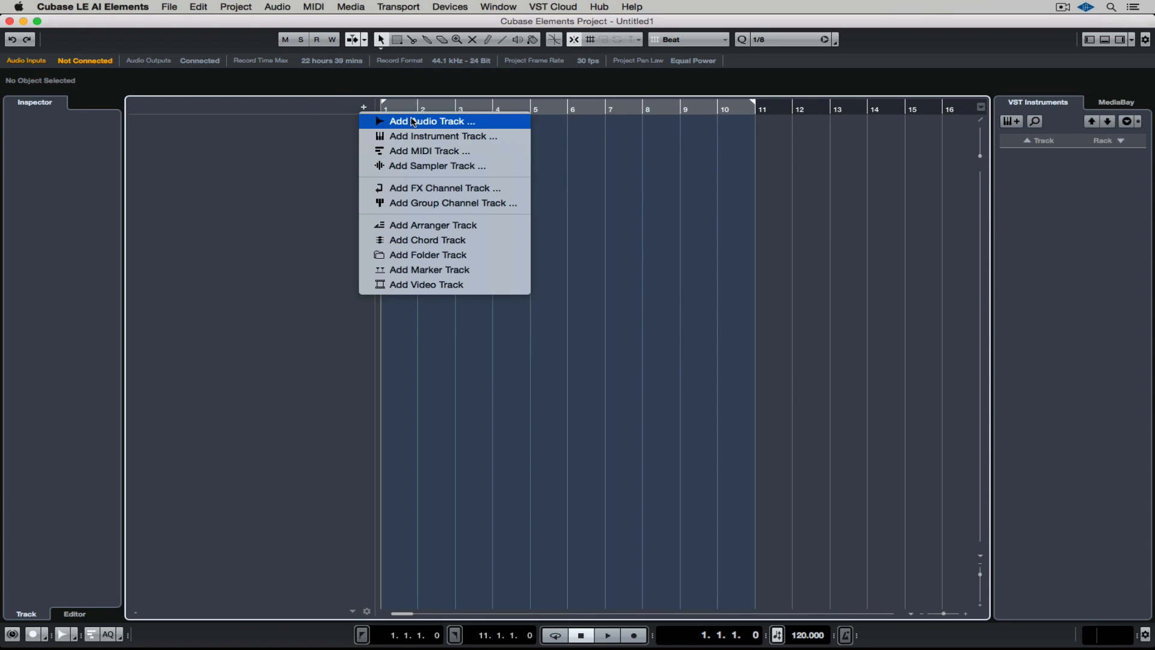
pyautogui.moveTo(430, 151)
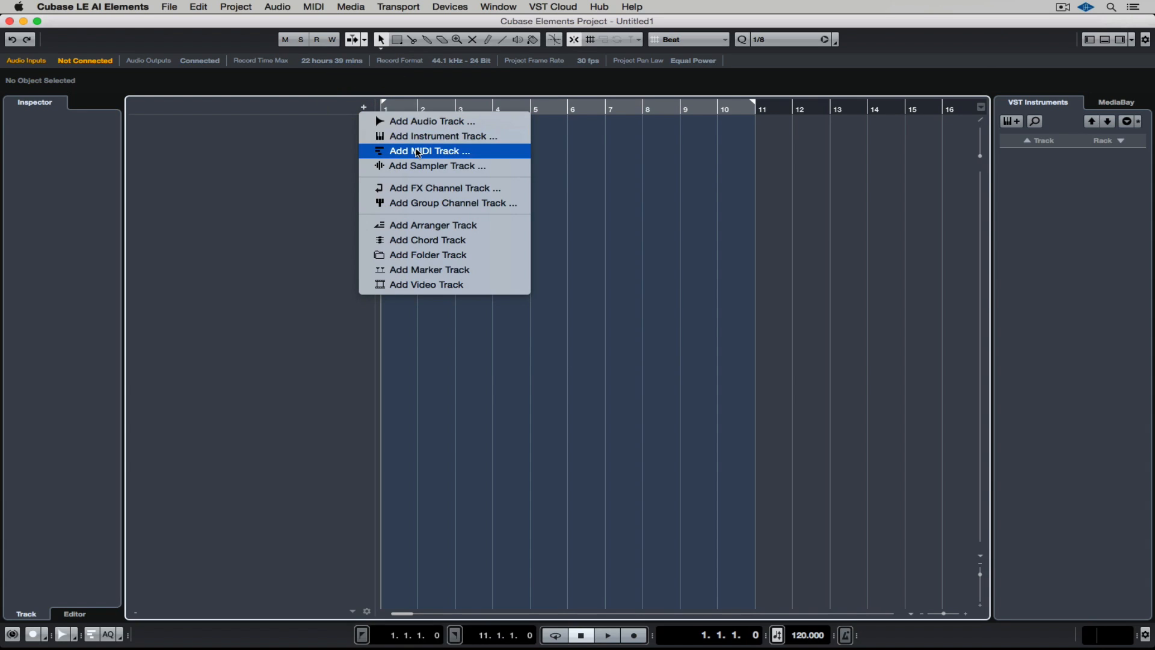
pyautogui.moveTo(437, 166)
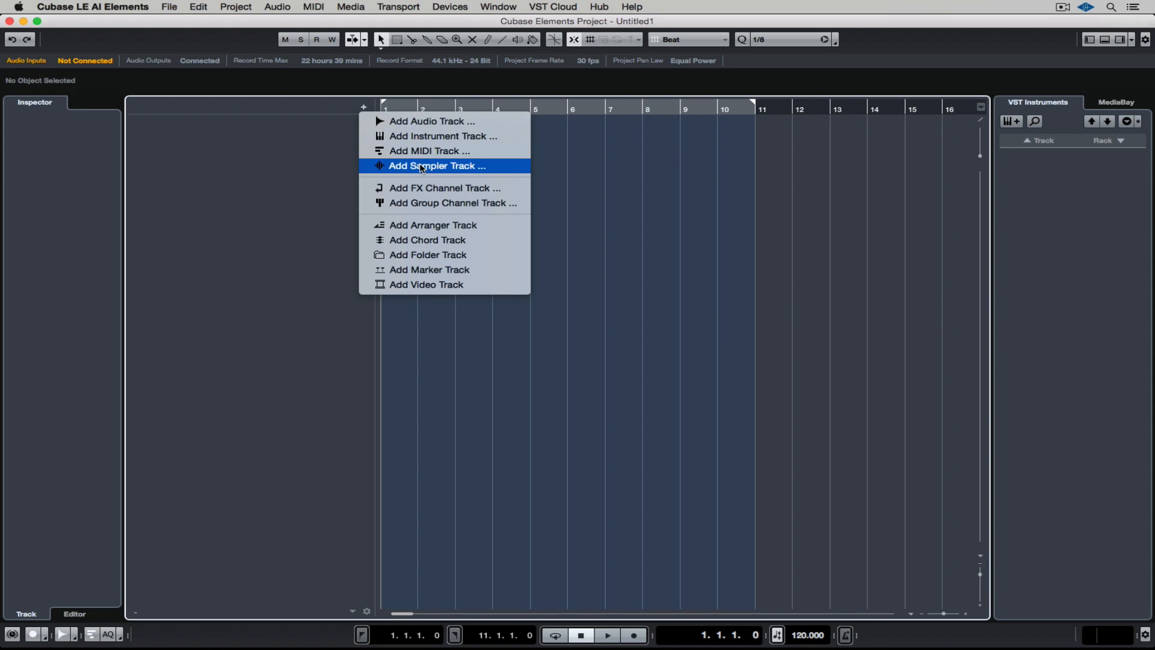
pyautogui.moveTo(430, 151)
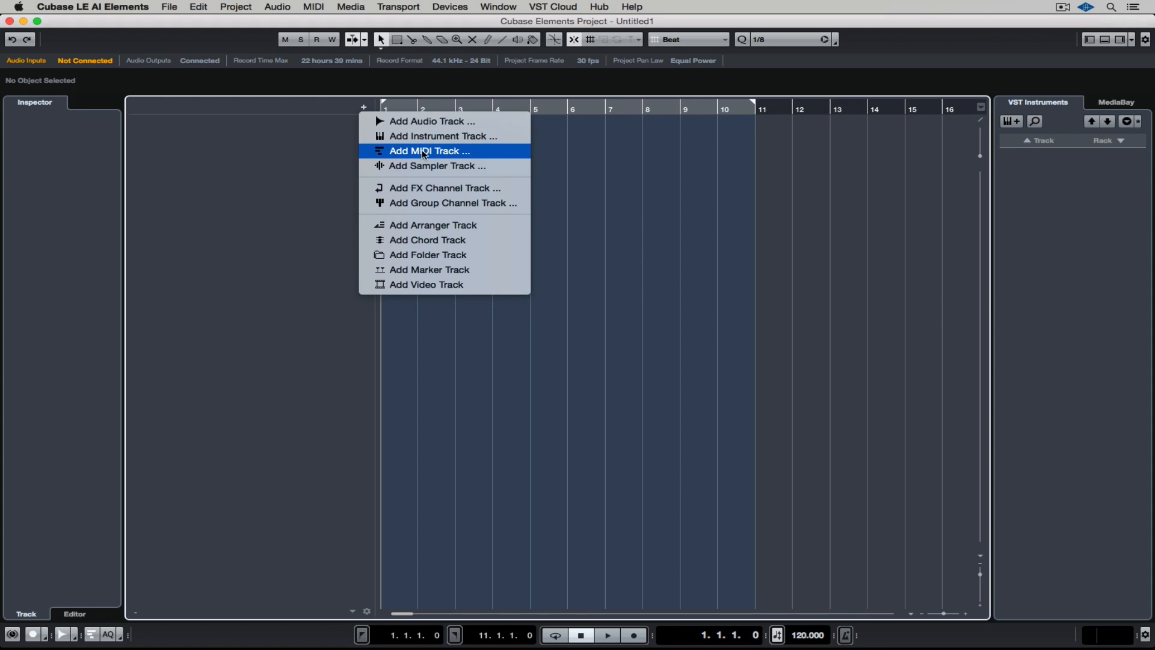
pyautogui.click(429, 151)
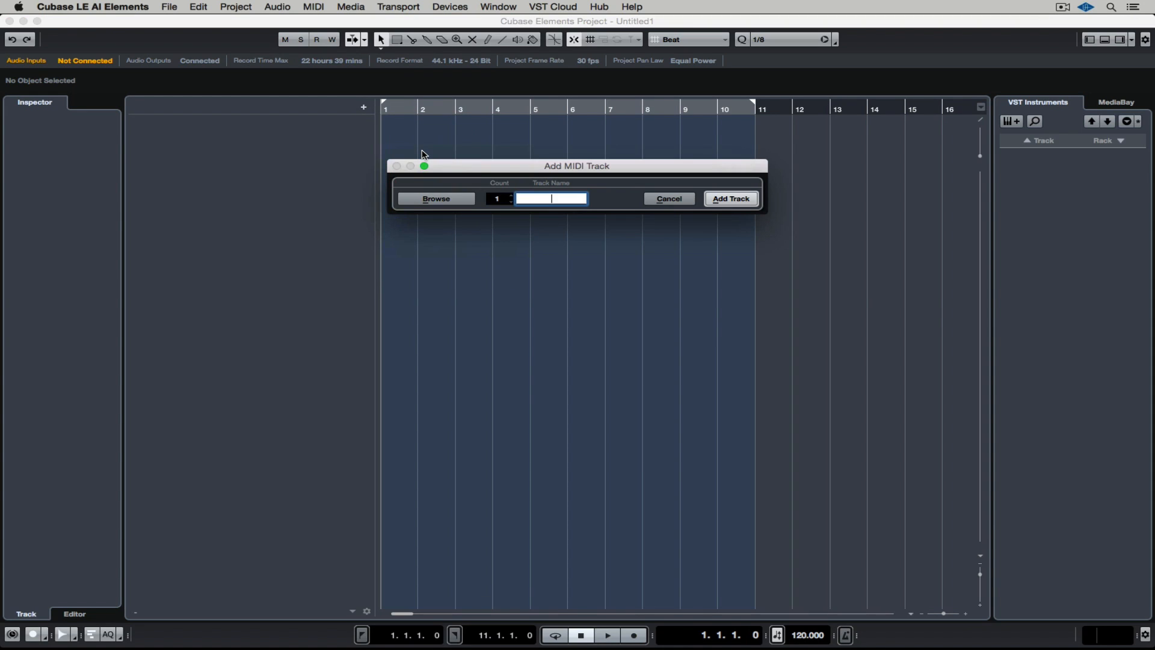
pyautogui.write('MIDI')
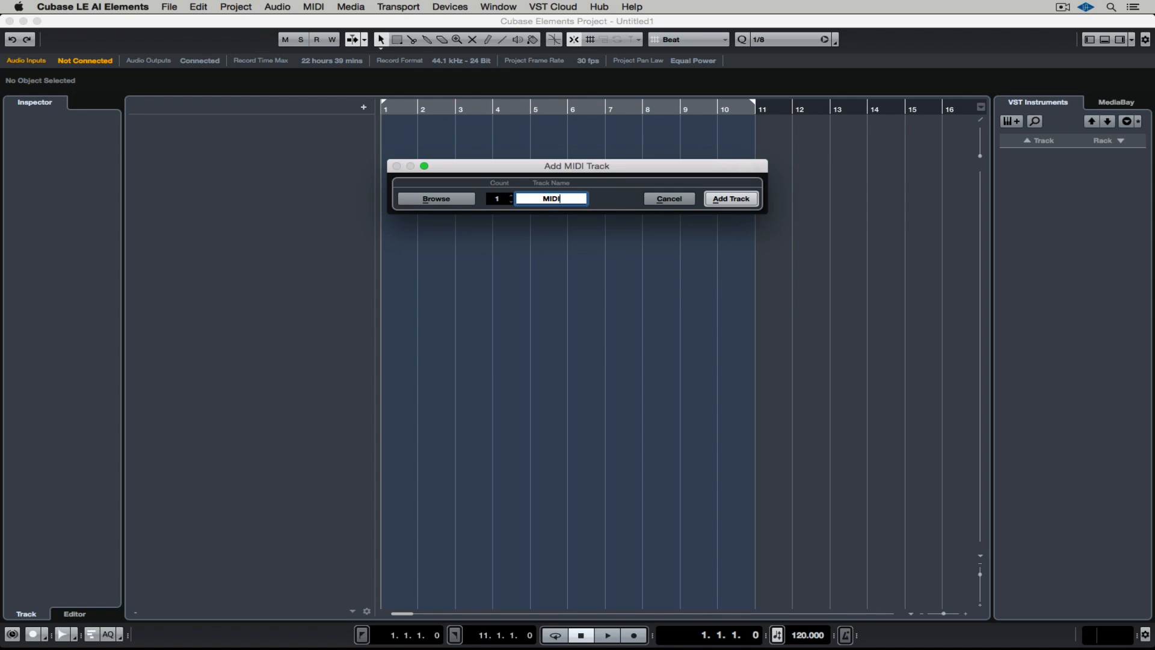
pyautogui.click(730, 198)
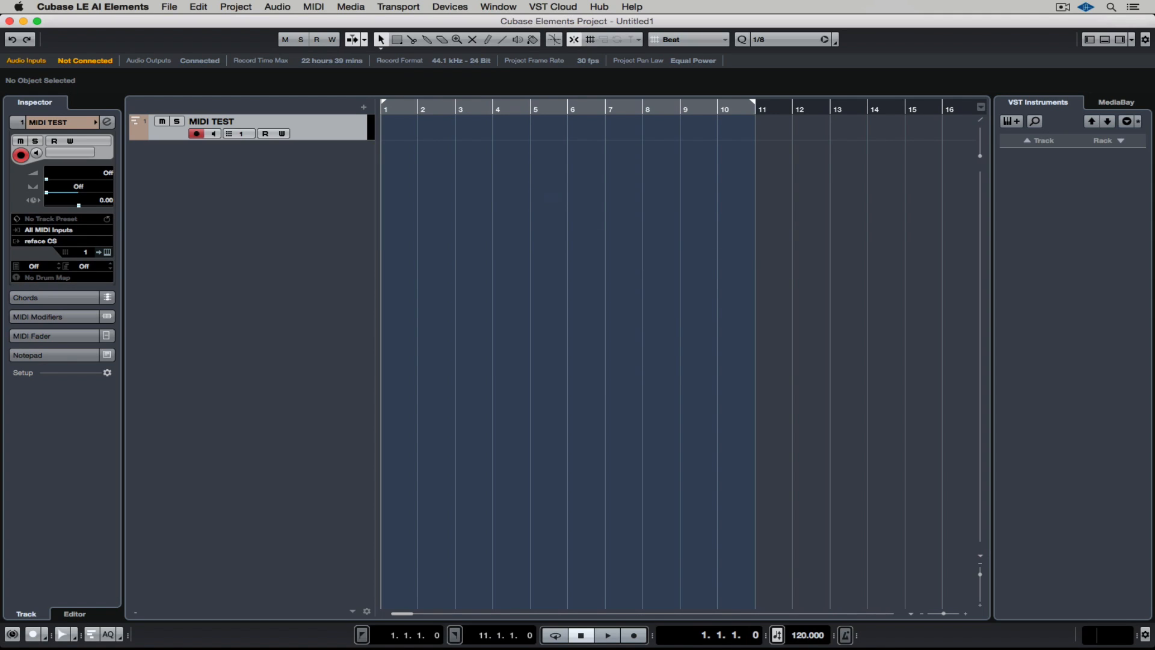
pyautogui.moveTo(423, 152)
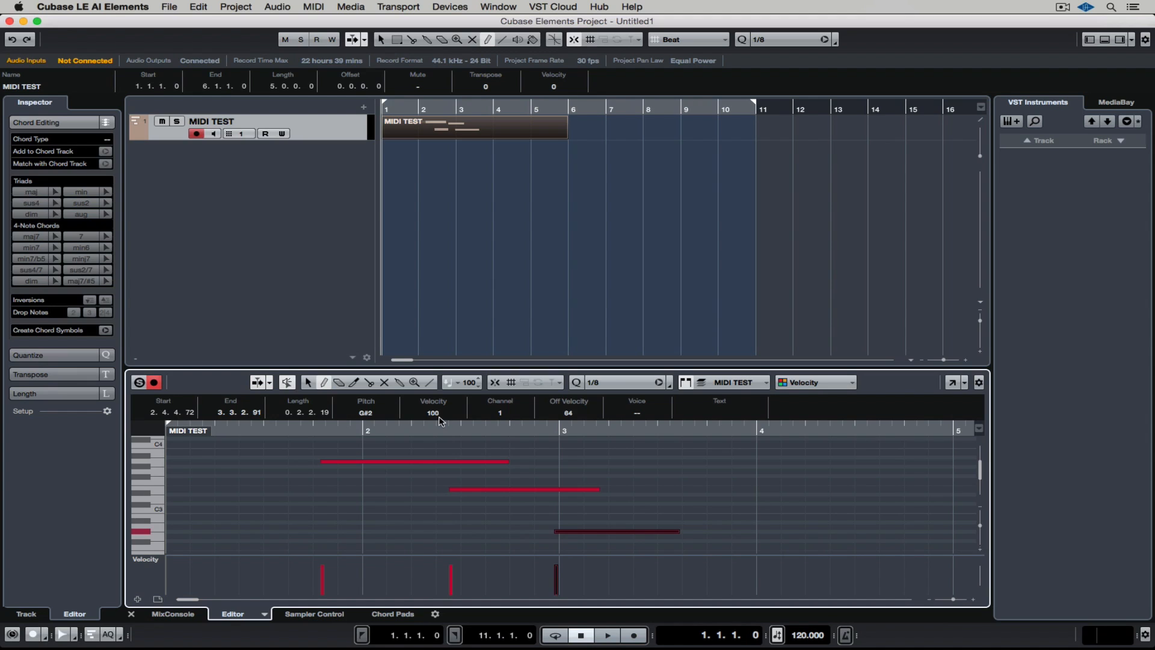
# Erase the test notes, delete the MIDI TEST part, and enable the metronome click
pyautogui.press('5')
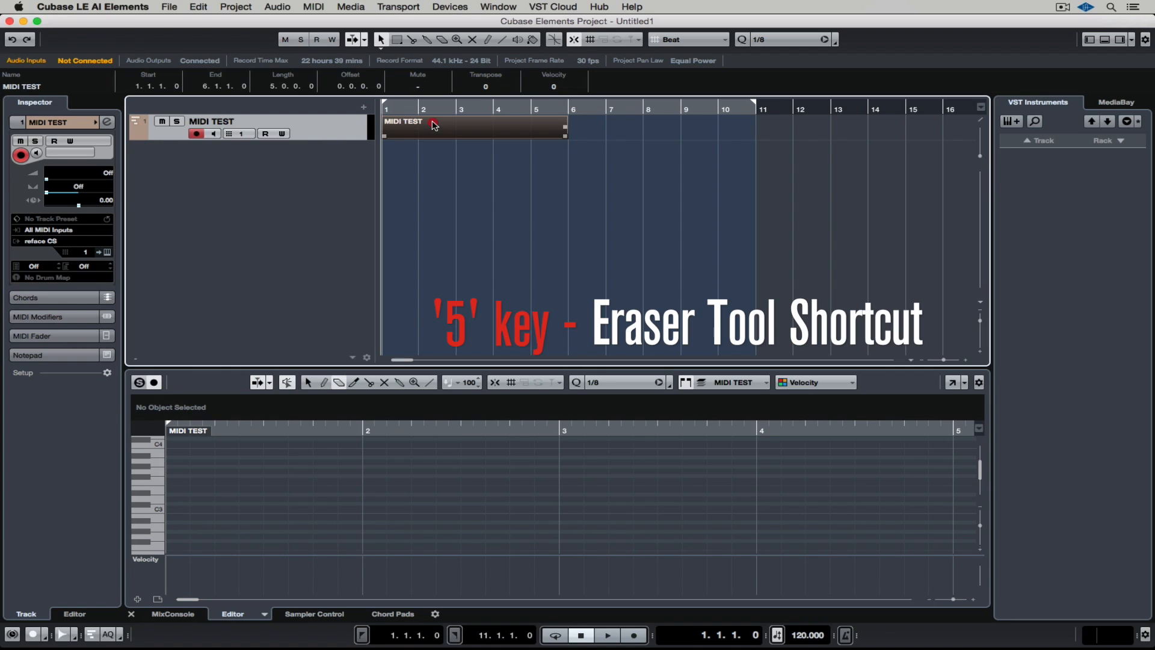
pyautogui.press('delete')
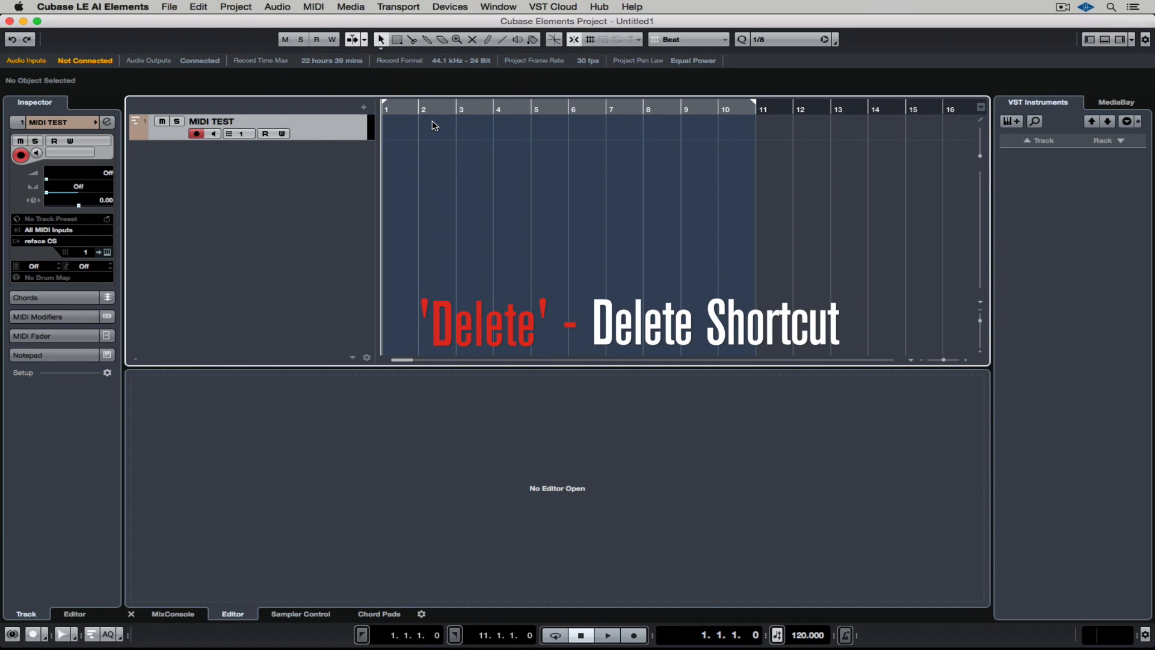
pyautogui.moveTo(787, 567)
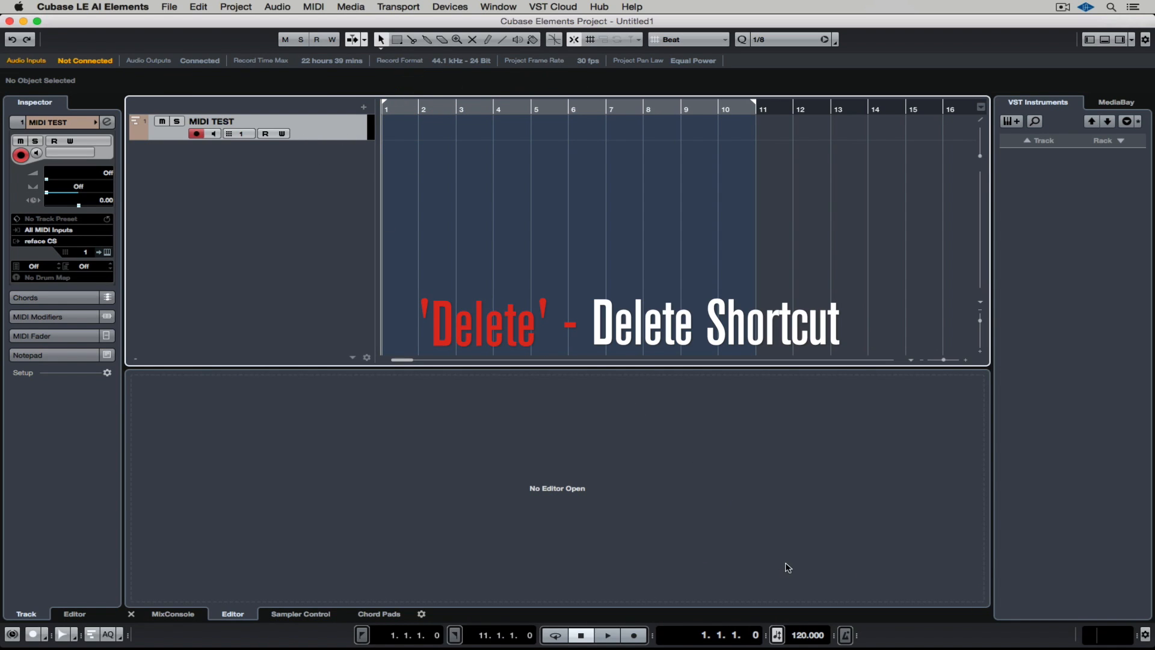
pyautogui.moveTo(844, 636)
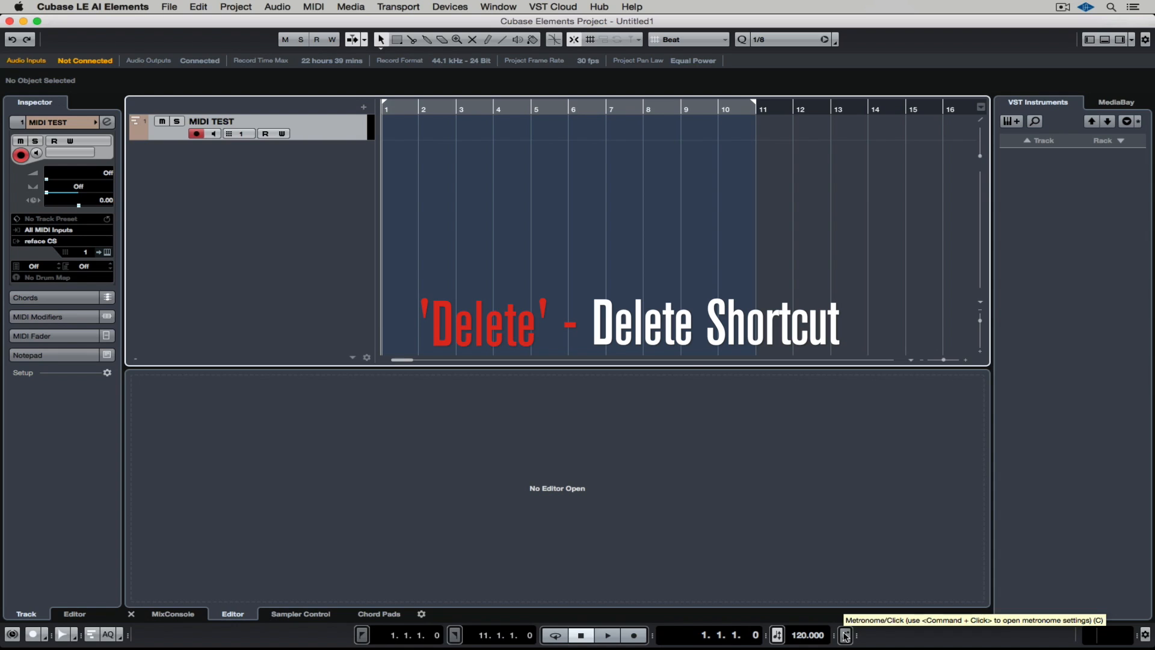
pyautogui.press('delete')
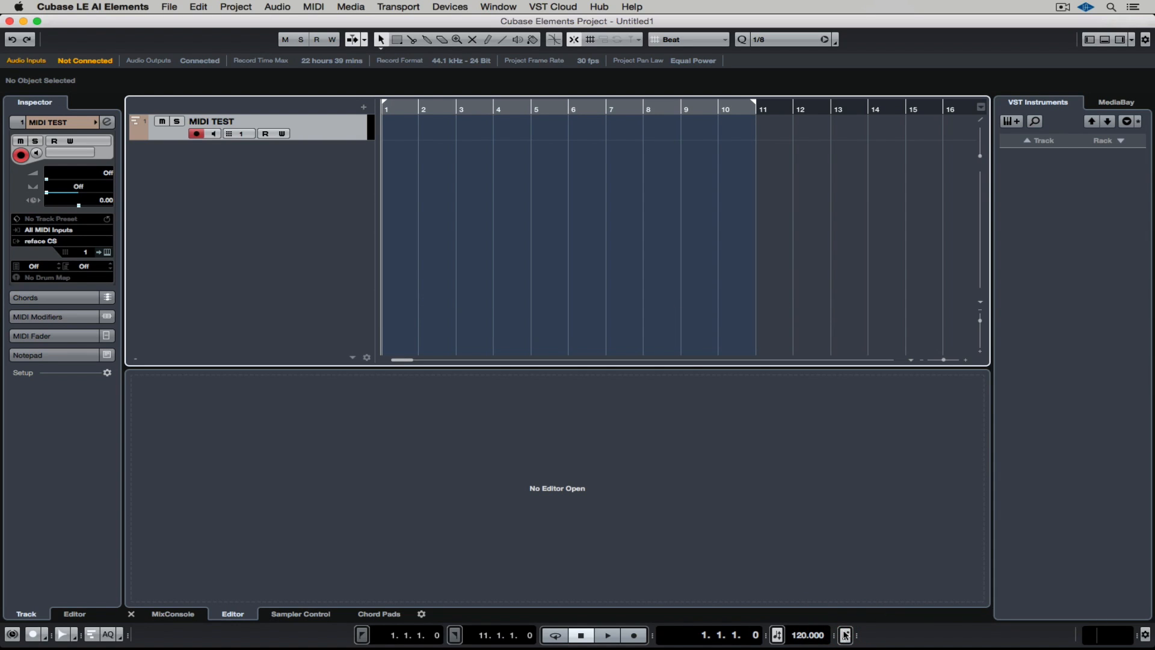
pyautogui.moveTo(827, 580)
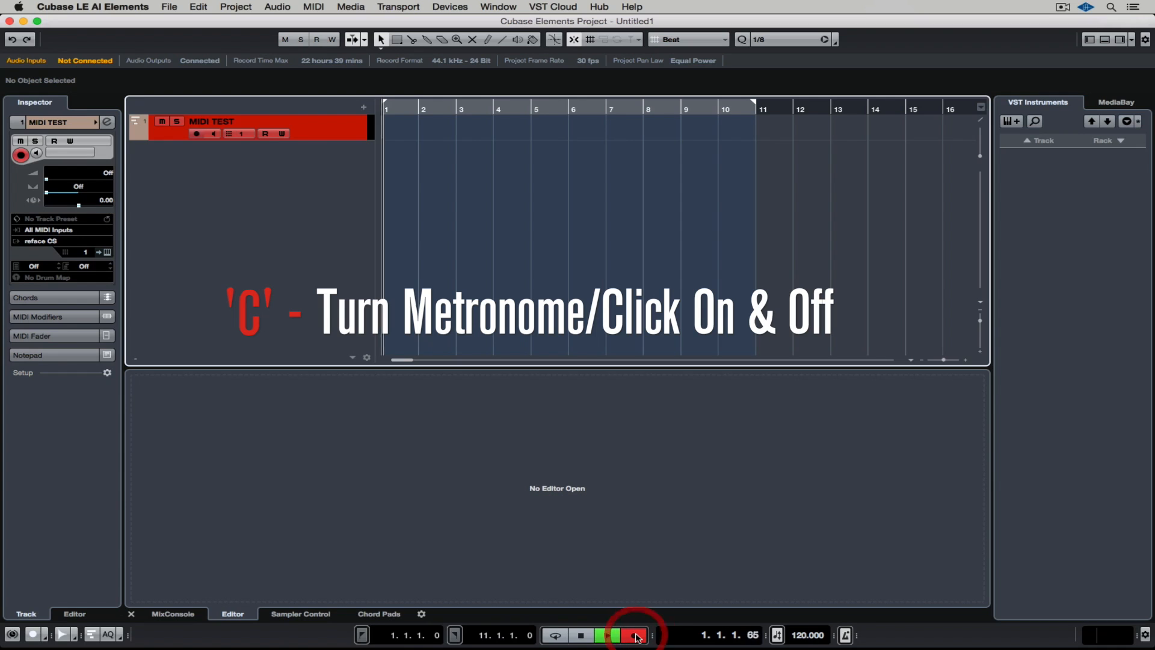
# Record an eight-note MIDI take onto MIDI TEST from bar 1
pyautogui.click(606, 636)
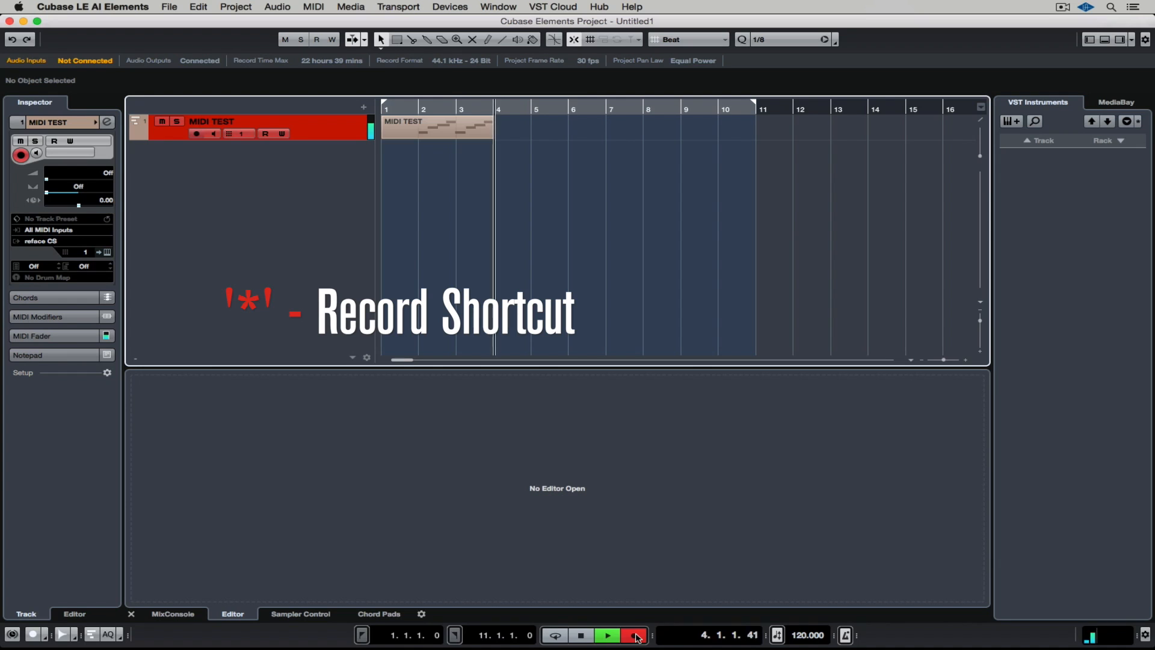
pyautogui.click(634, 635)
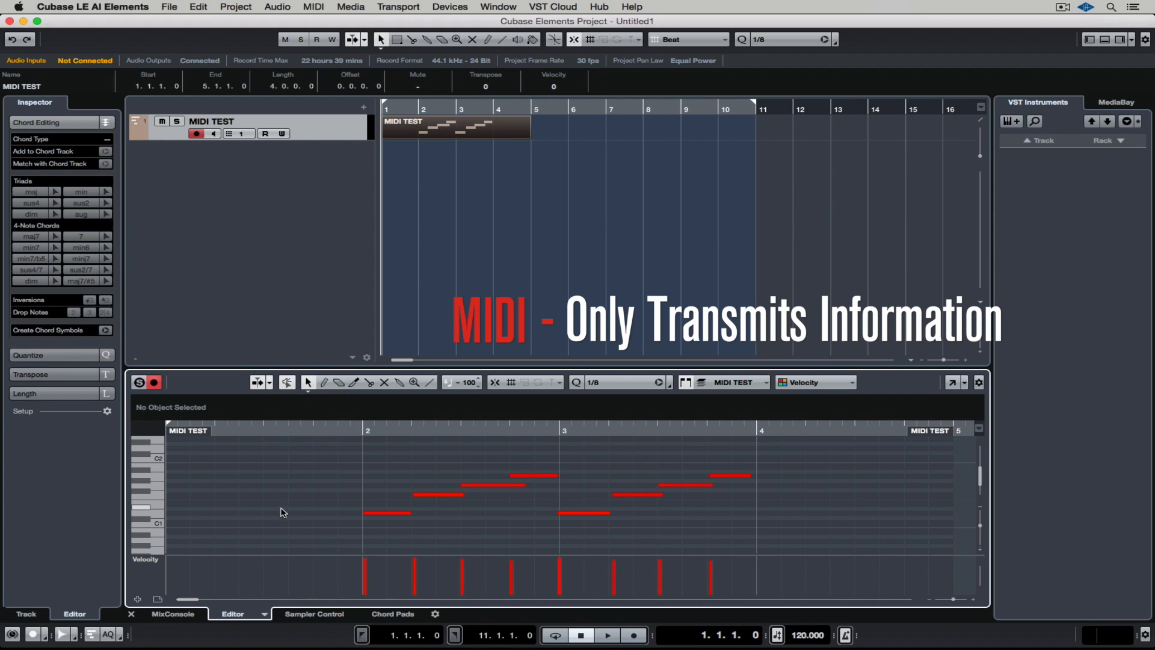
pyautogui.moveTo(364, 513)
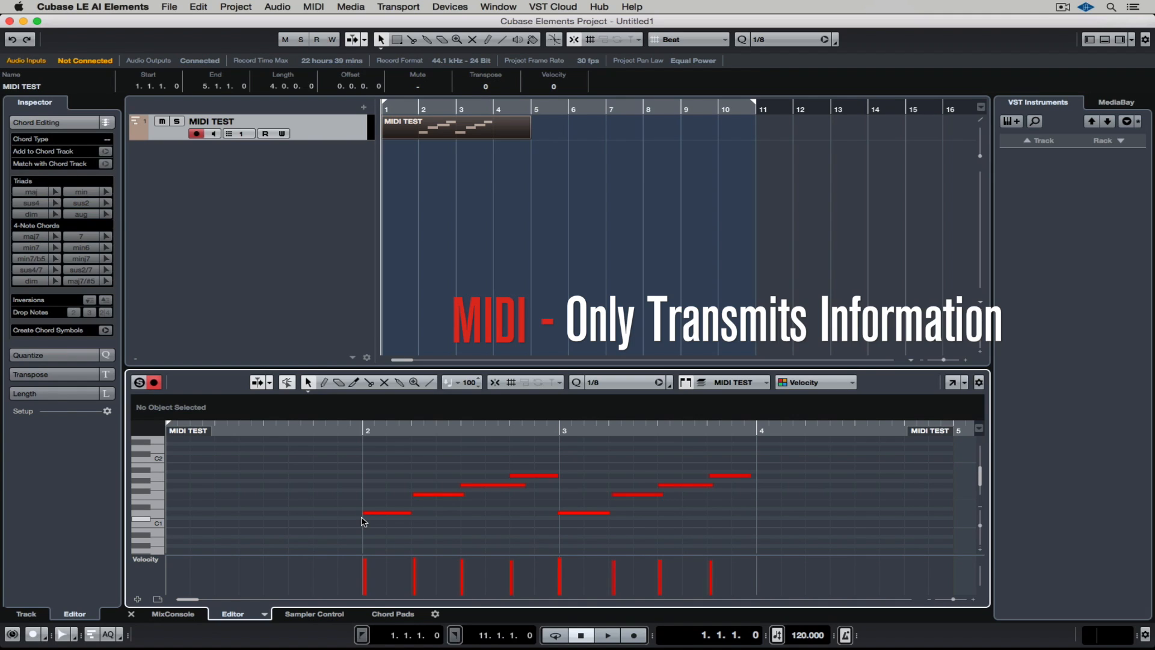
pyautogui.moveTo(167, 521)
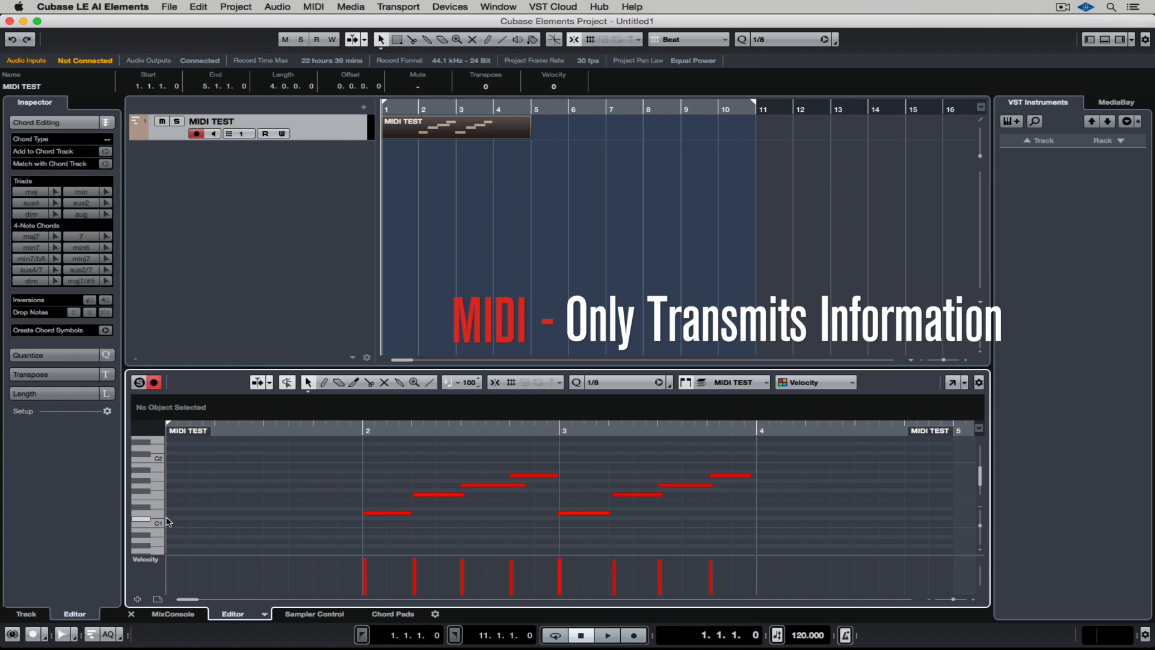
pyautogui.moveTo(164, 515)
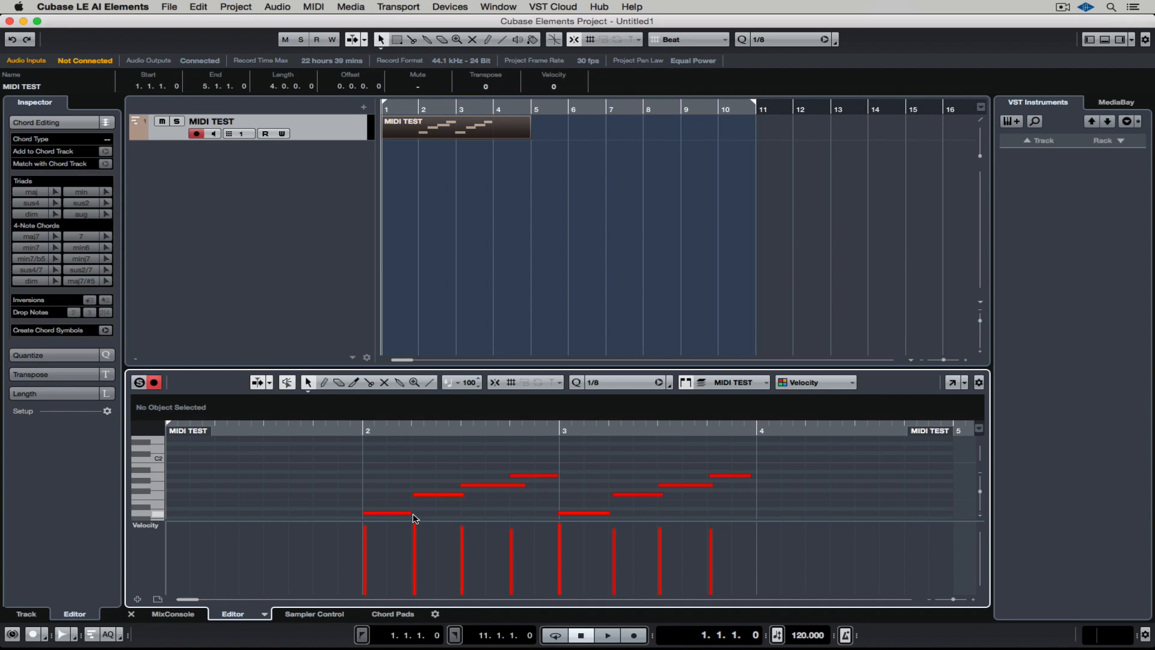
pyautogui.moveTo(414, 493)
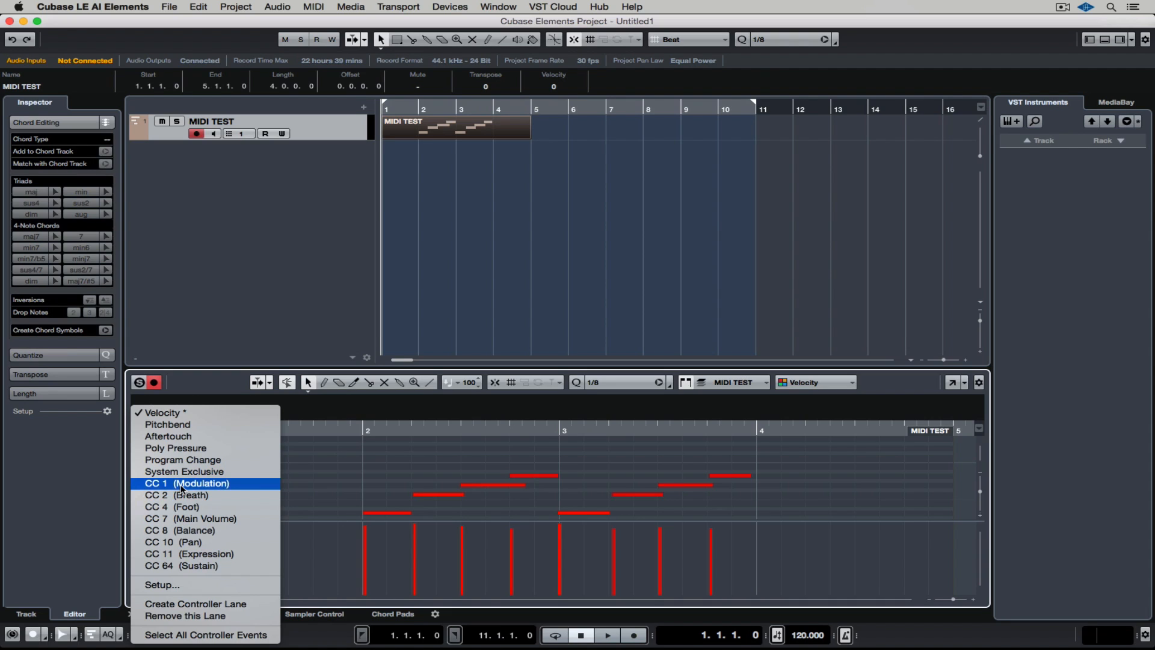
pyautogui.moveTo(200, 564)
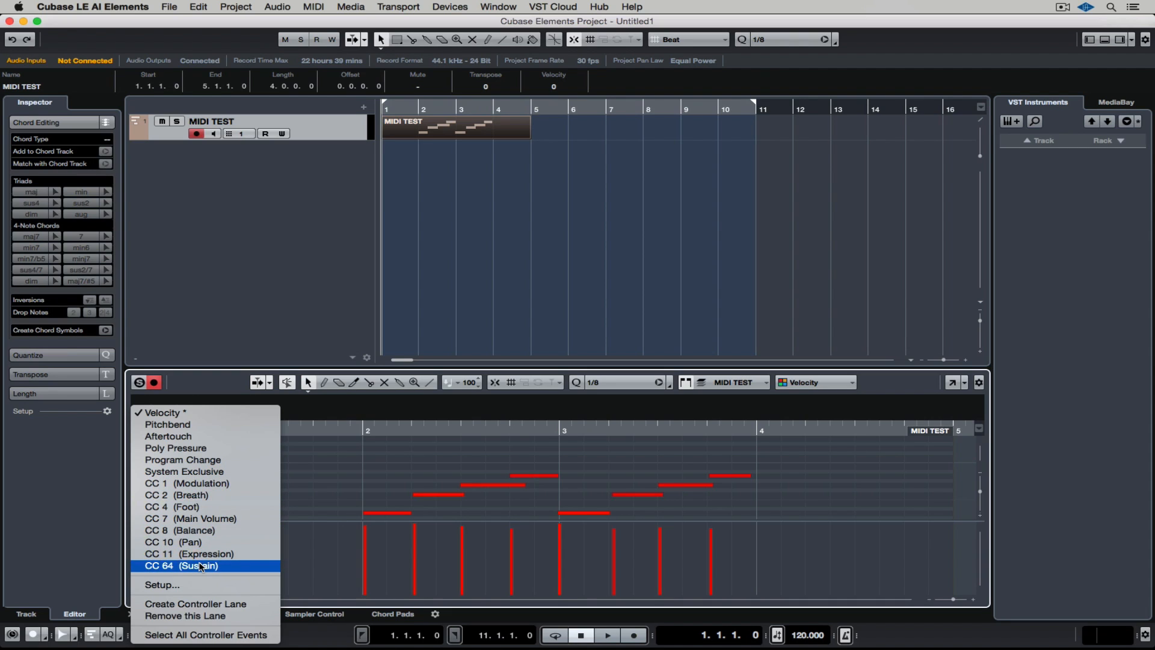
pyautogui.moveTo(200, 565)
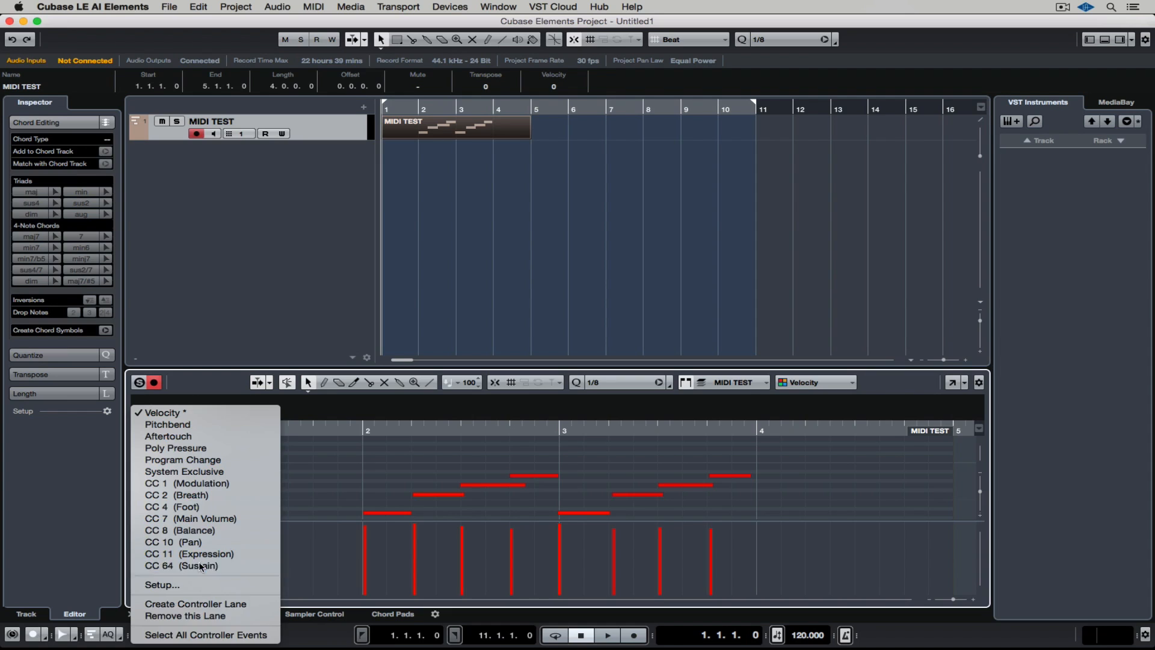
# Switch the Key Editor controller lane to Sustain (CC 64) under the eight notes
pyautogui.click(181, 565)
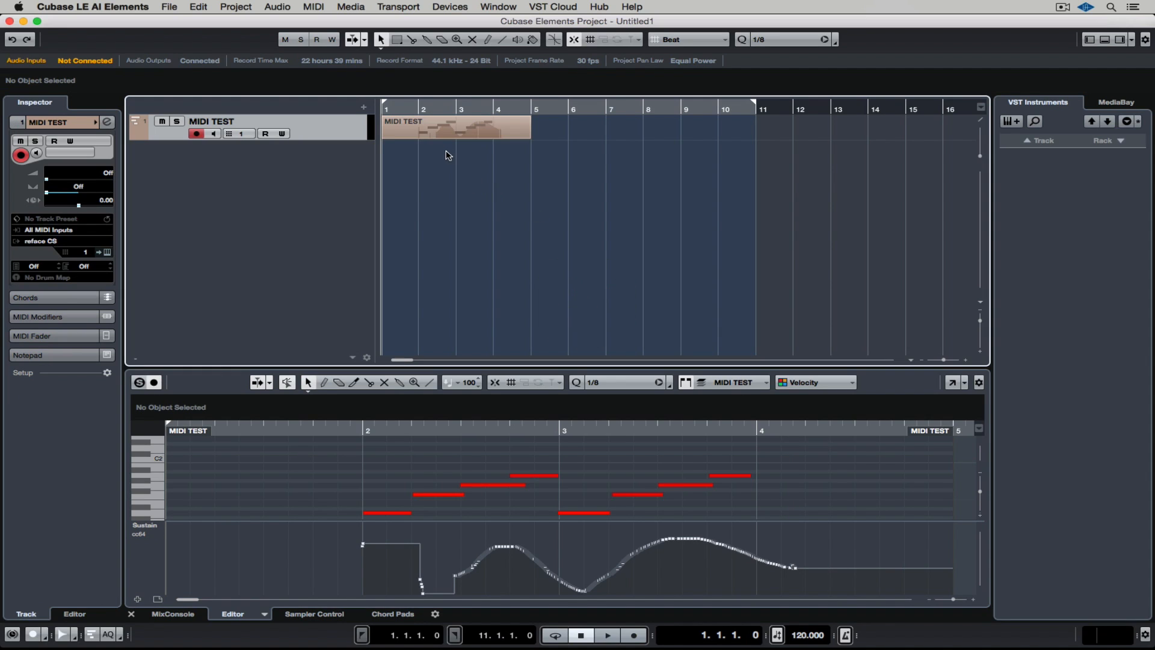
# Drag a copy of the MIDI TEST part to bar 5, right after the original
pyautogui.click(442, 127)
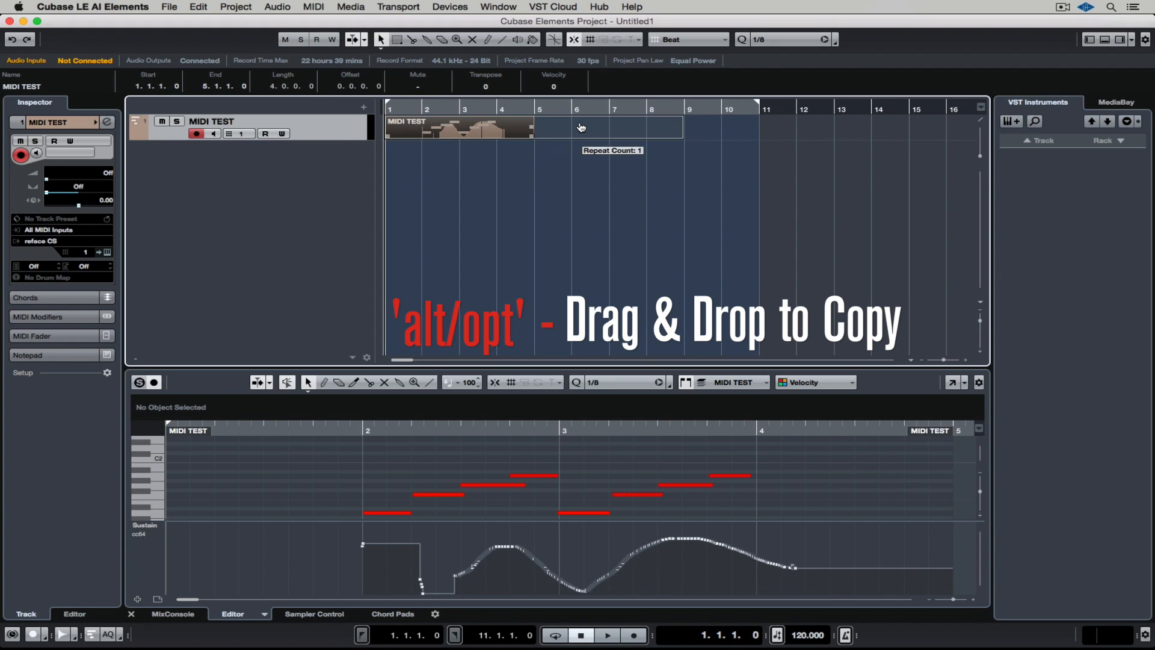
pyautogui.moveTo(457, 127); pyautogui.dragTo(589, 127)
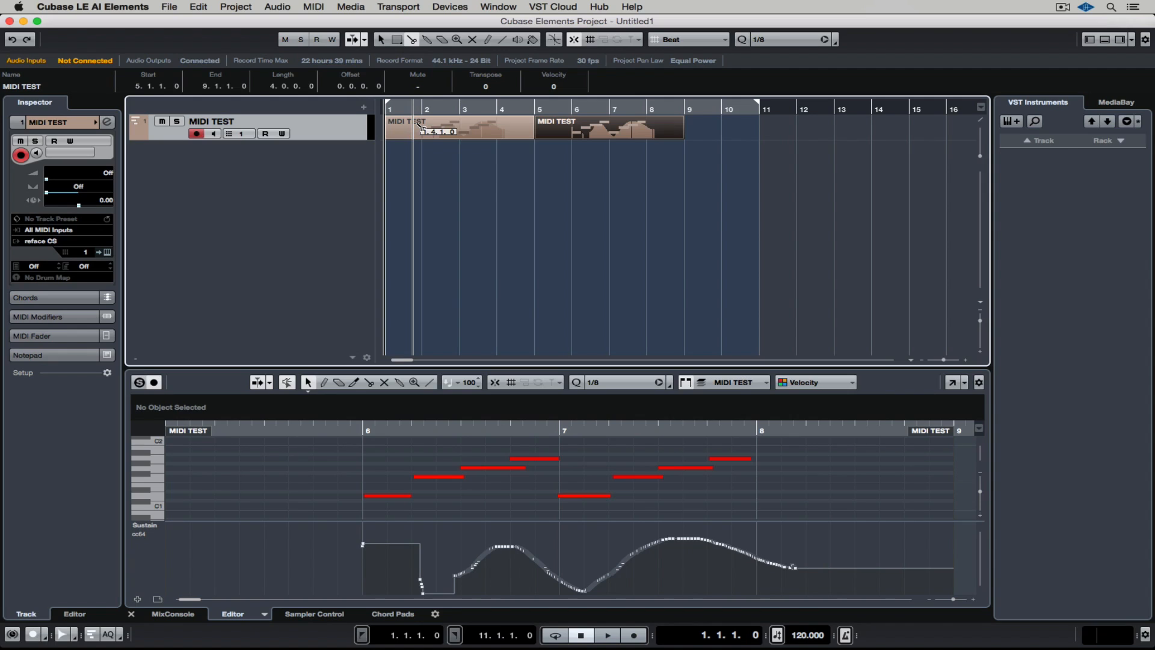
pyautogui.press('3')
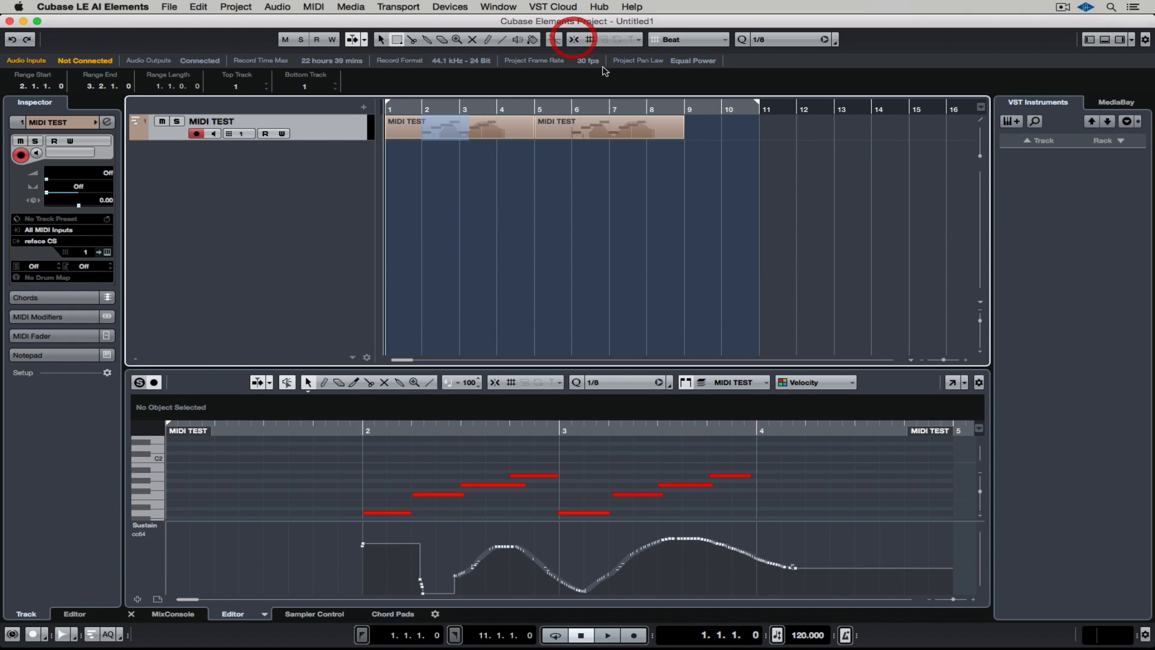
# Turn on Snap and set events to snap to whole bars
pyautogui.click(554, 39)
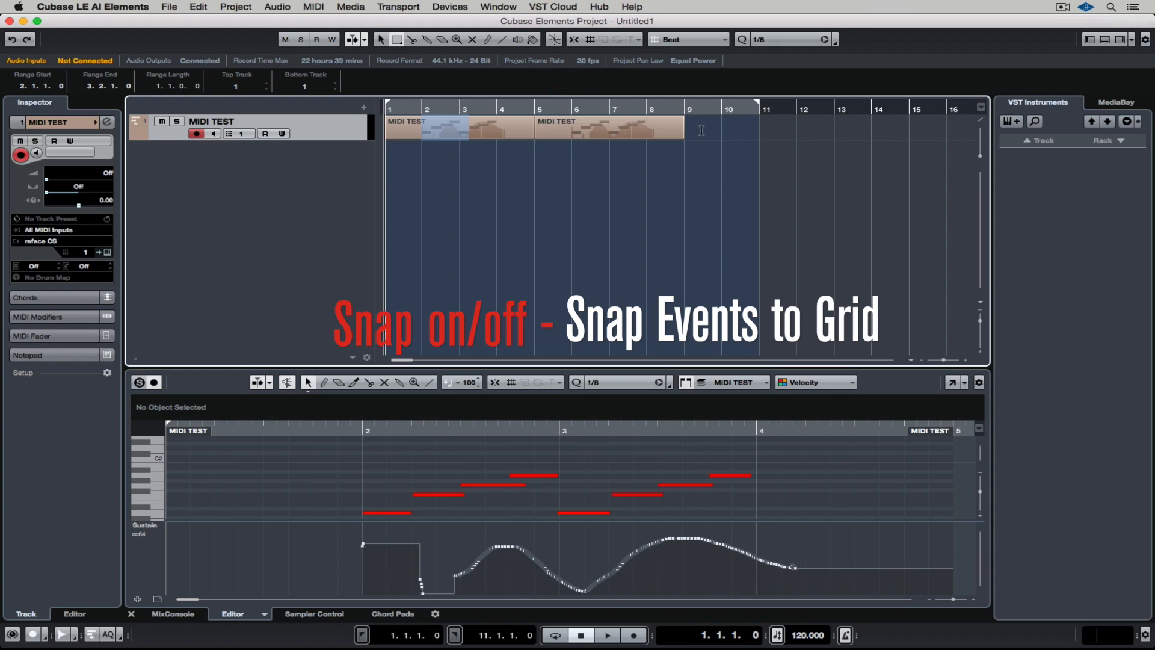
pyautogui.moveTo(690, 139)
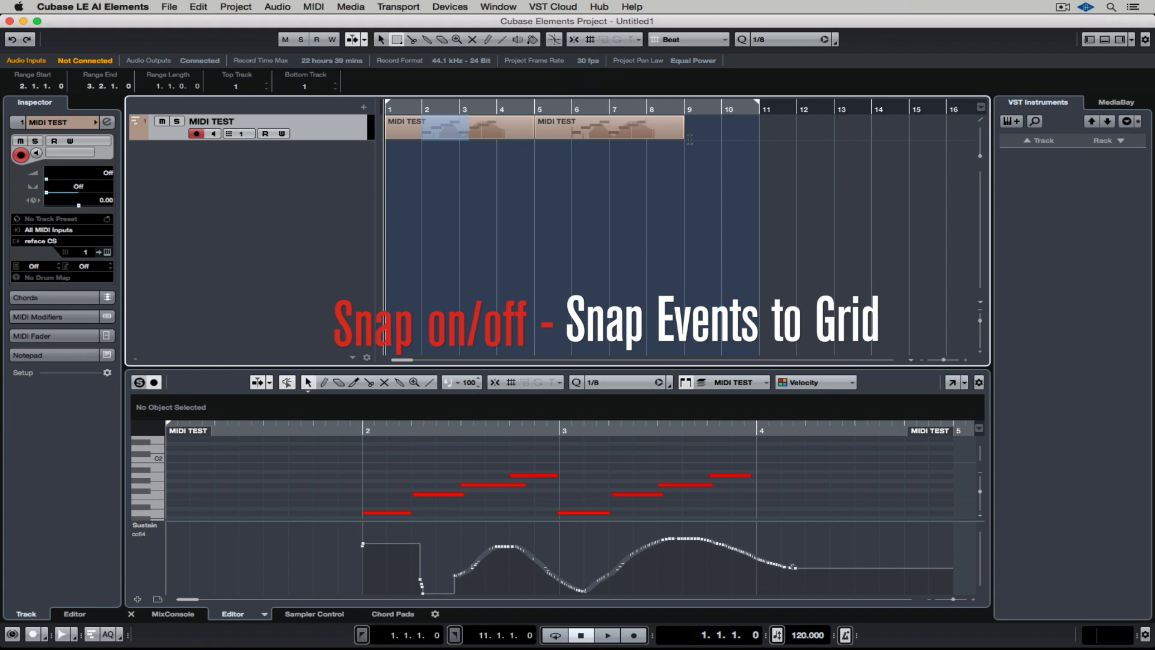
pyautogui.click(685, 39)
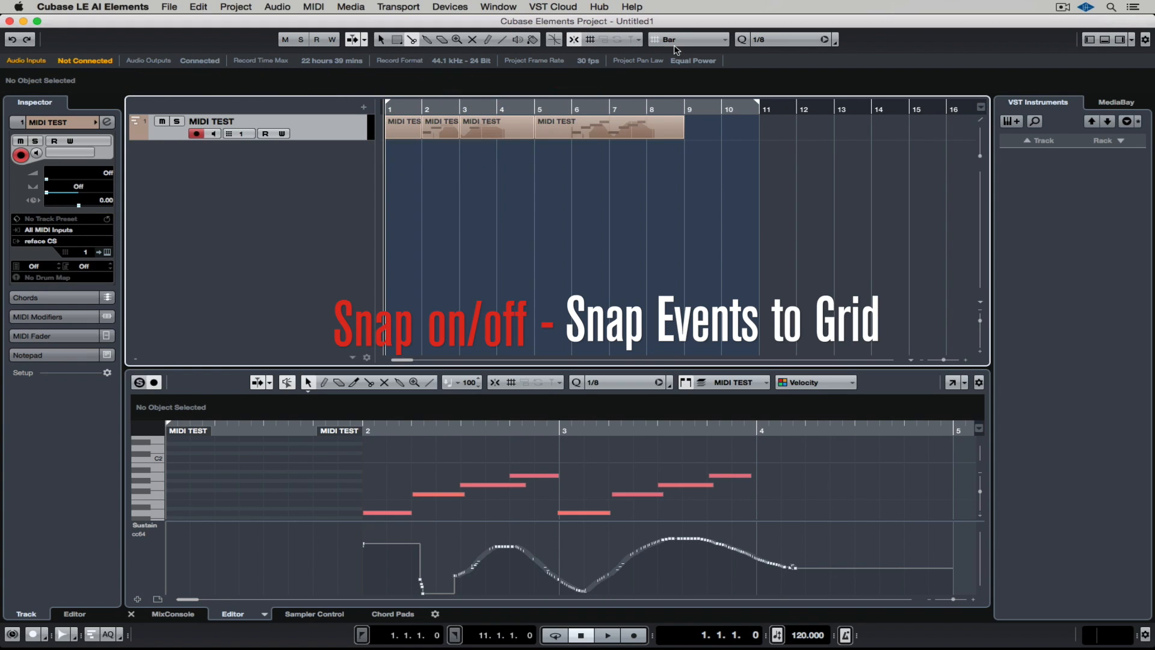
pyautogui.click(689, 39)
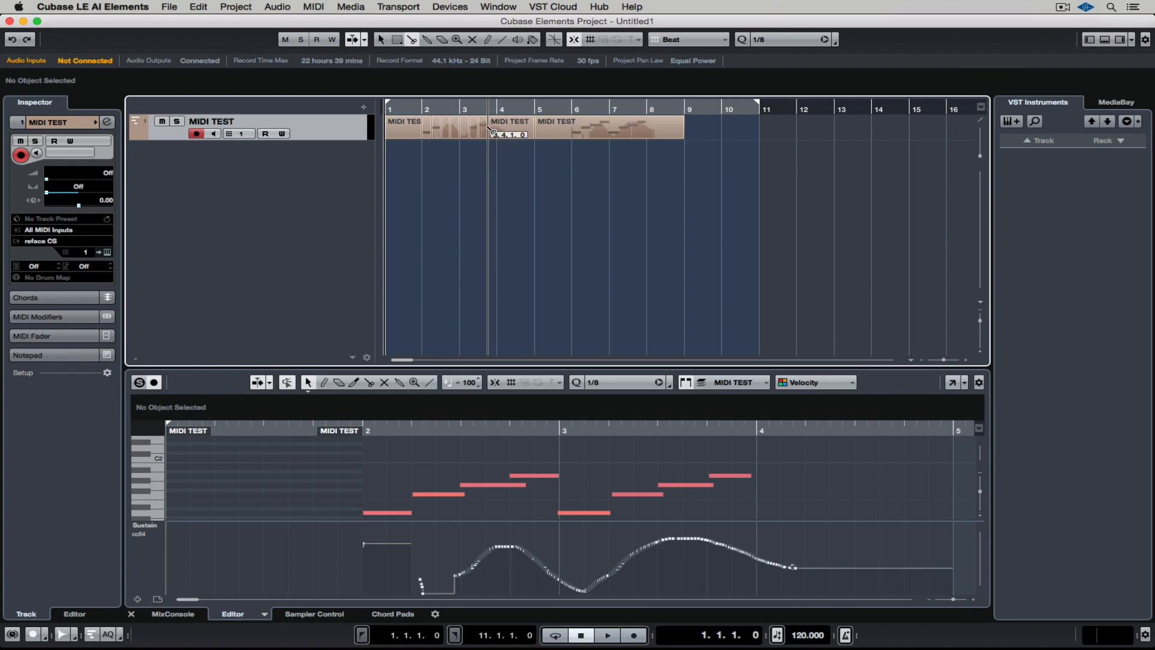
# Set the snap grid type to Use Quantize with a 1/32 quantize value
pyautogui.click(687, 39)
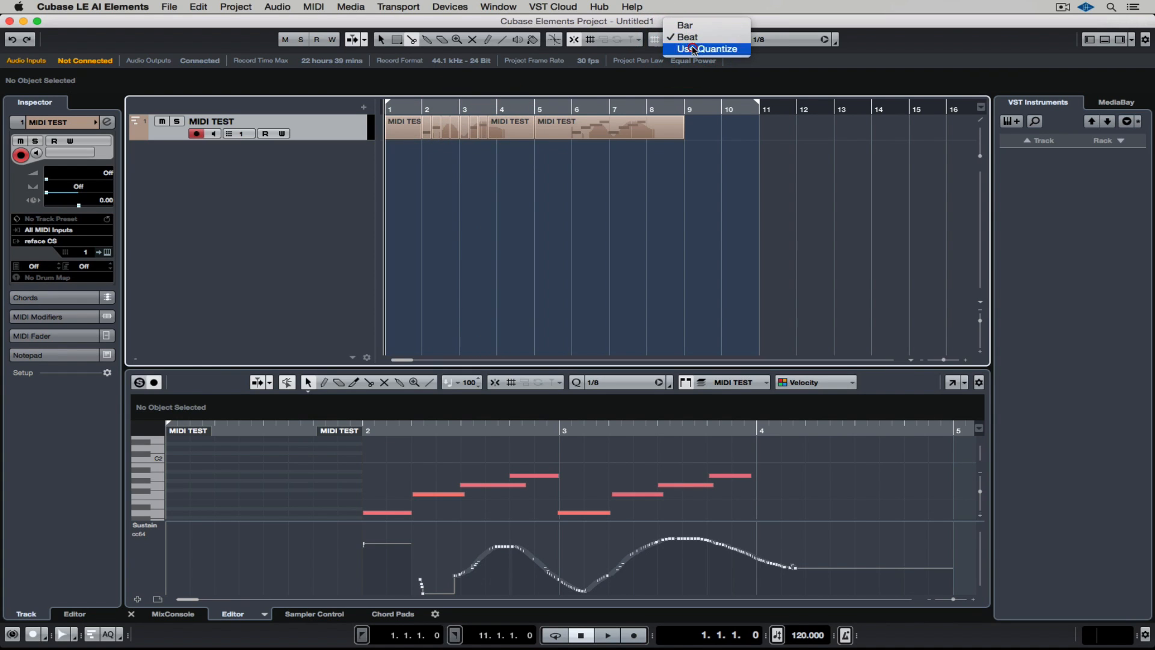
pyautogui.click(708, 49)
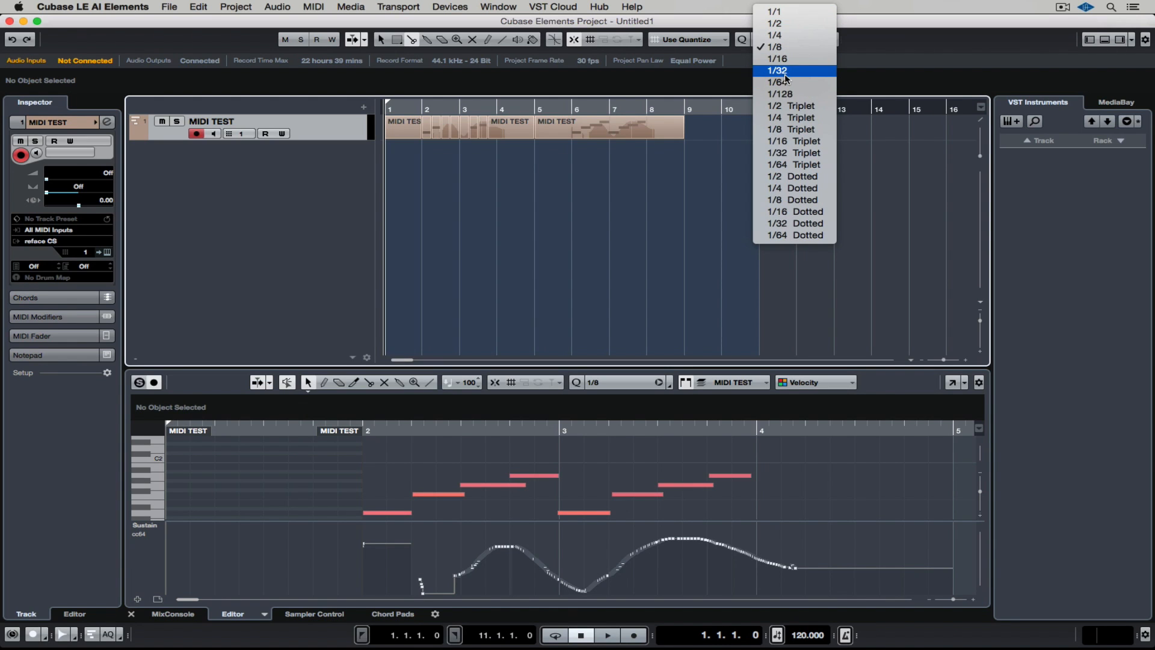
pyautogui.click(777, 70)
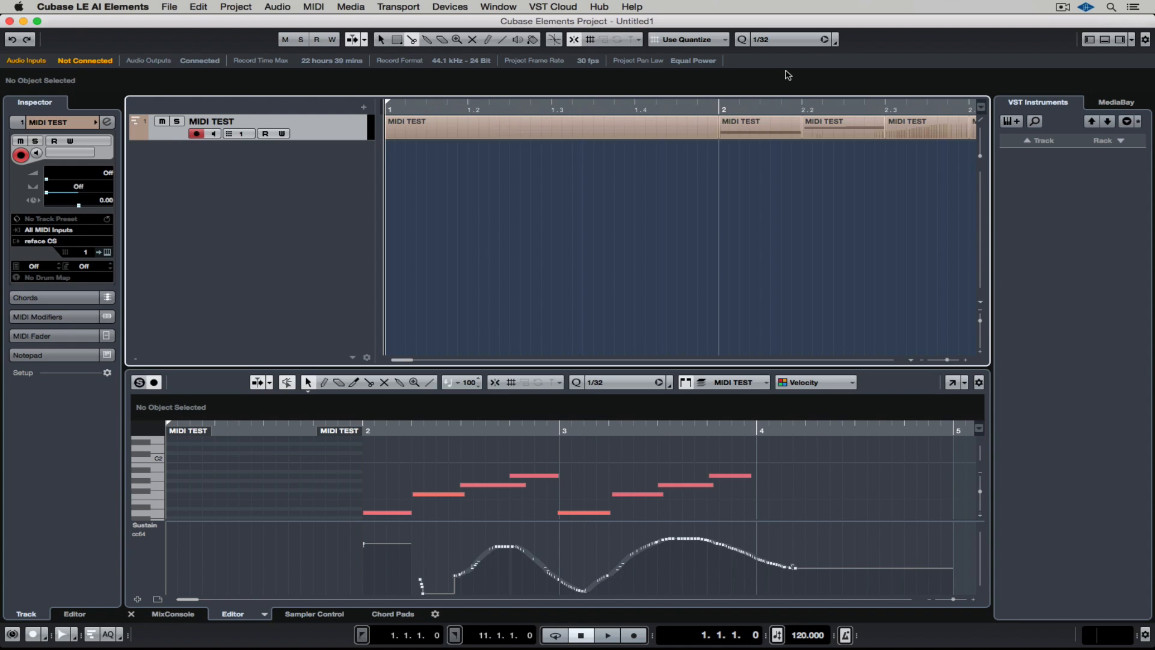
pyautogui.moveTo(586, 140)
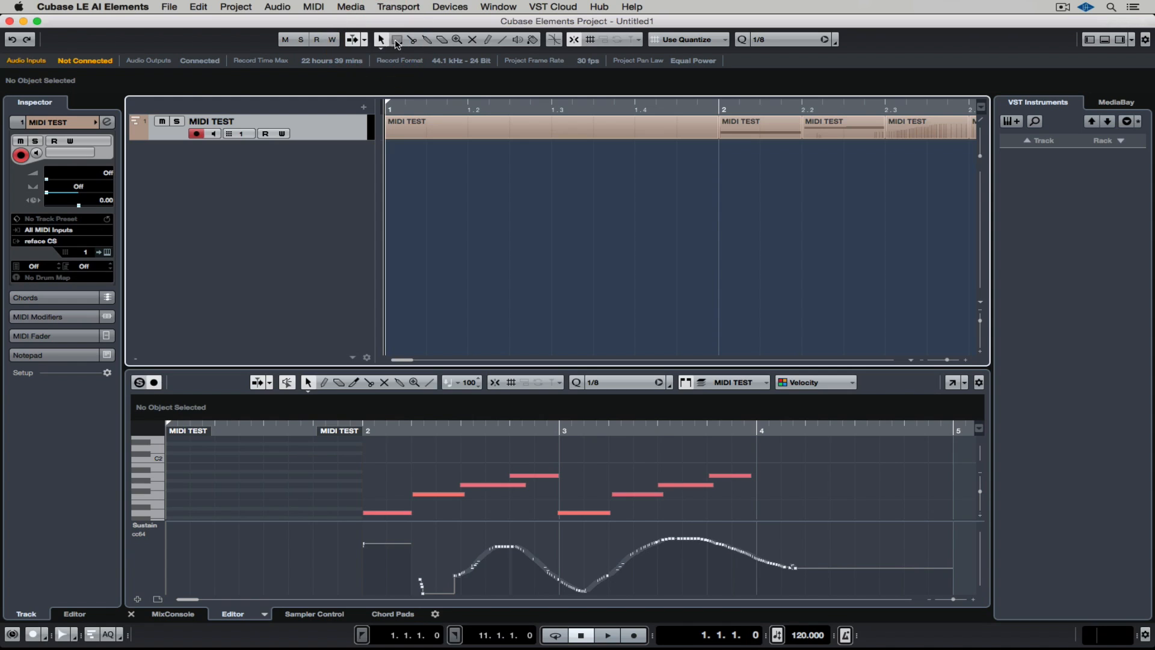
# Mute a part, delete all MIDI TEST parts, then remove the MIDI TEST track
pyautogui.click(397, 39)
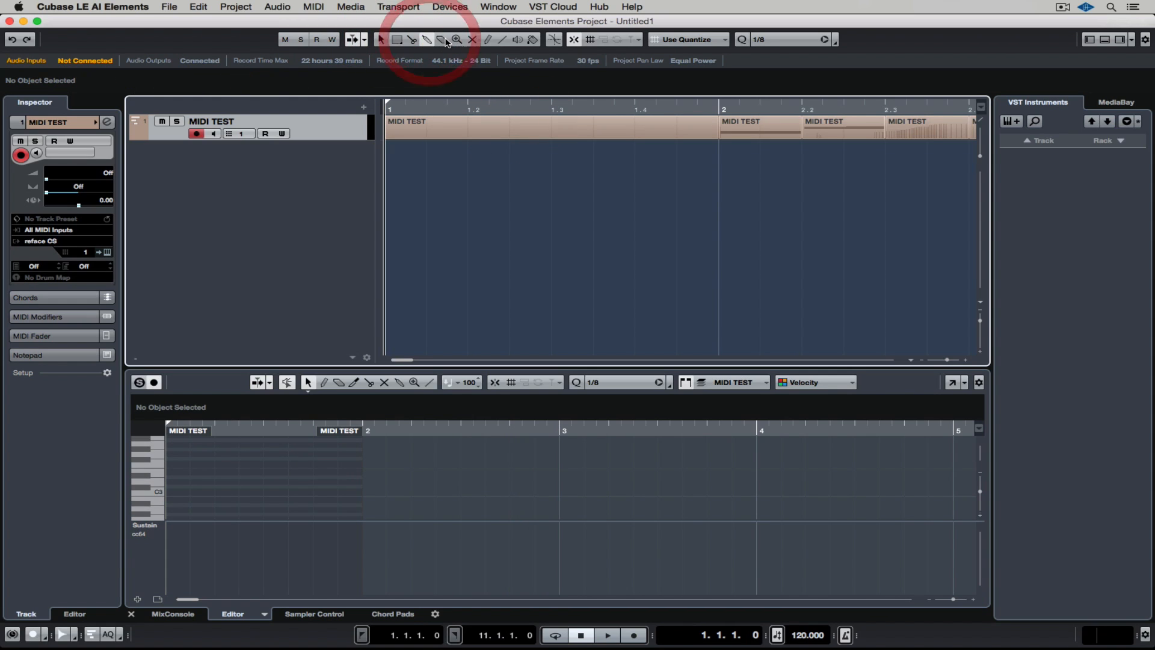
pyautogui.moveTo(472, 39)
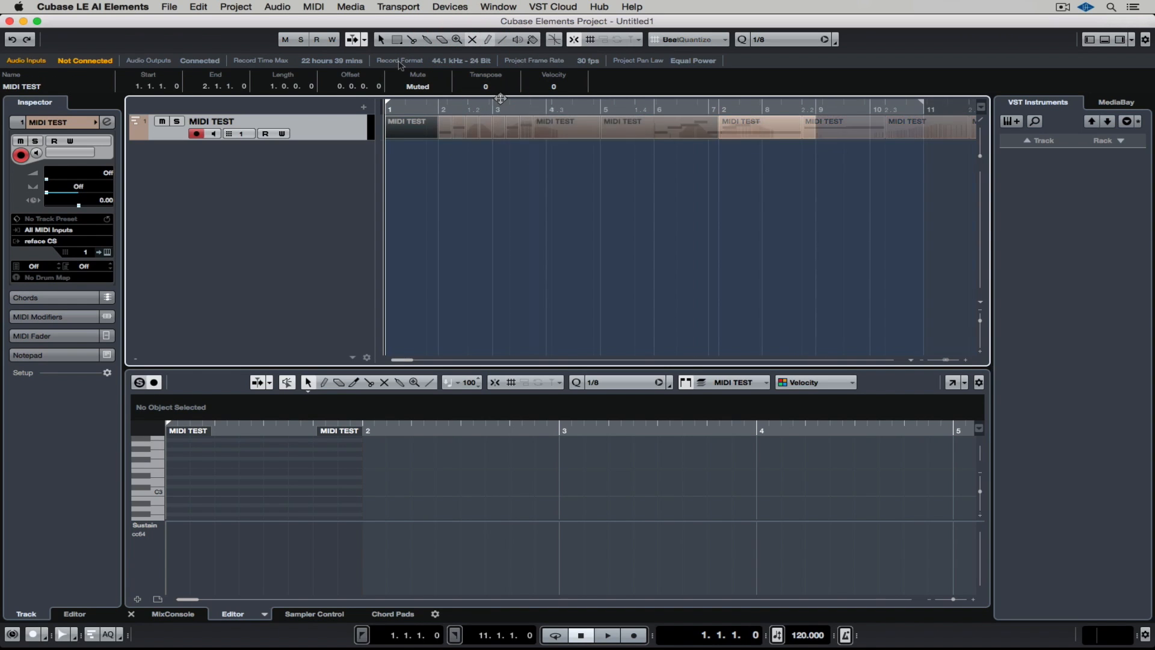
pyautogui.press('1')
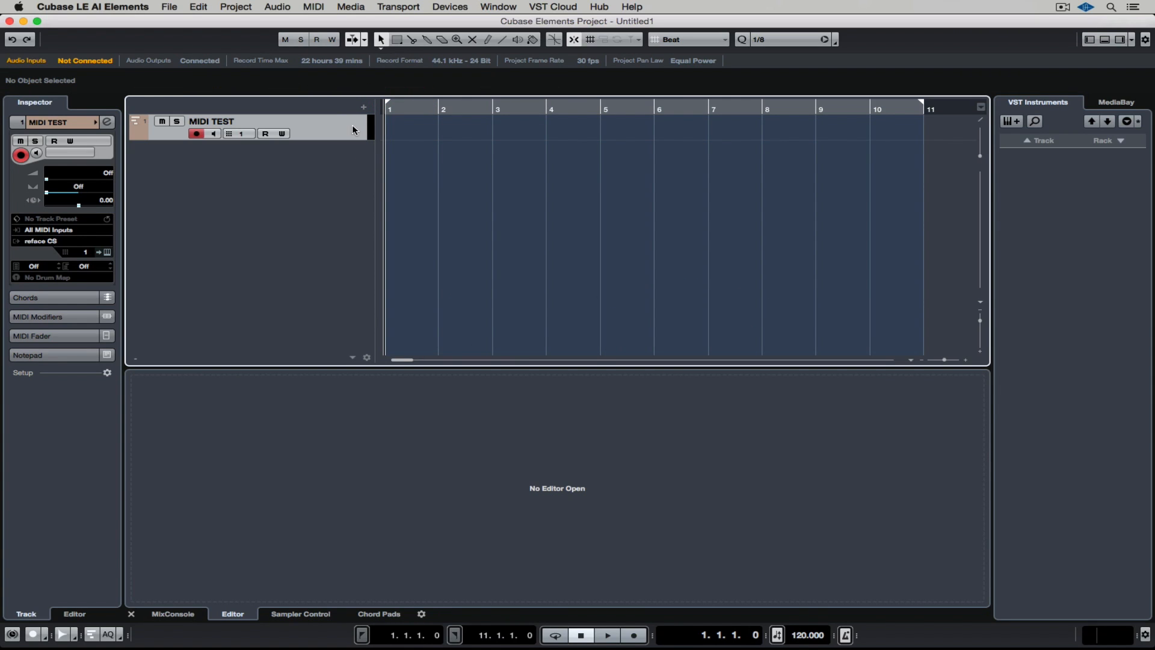
pyautogui.rightClick(355, 130)
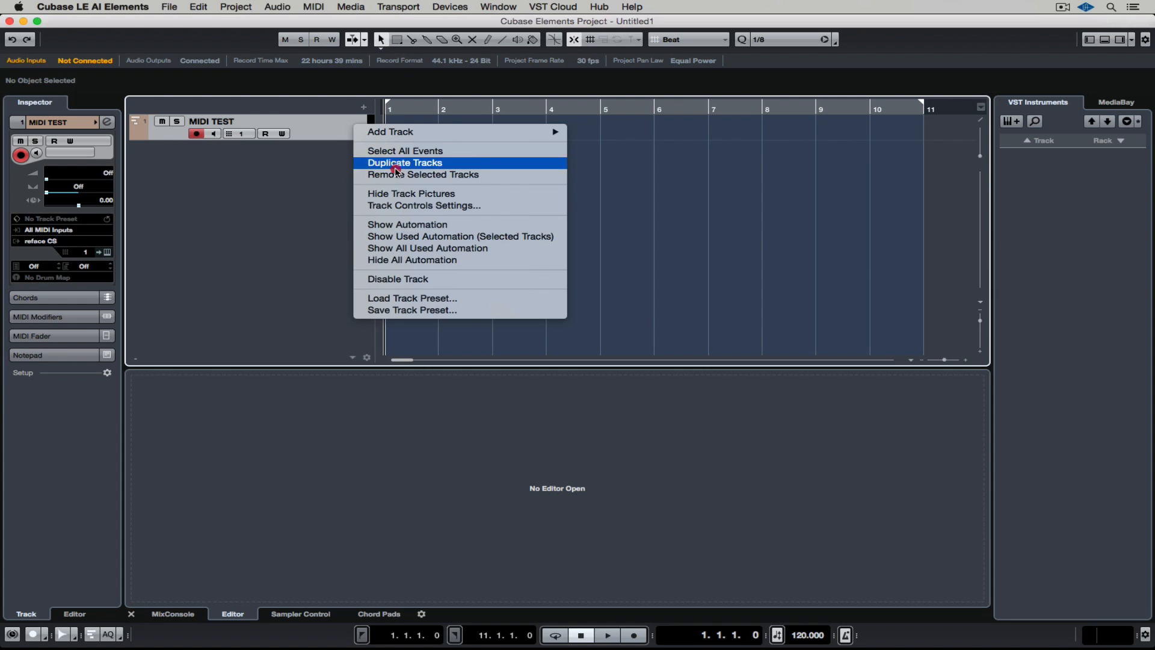
pyautogui.click(423, 175)
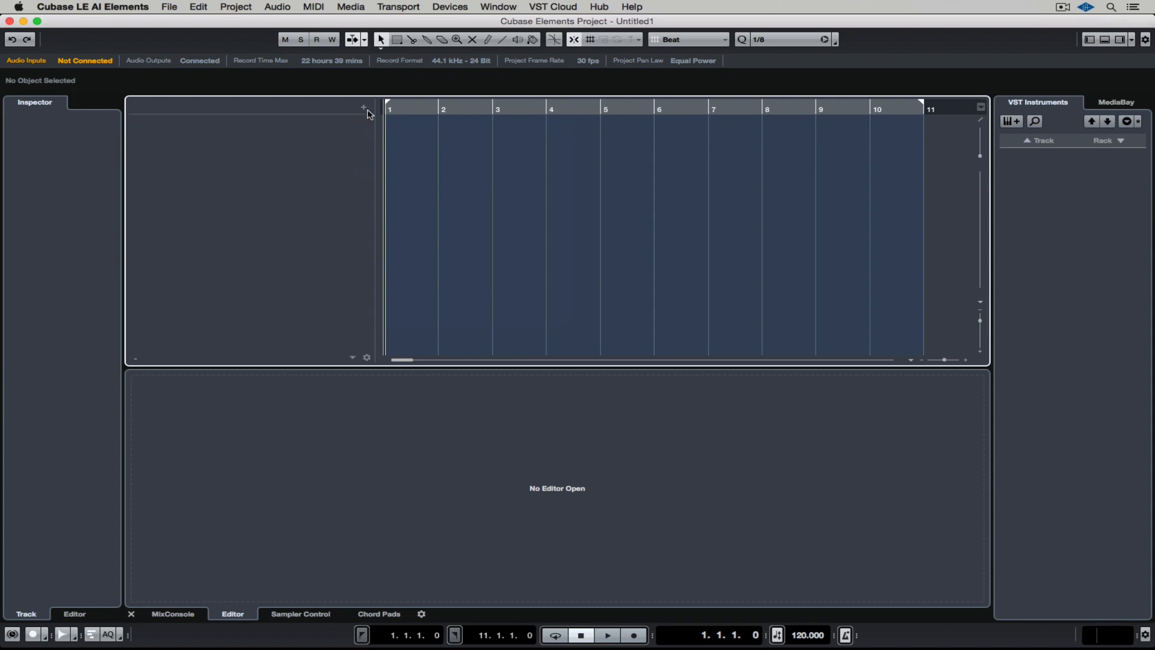
# Open the Add Instrument Track dialog, then browse and close its instrument dropdown
pyautogui.click(362, 107)
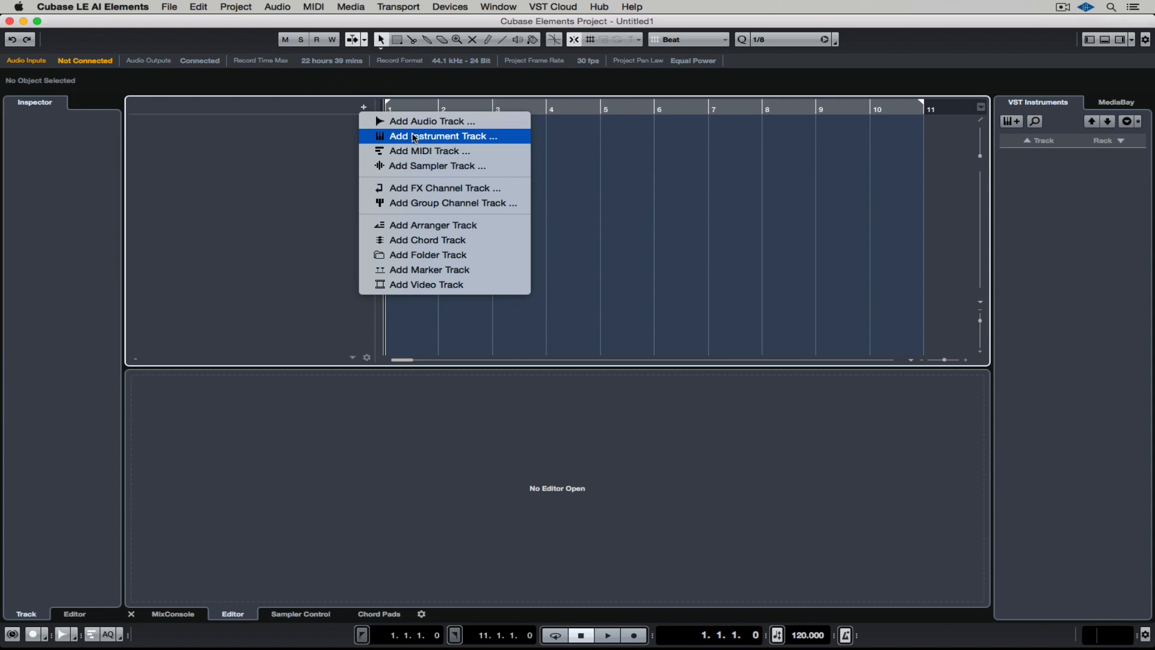
pyautogui.click(443, 135)
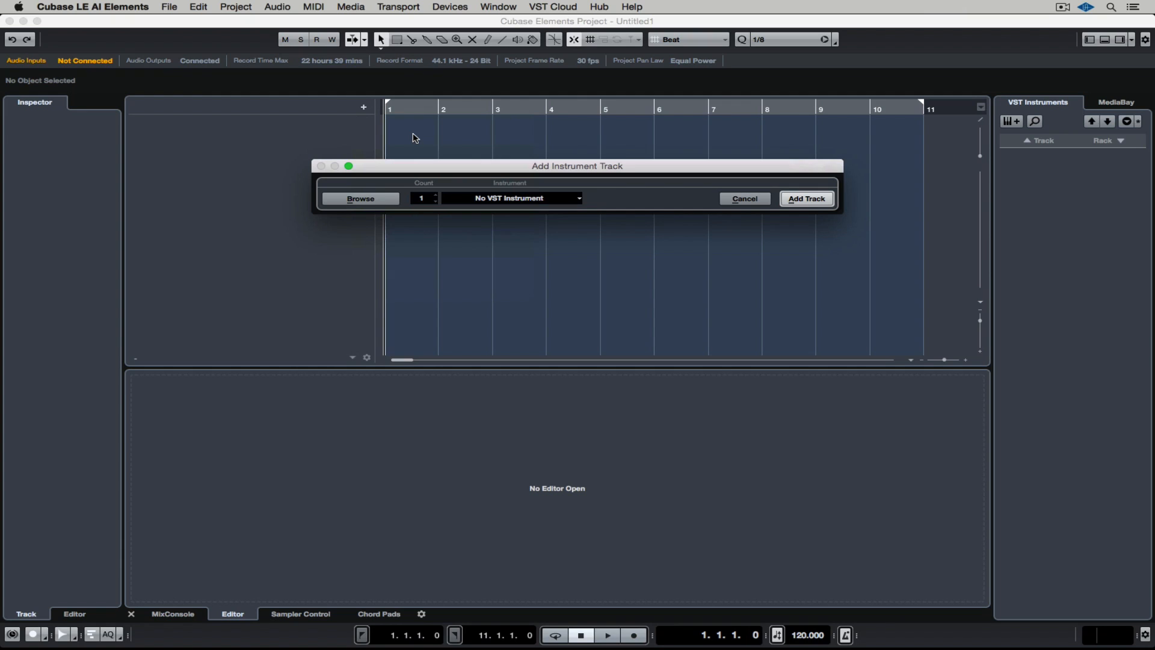
pyautogui.moveTo(1011, 122)
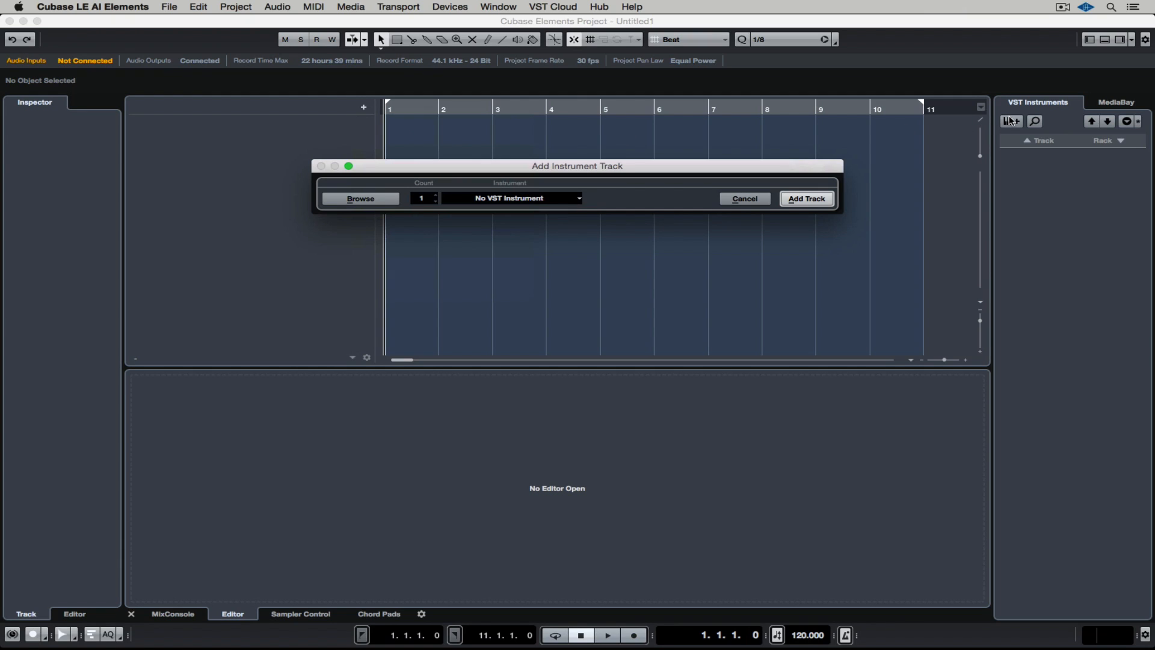
pyautogui.moveTo(529, 204)
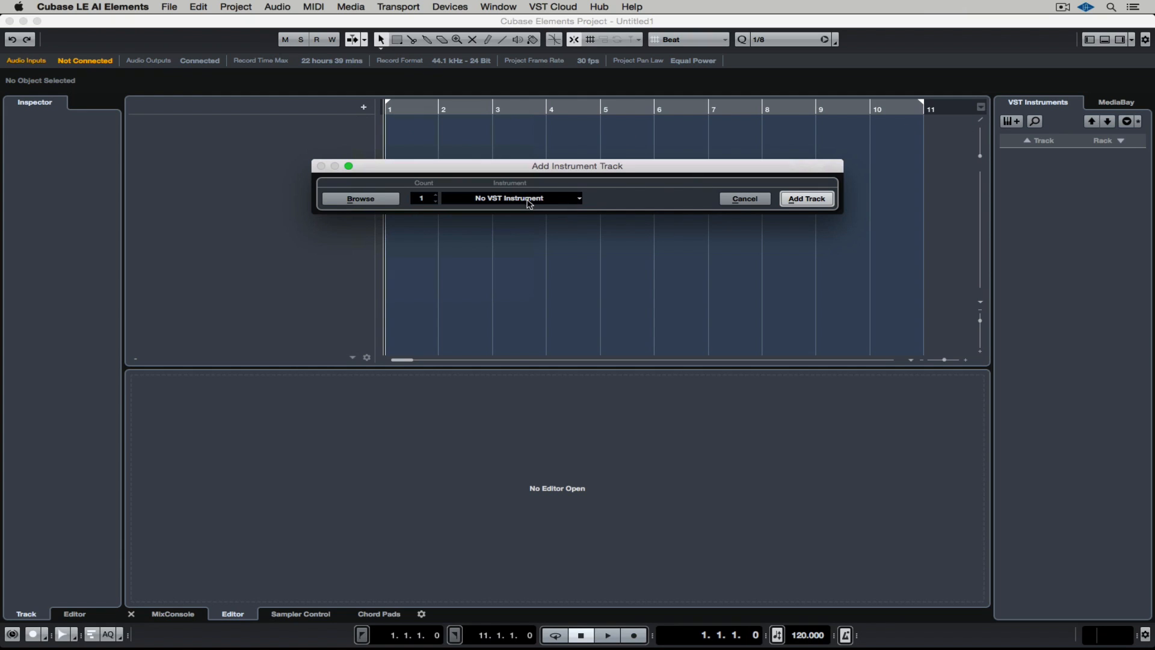
pyautogui.click(513, 197)
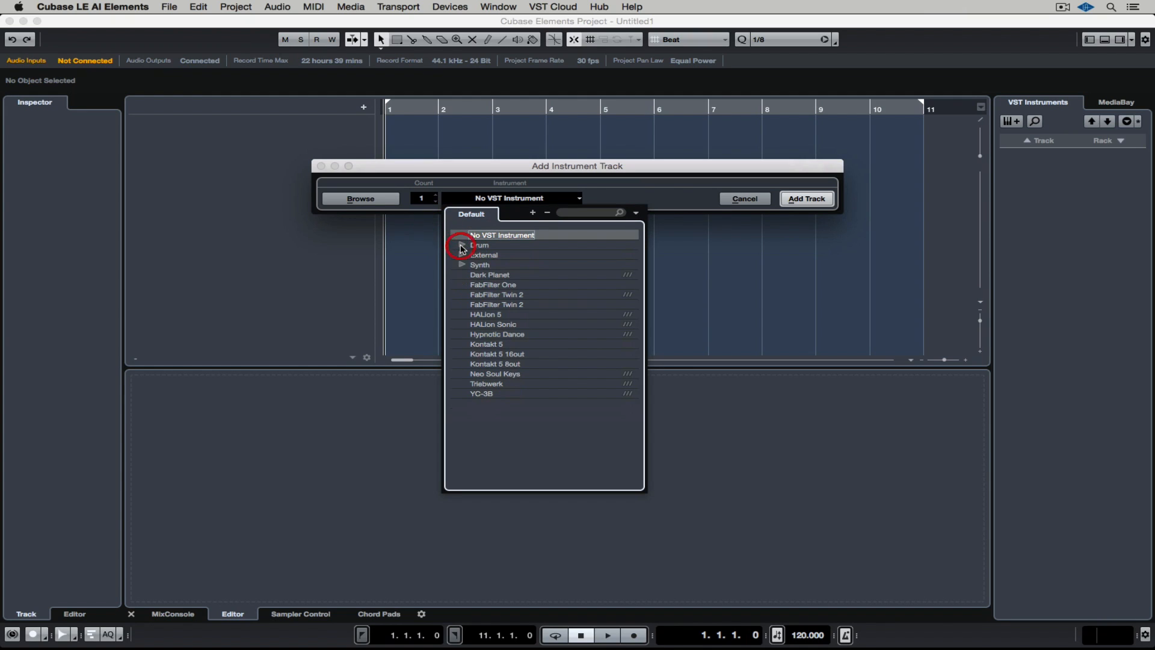
pyautogui.moveTo(366, 199)
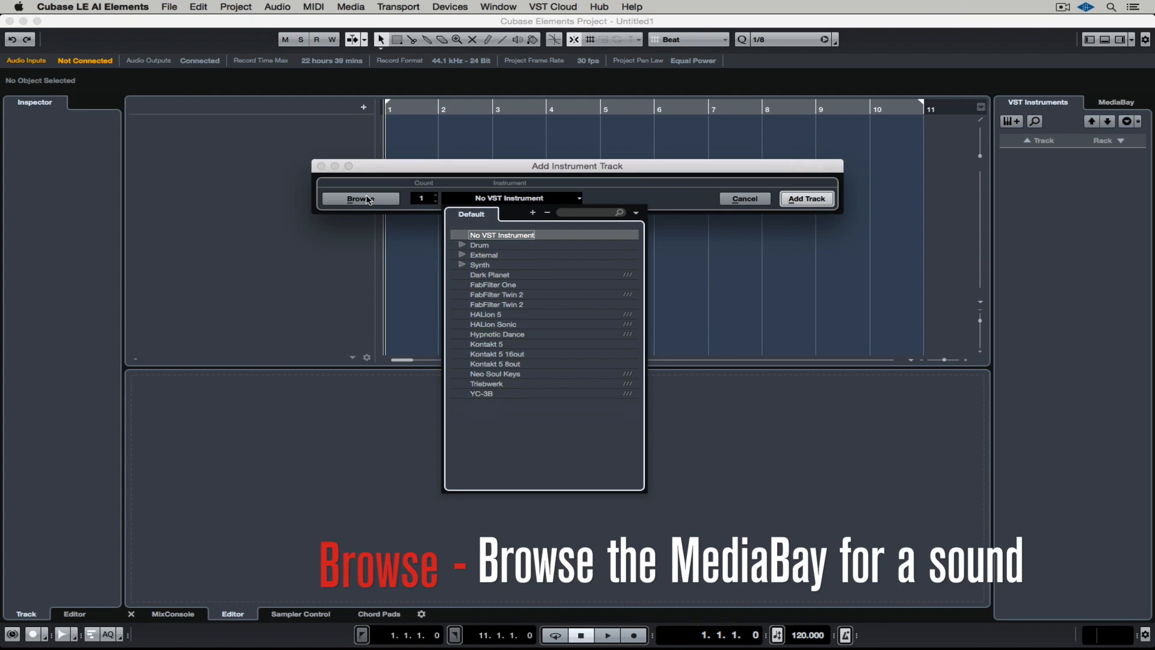
pyautogui.click(361, 198)
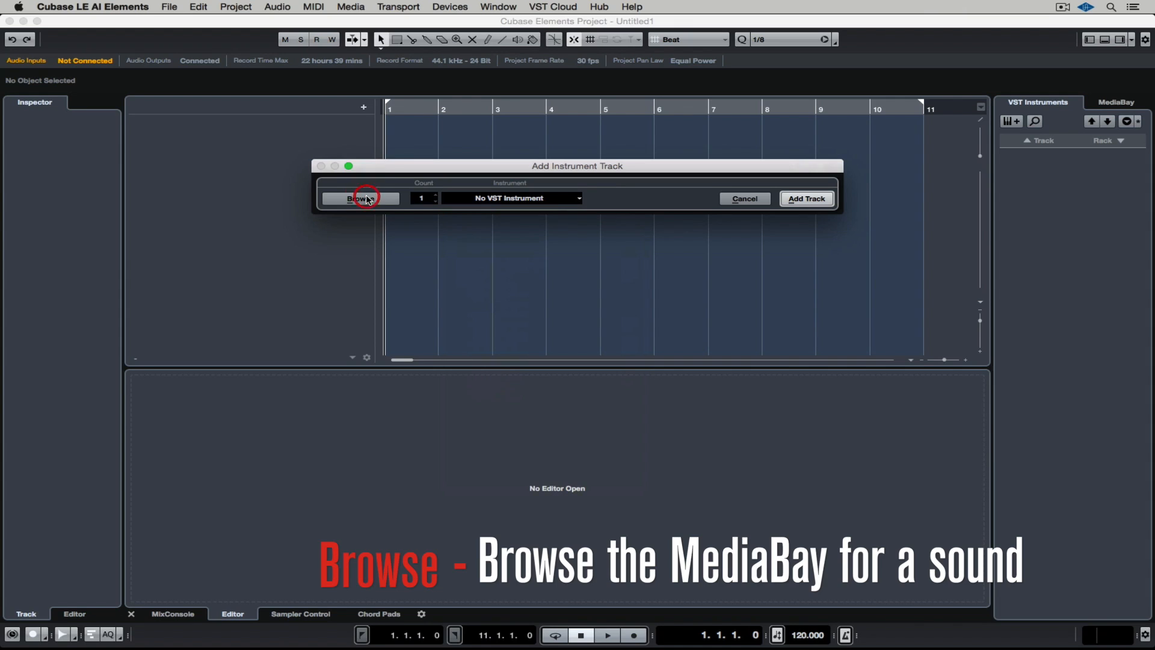
# Browse instrument sounds filtered to the Piano category and HALion Sonic SE
pyautogui.click(360, 197)
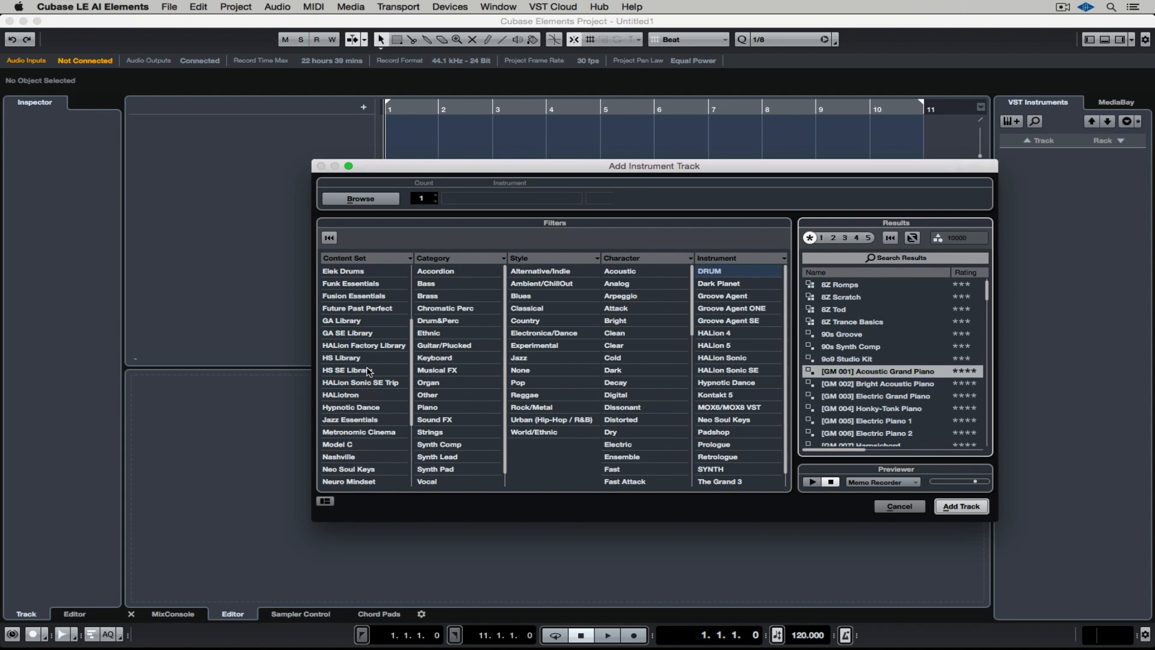
pyautogui.moveTo(368, 429)
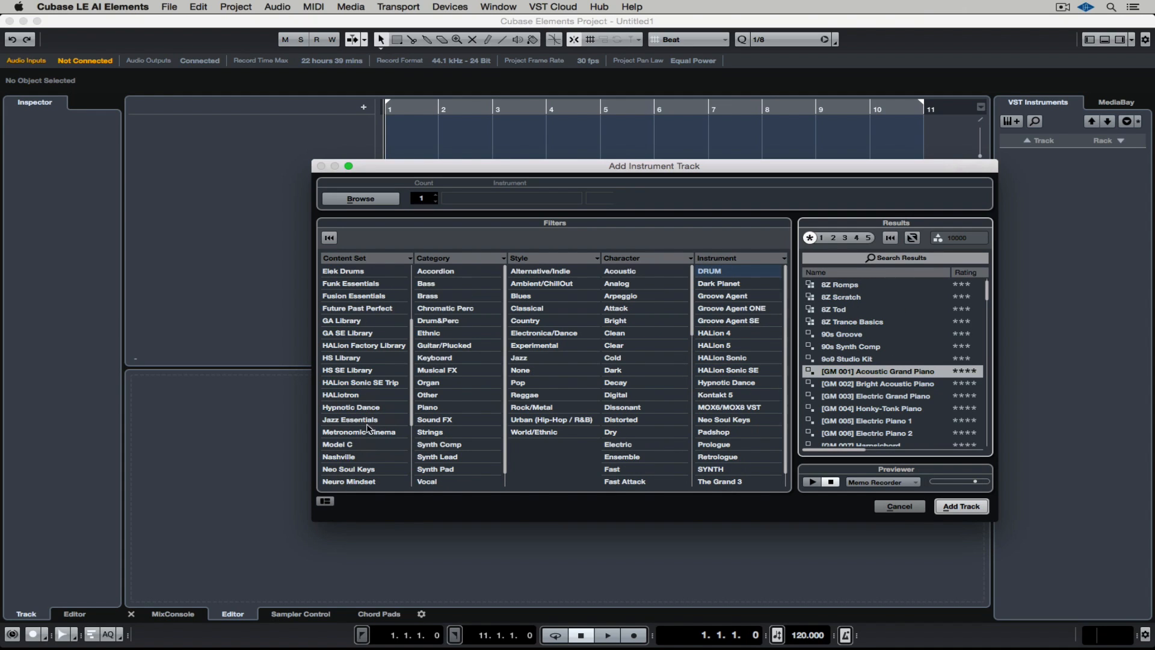
pyautogui.moveTo(343, 335)
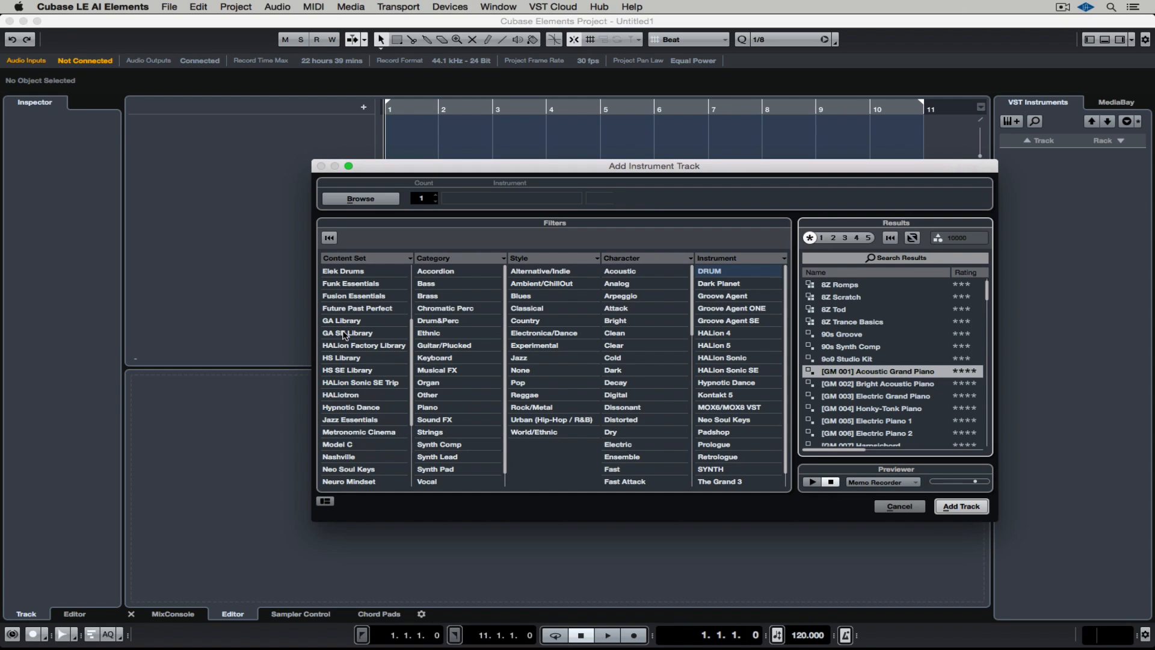
pyautogui.moveTo(386, 367)
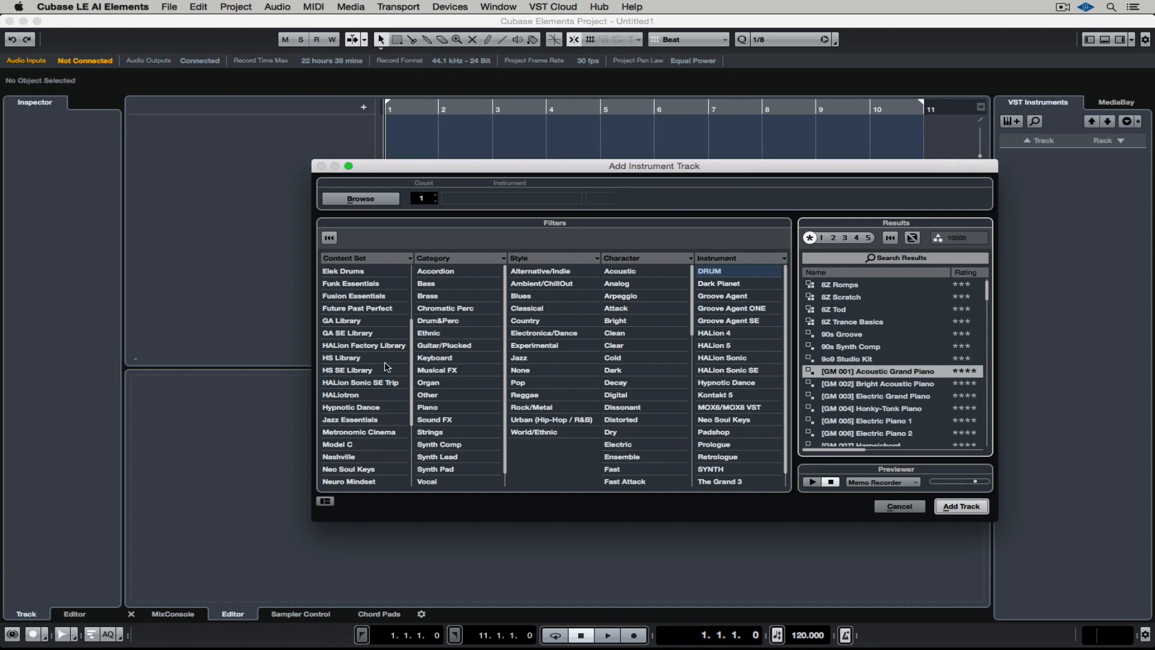
pyautogui.click(426, 407)
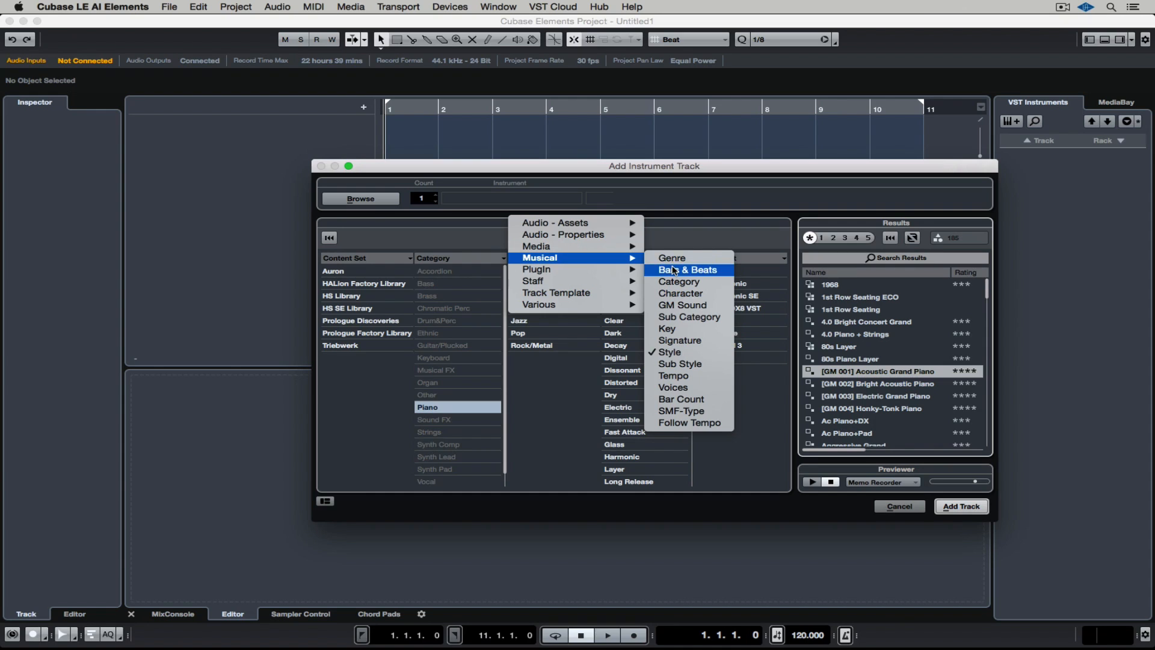
pyautogui.moveTo(673, 375)
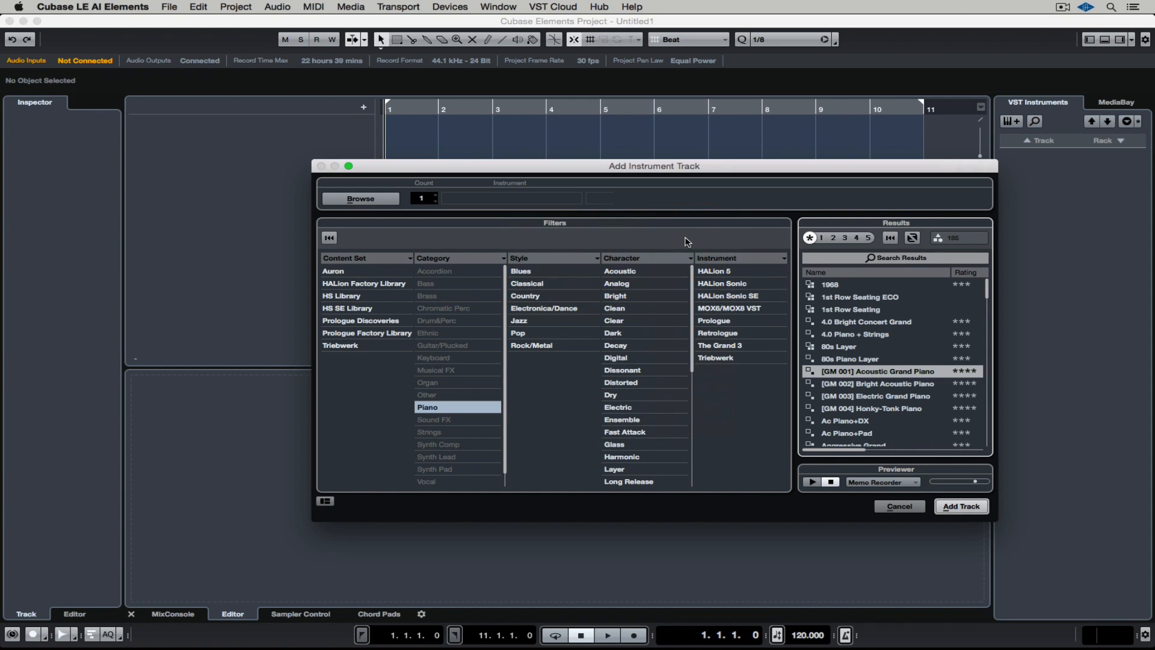
pyautogui.moveTo(716, 266)
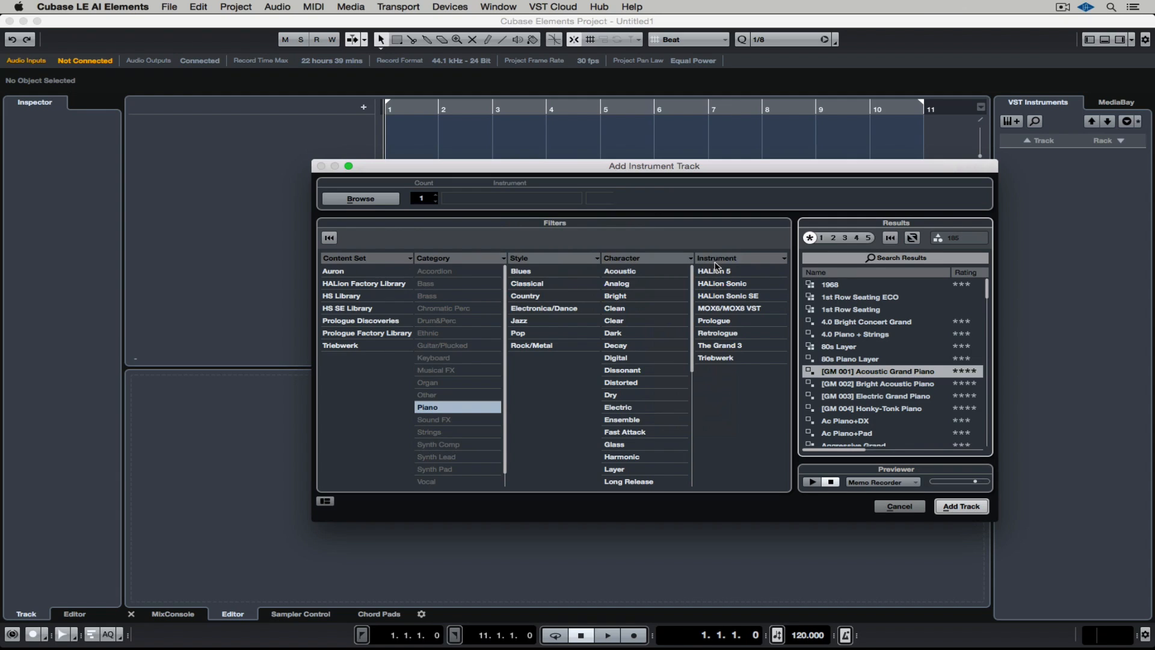
pyautogui.click(729, 295)
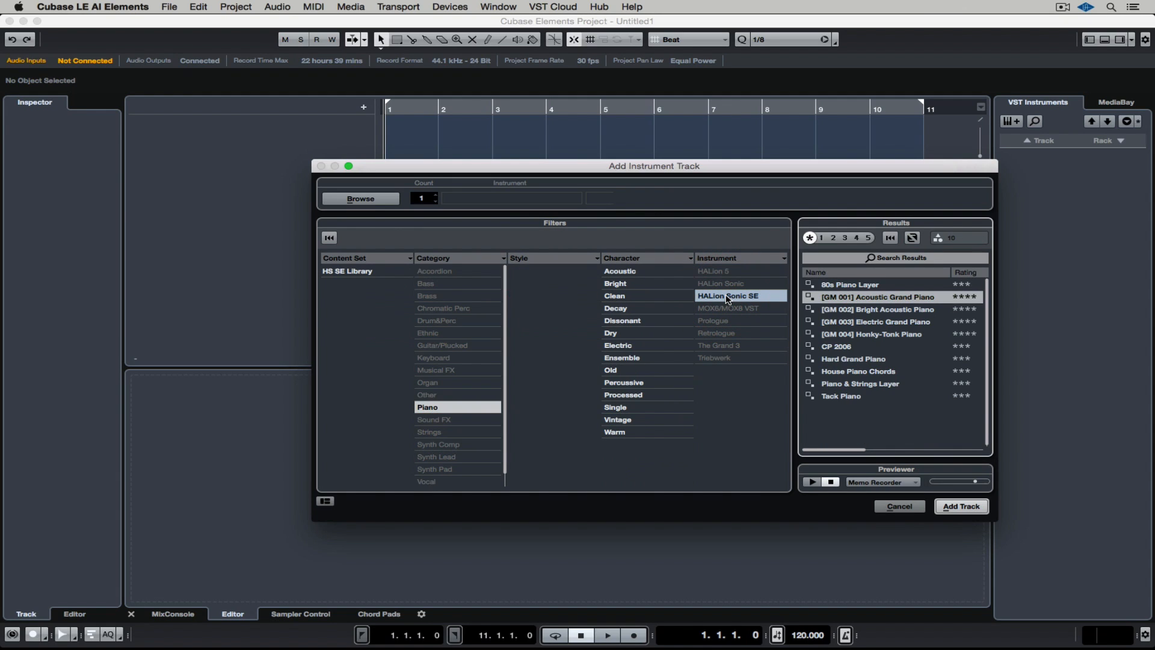
pyautogui.moveTo(872, 299)
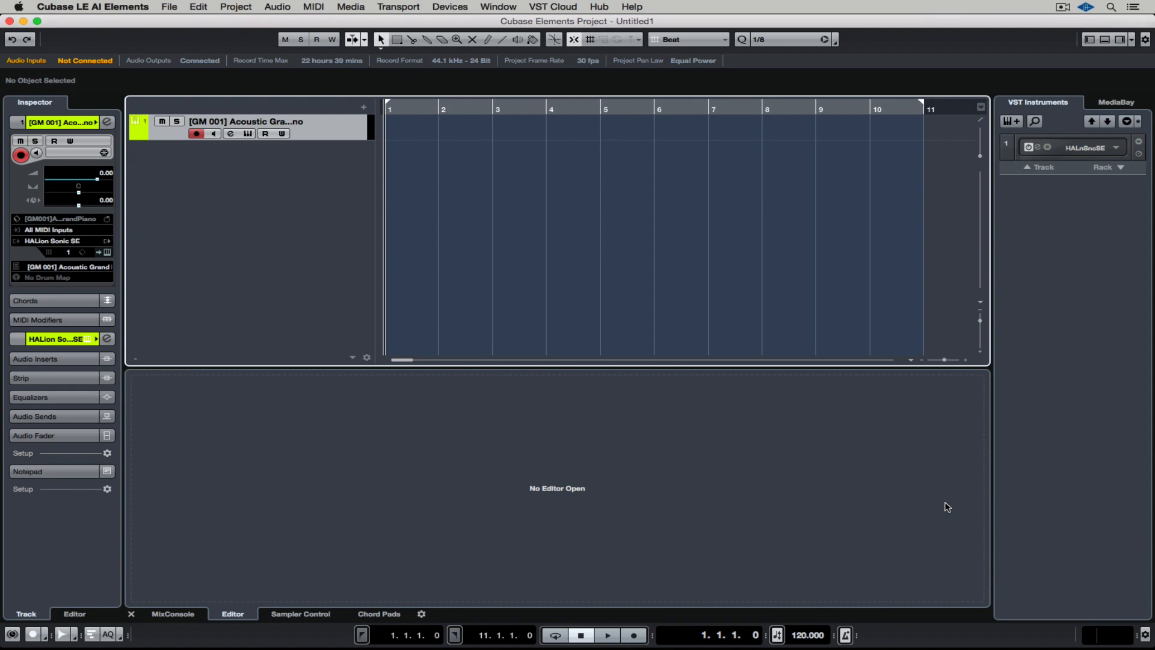
pyautogui.moveTo(256, 137)
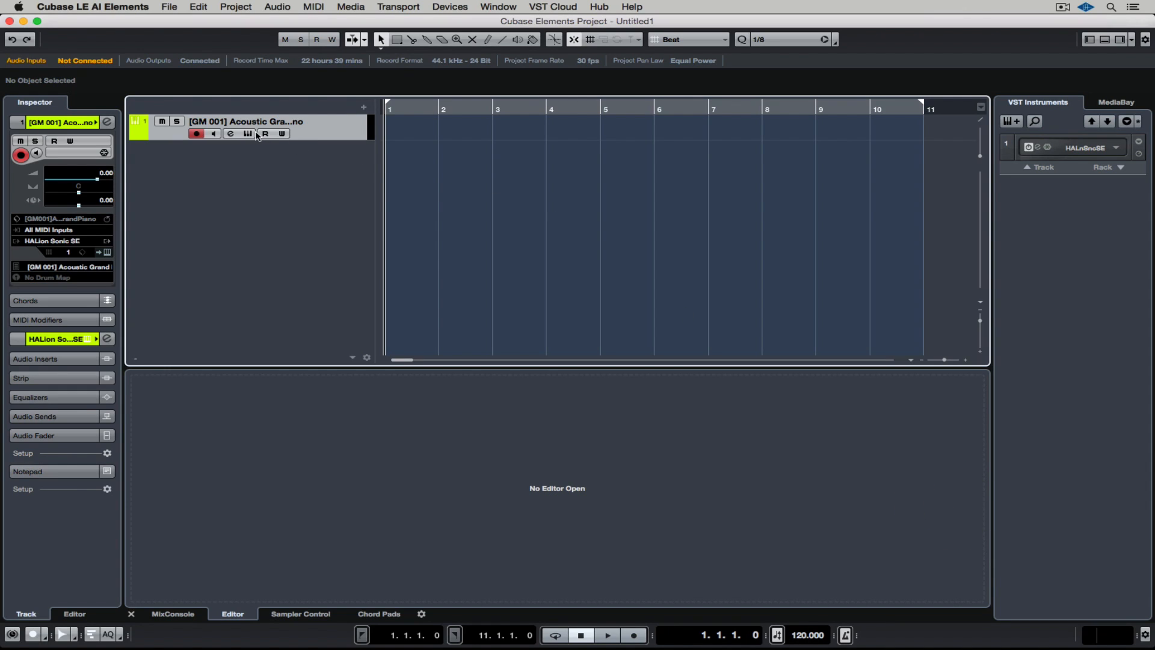
pyautogui.click(230, 133)
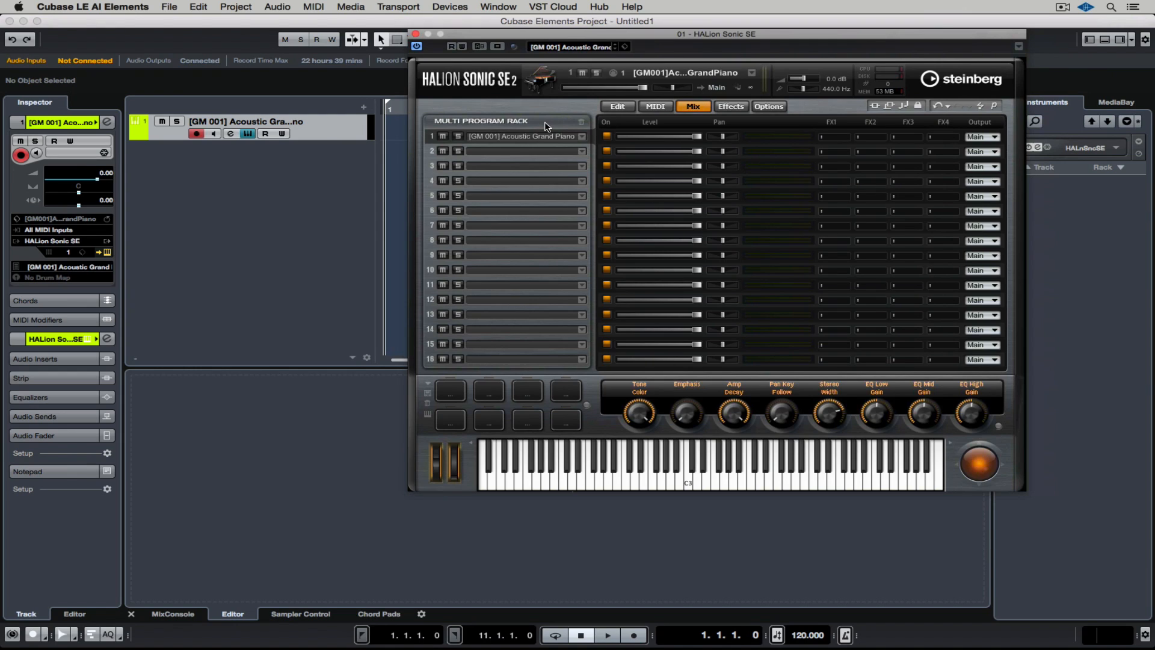
pyautogui.moveTo(529, 117)
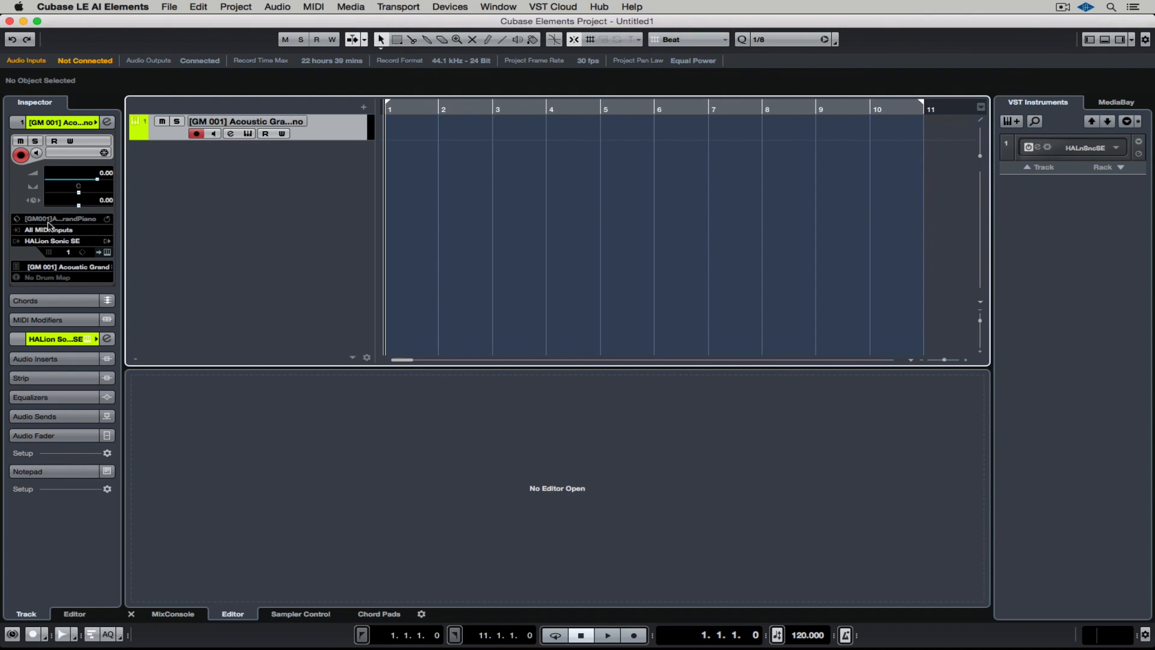
# Keep the track on All MIDI Inputs and bring up the ruler's locator options
pyautogui.click(59, 229)
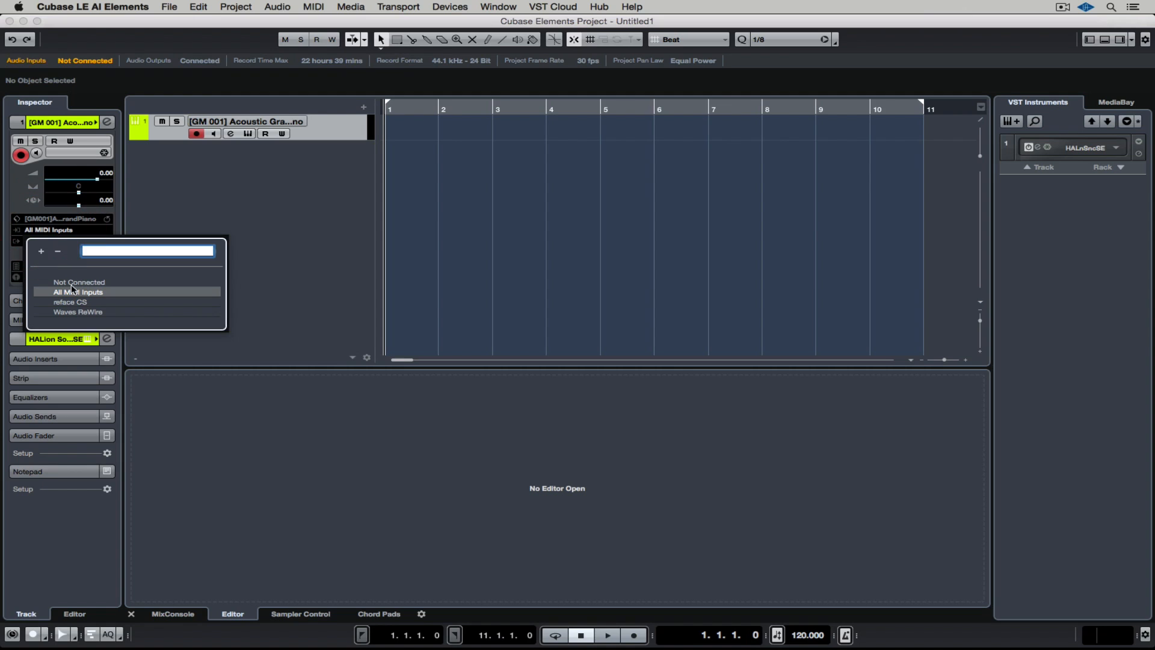
pyautogui.click(78, 291)
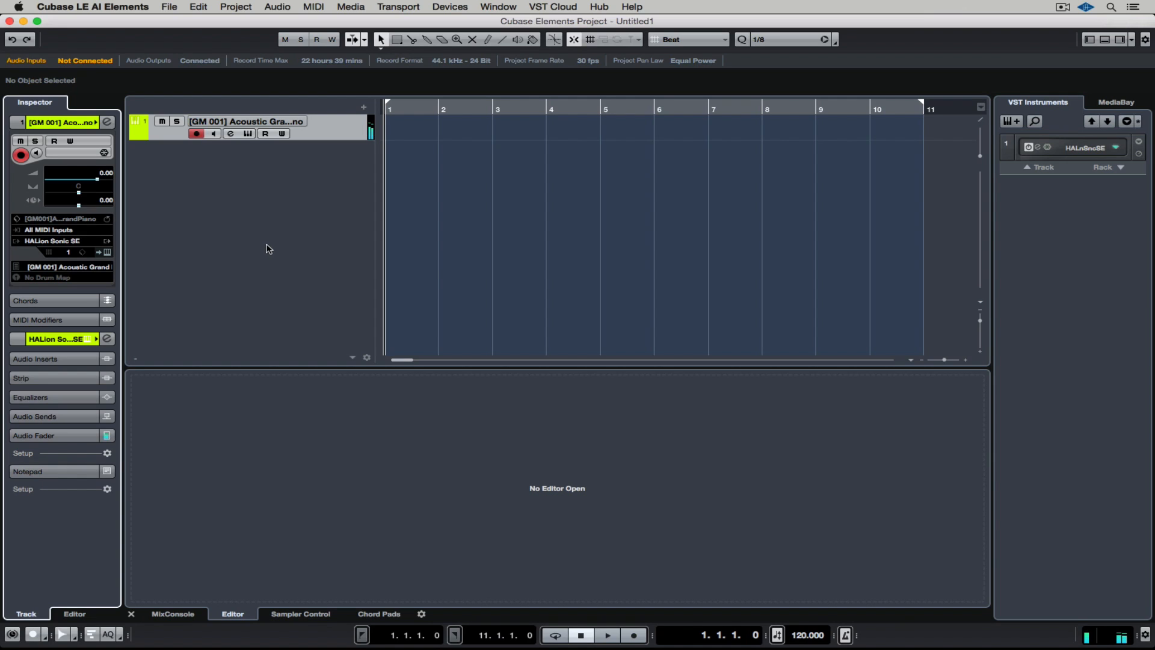
pyautogui.moveTo(1073, 620)
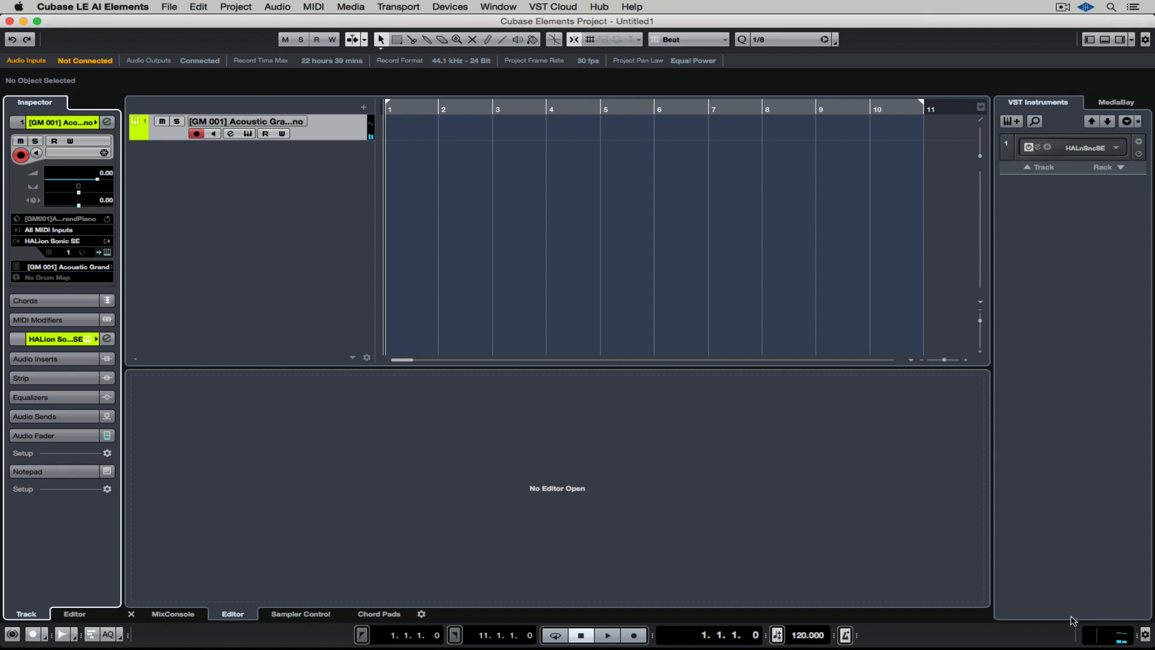
pyautogui.moveTo(1087, 636)
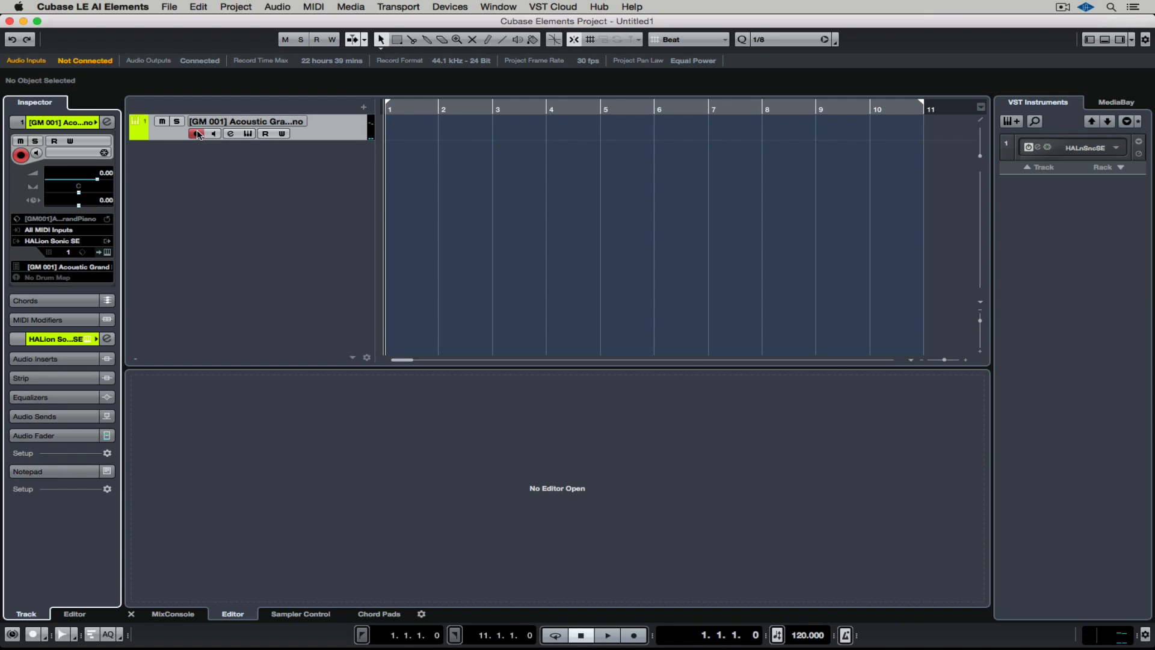
pyautogui.moveTo(198, 134)
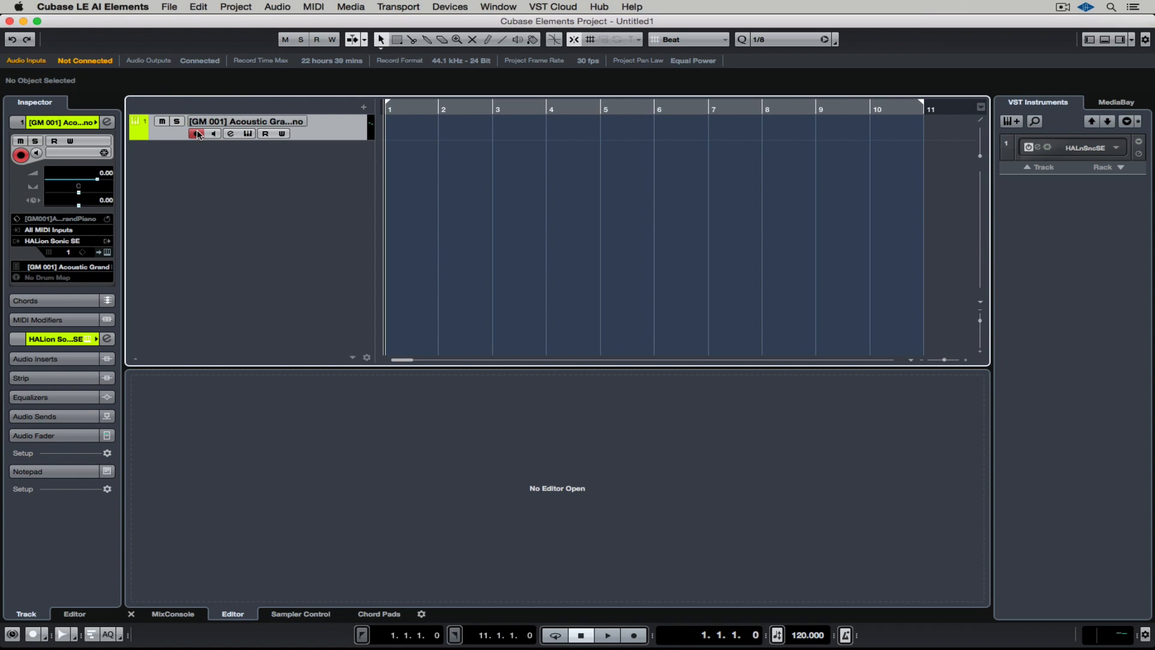
pyautogui.moveTo(627, 410)
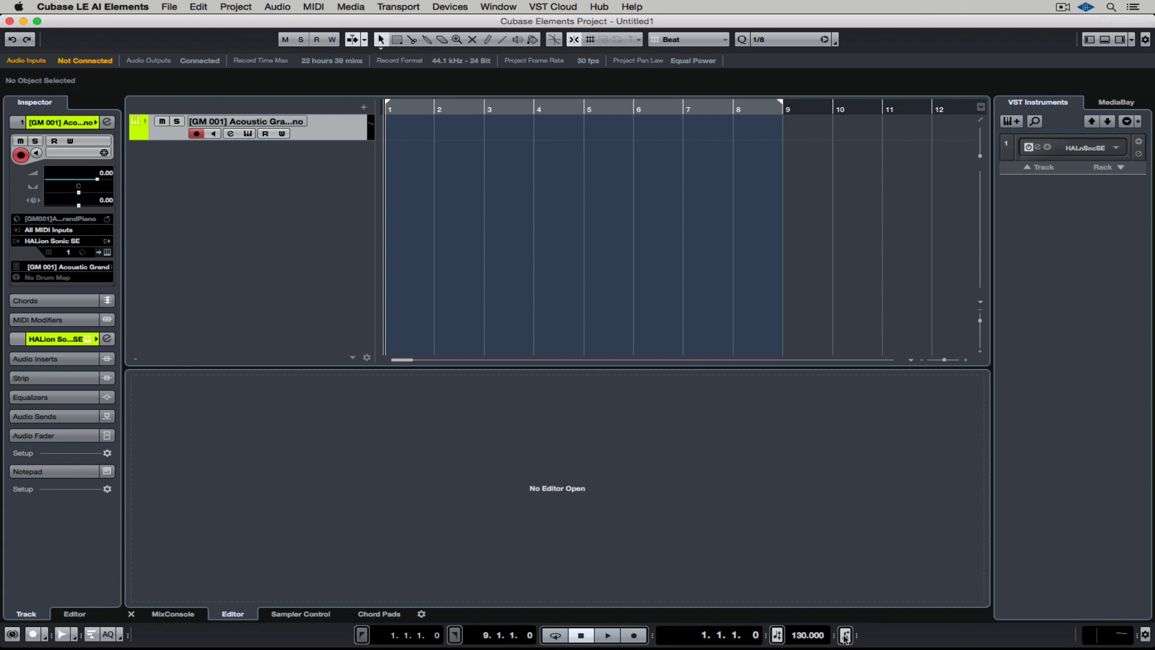
pyautogui.moveTo(844, 634)
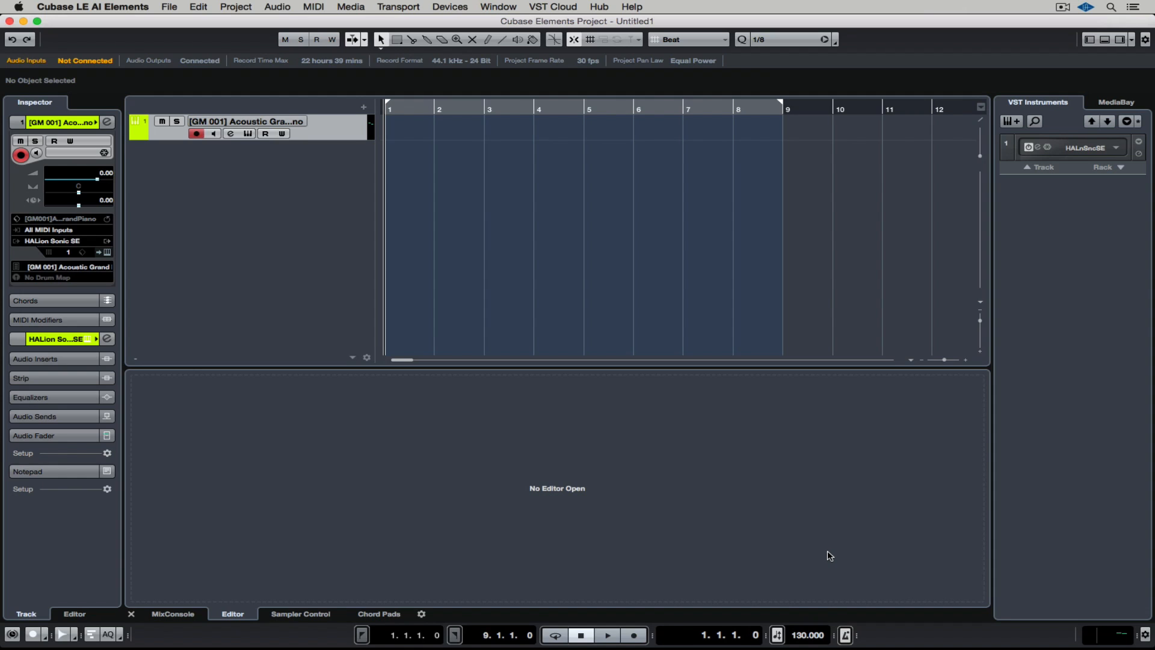
pyautogui.moveTo(643, 364)
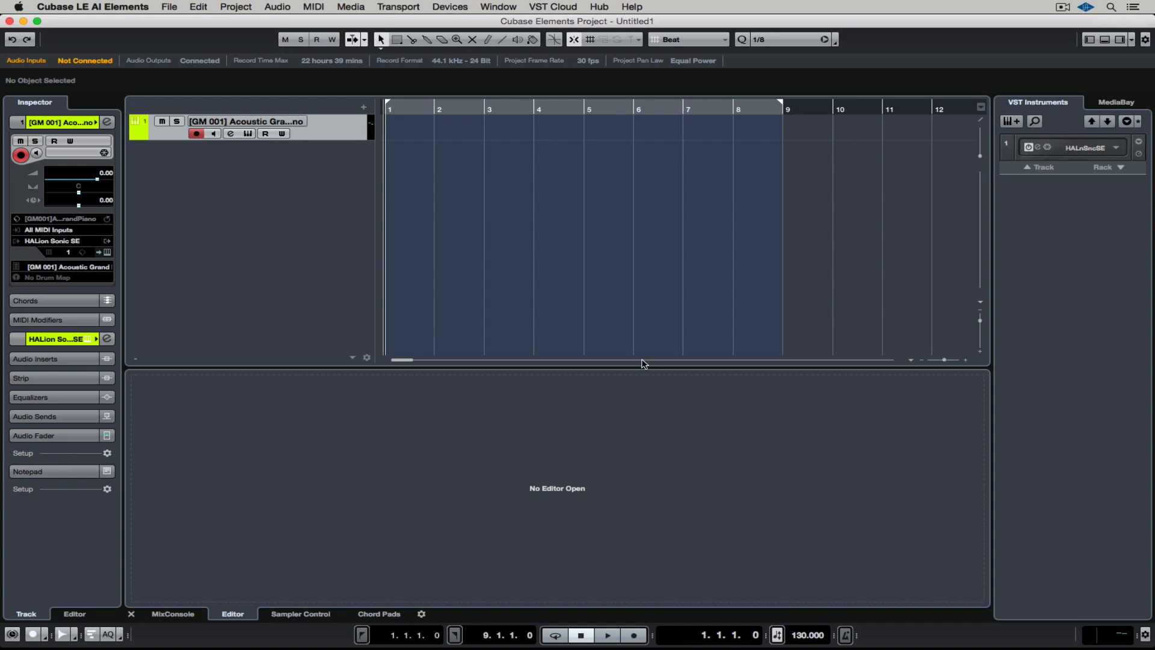
pyautogui.rightClick(468, 108)
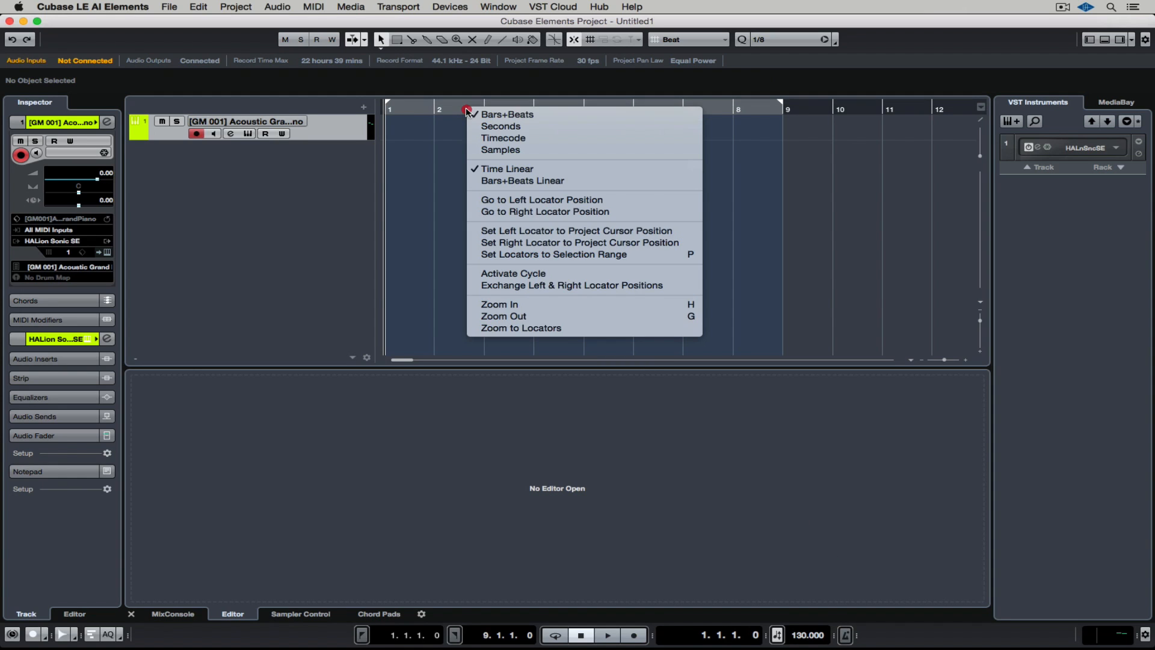
pyautogui.moveTo(501, 126)
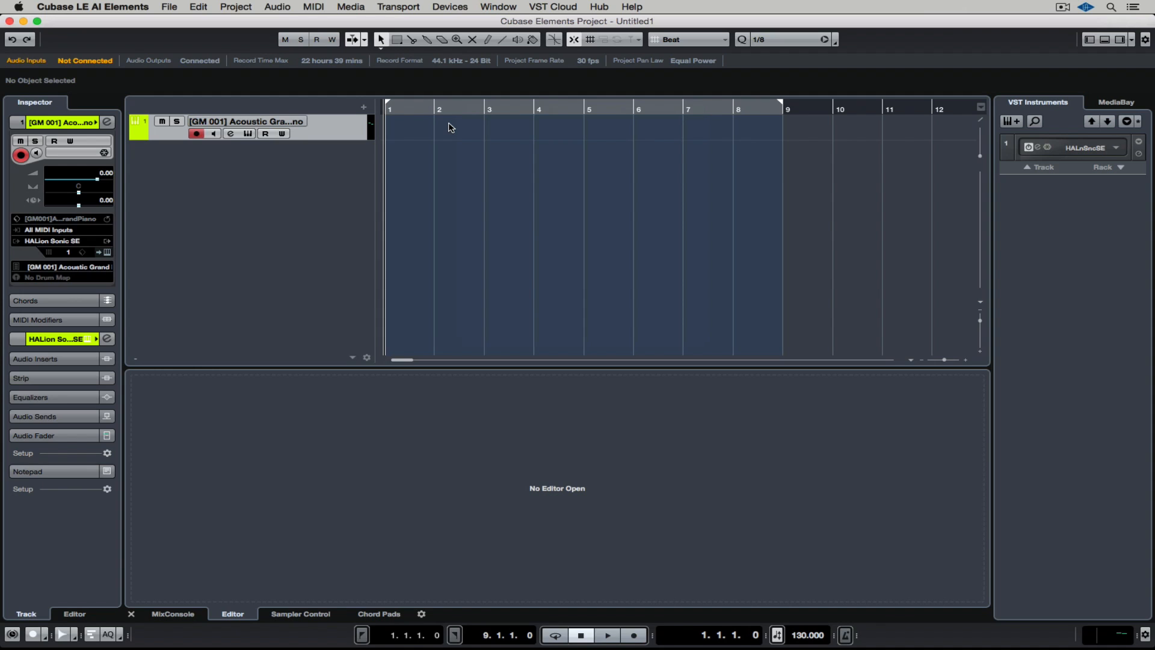
# Record the piano MIDI part from bar 1 to bar 8, then stop
pyautogui.click(633, 634)
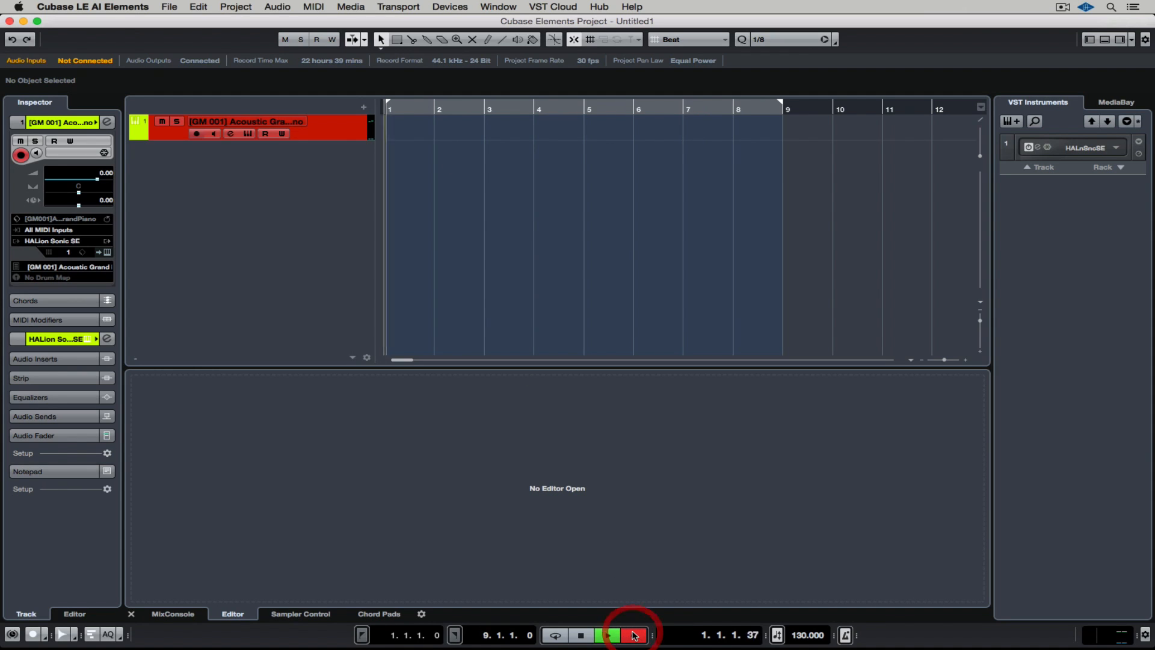
pyautogui.click(606, 634)
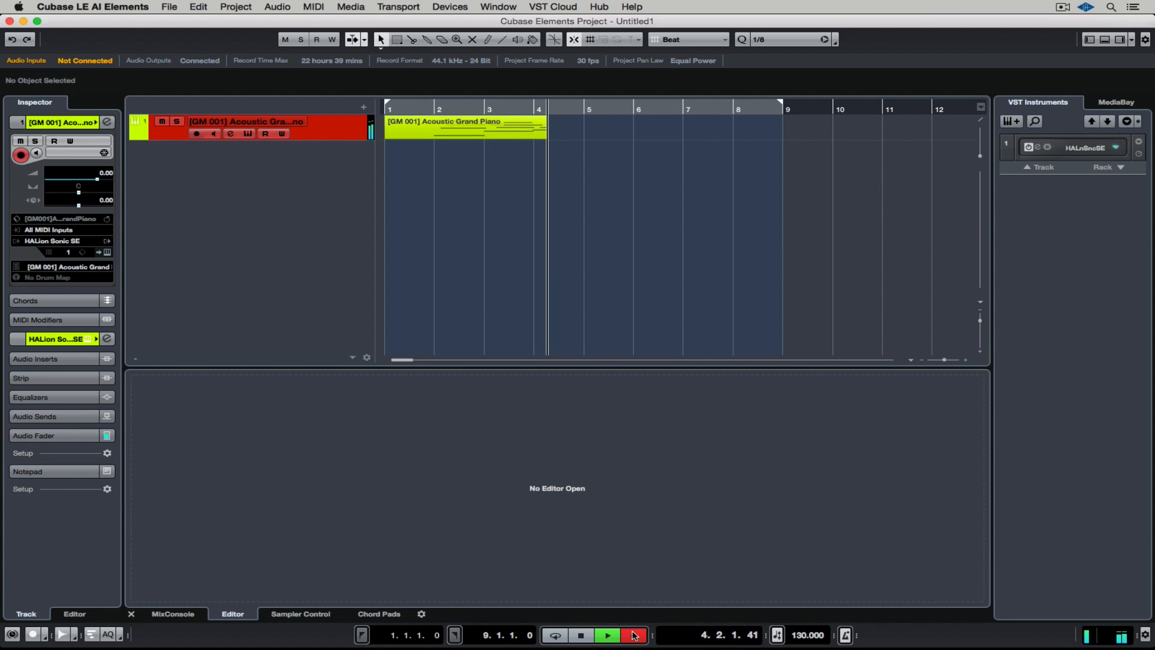
pyautogui.click(606, 636)
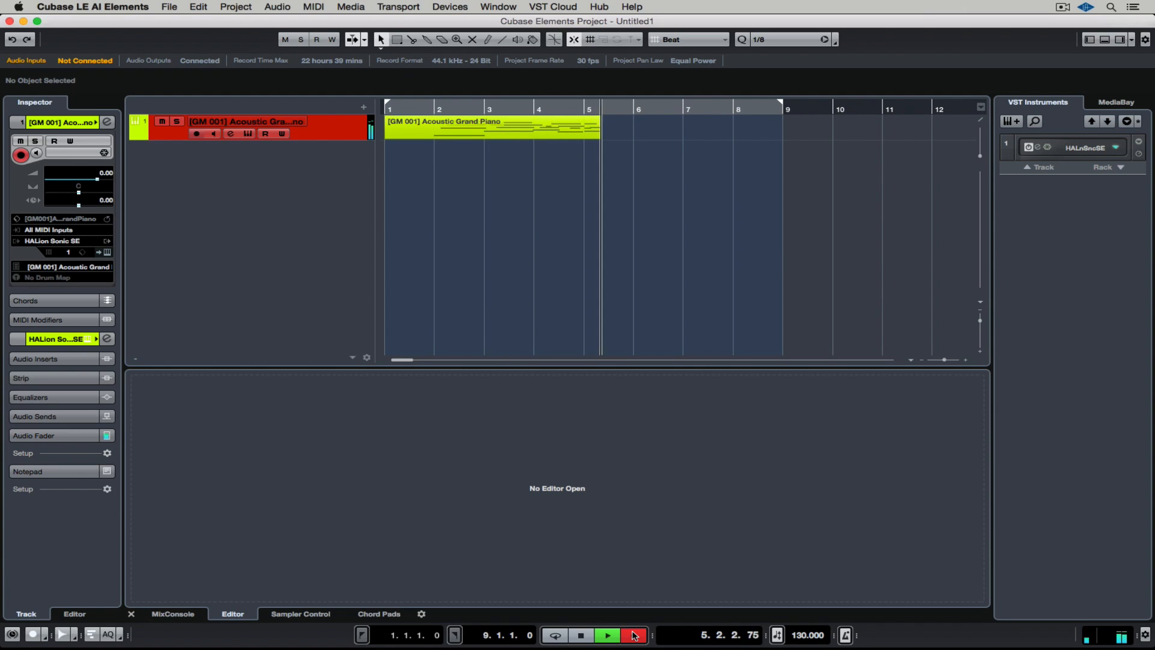
pyautogui.click(606, 634)
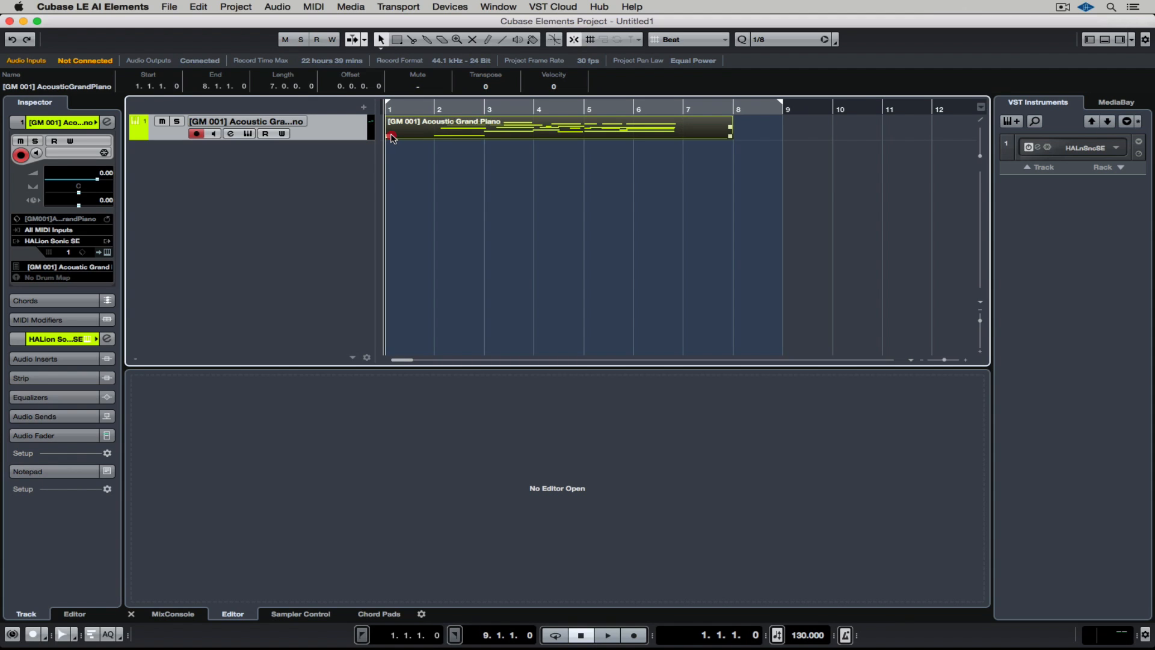
# Open the recorded piano MIDI part in the Key Editor
pyautogui.moveTo(390, 132); pyautogui.dragTo(436, 132)
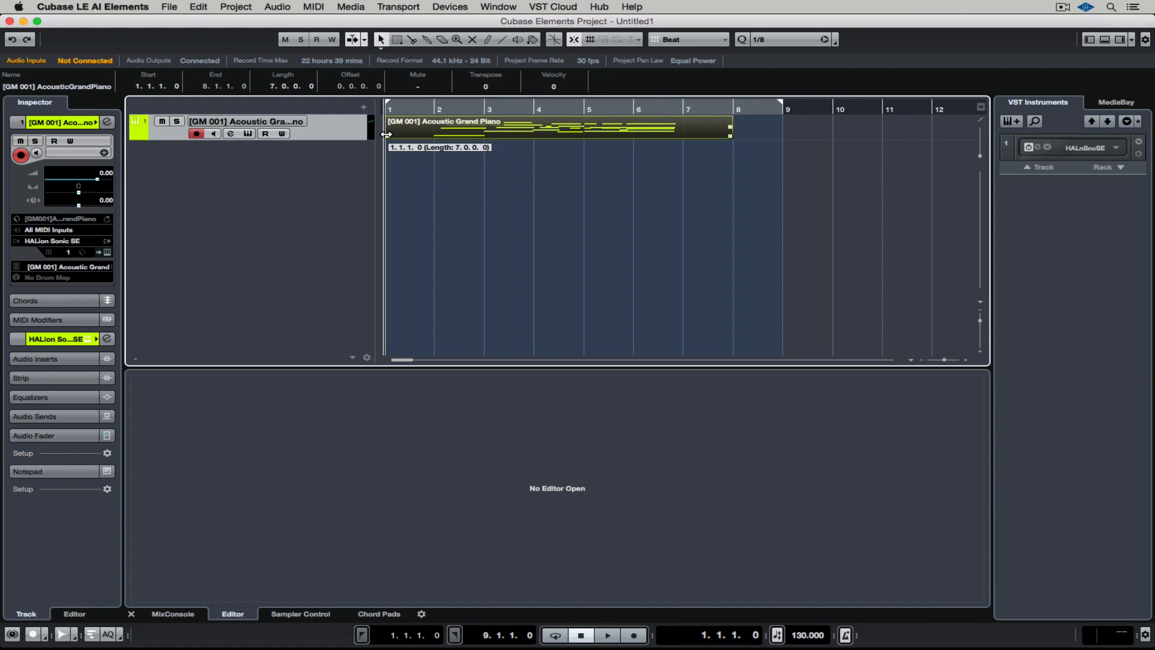
pyautogui.doubleClick(516, 125)
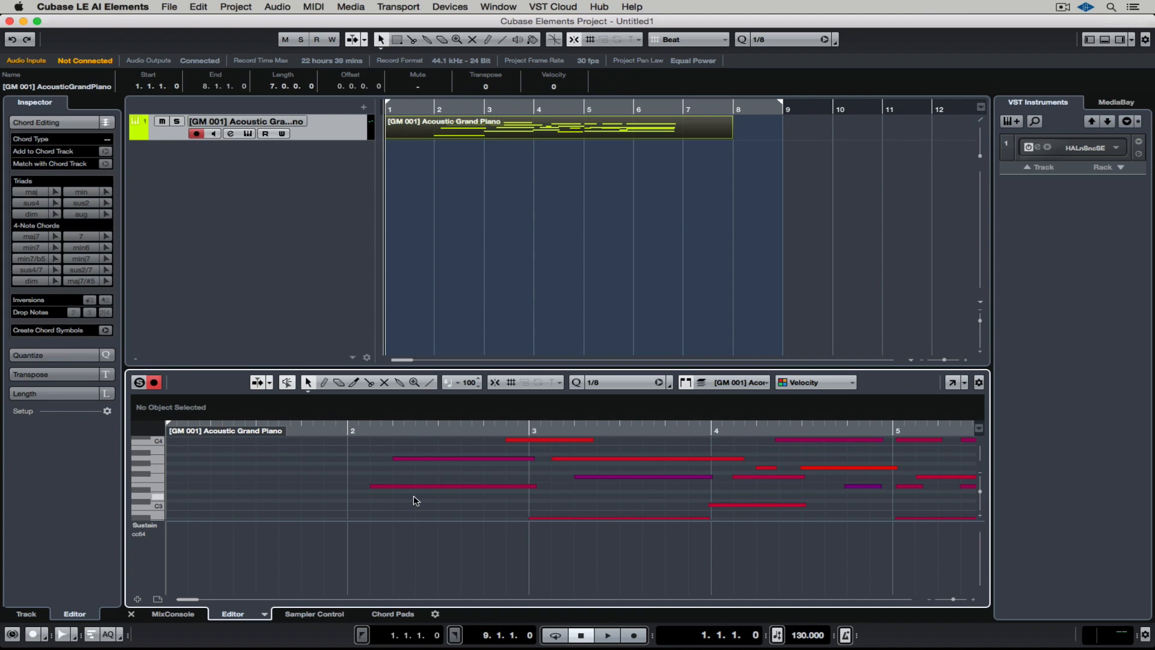
pyautogui.hscroll(3)
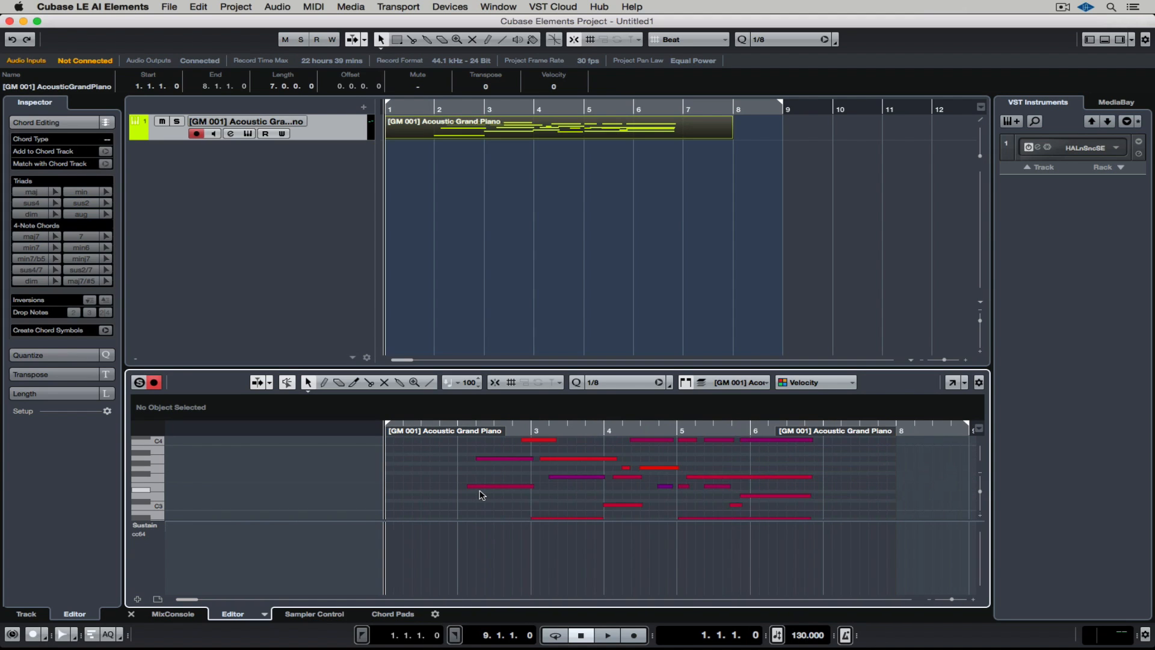
pyautogui.moveTo(987, 405)
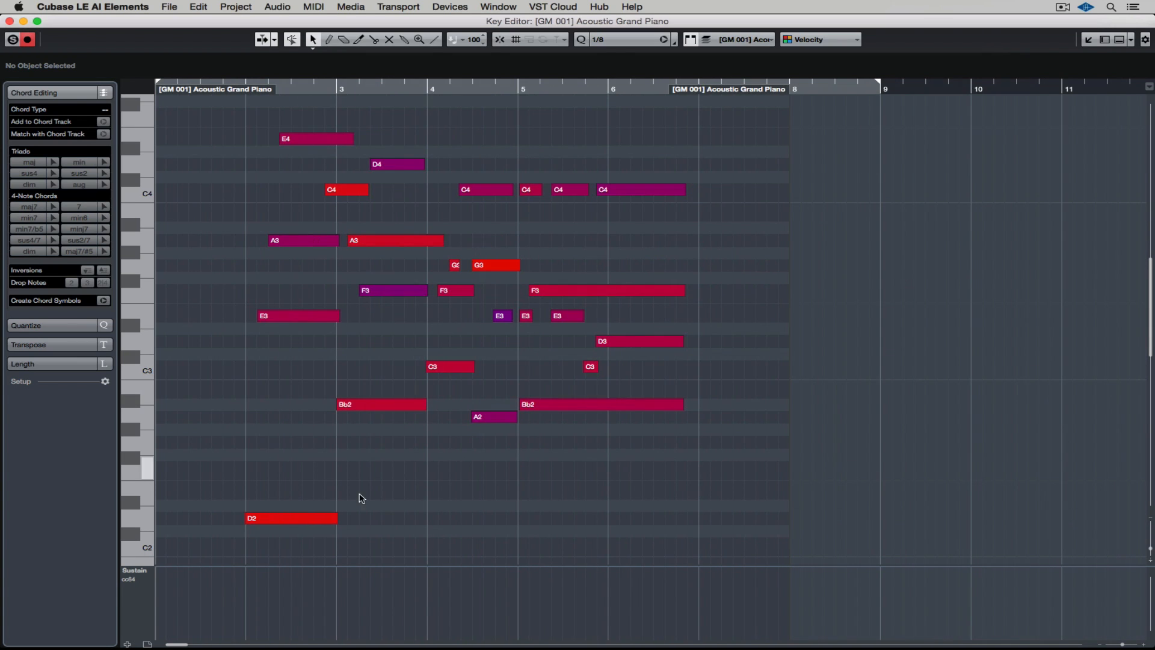
pyautogui.moveTo(168, 544)
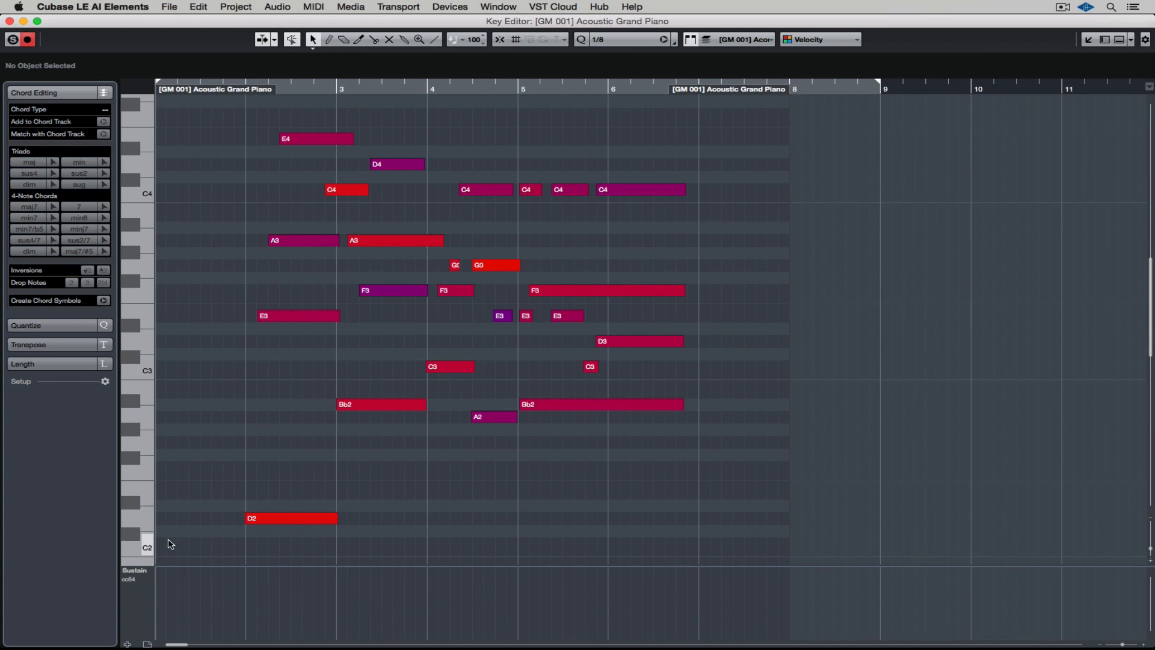
# Show Velocity in the controller lane, turn Snap off, and trim the note ends
pyautogui.click(136, 571)
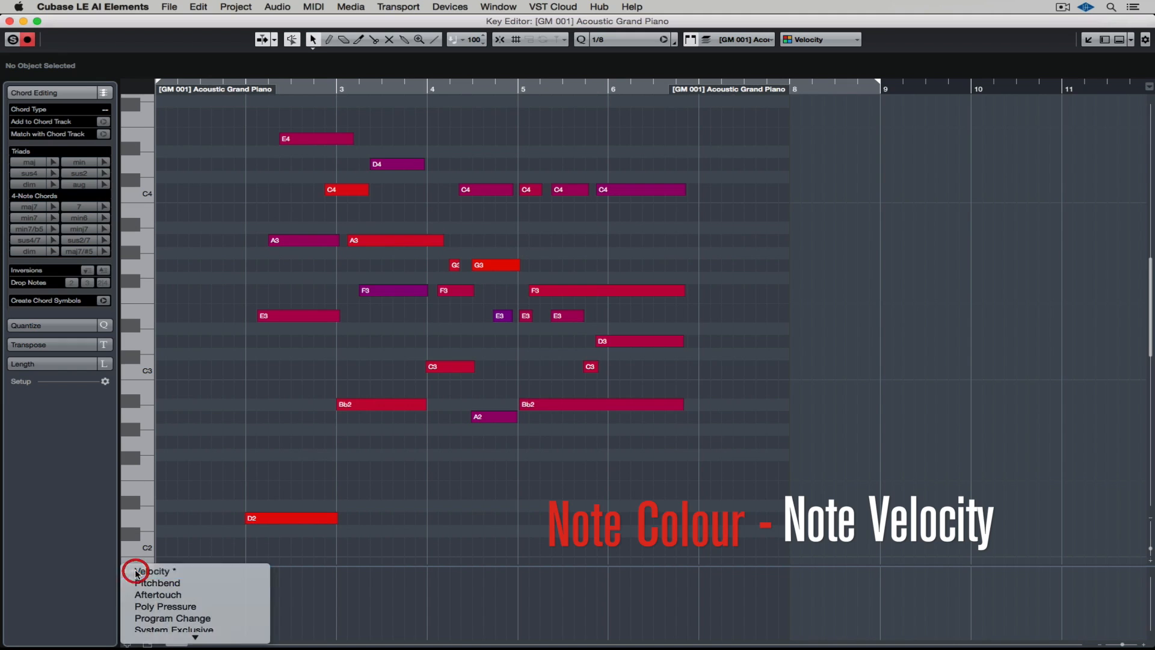
pyautogui.click(155, 571)
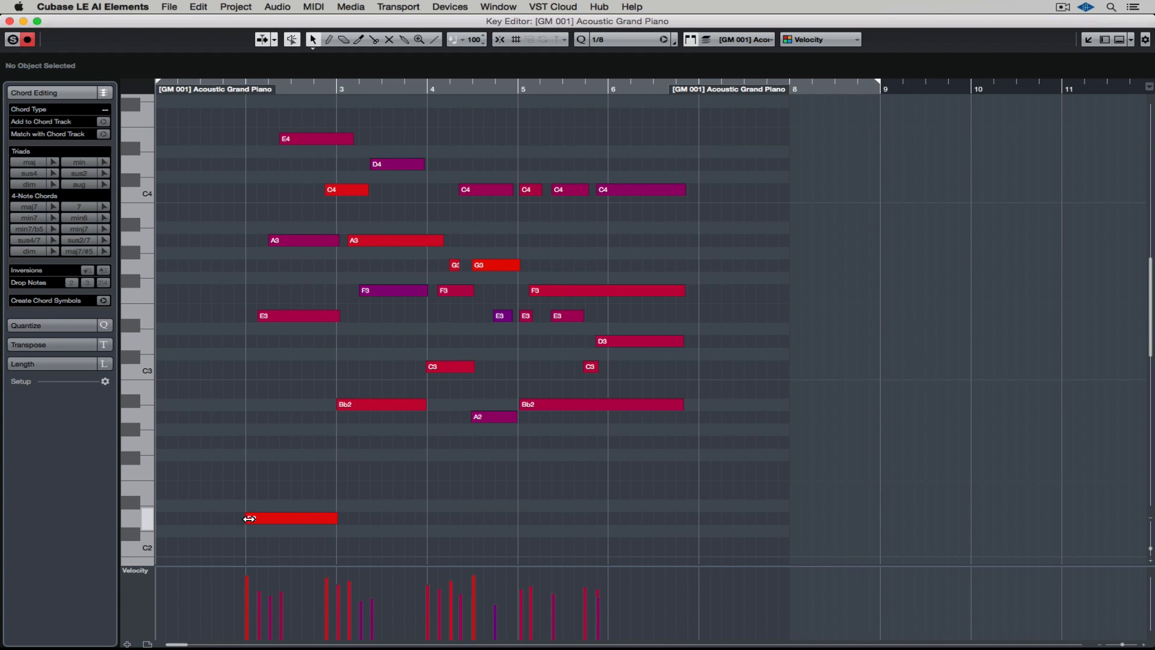
pyautogui.click(499, 39)
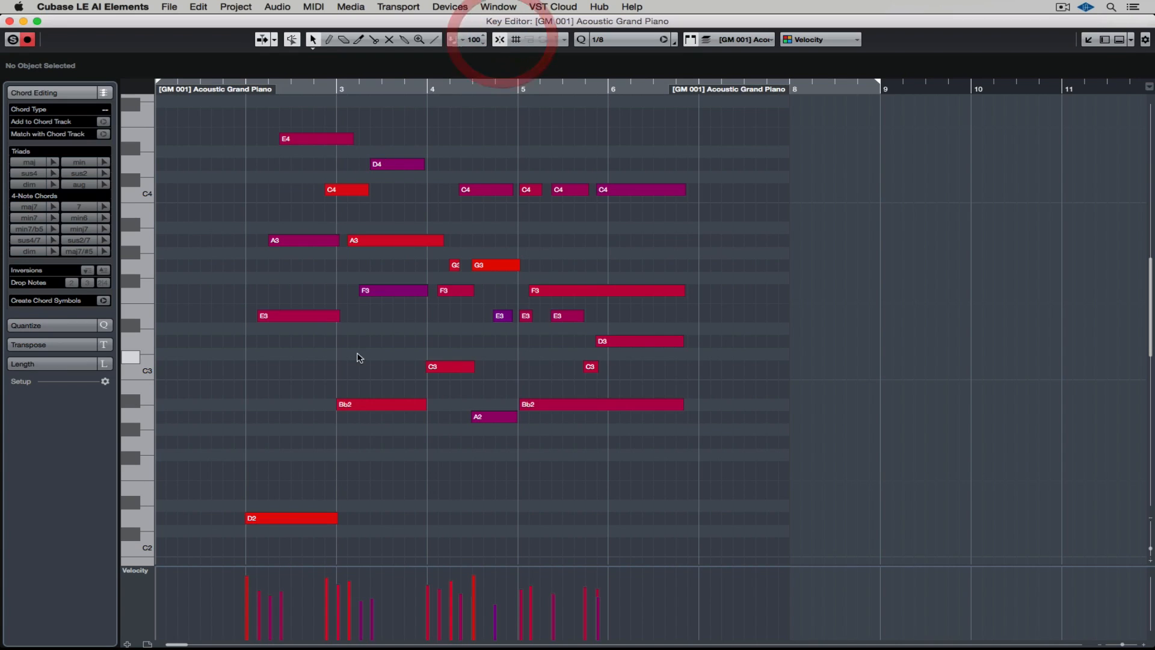
pyautogui.click(287, 518)
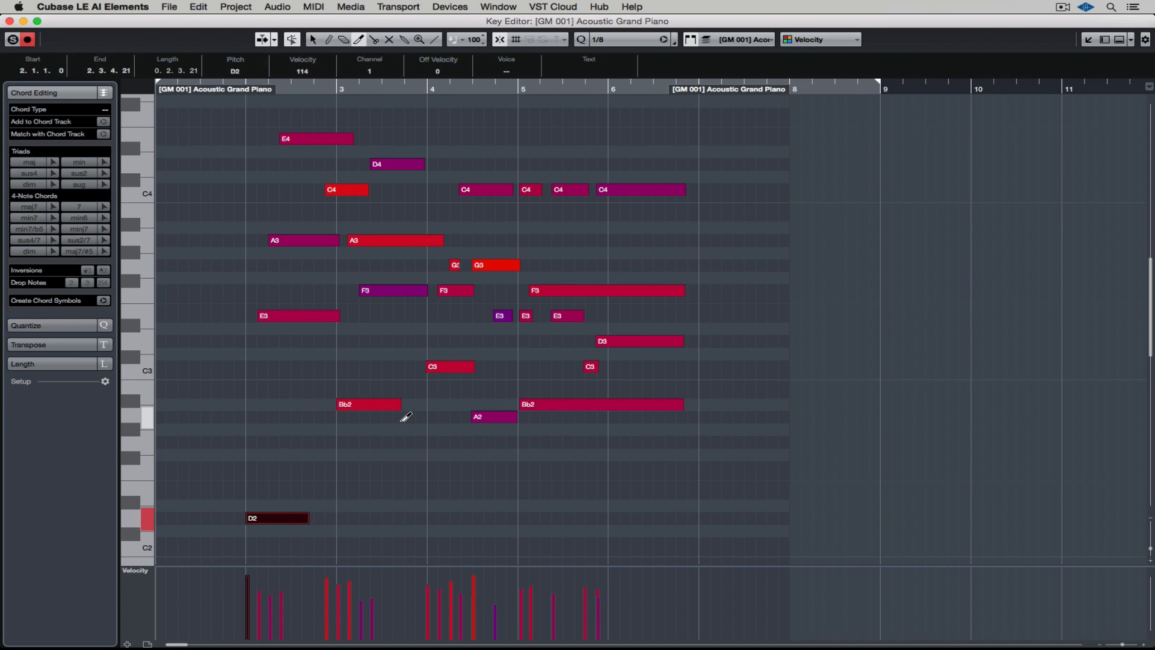
# Undo the trims of the Bb2 and D2 notes
pyautogui.click(196, 7)
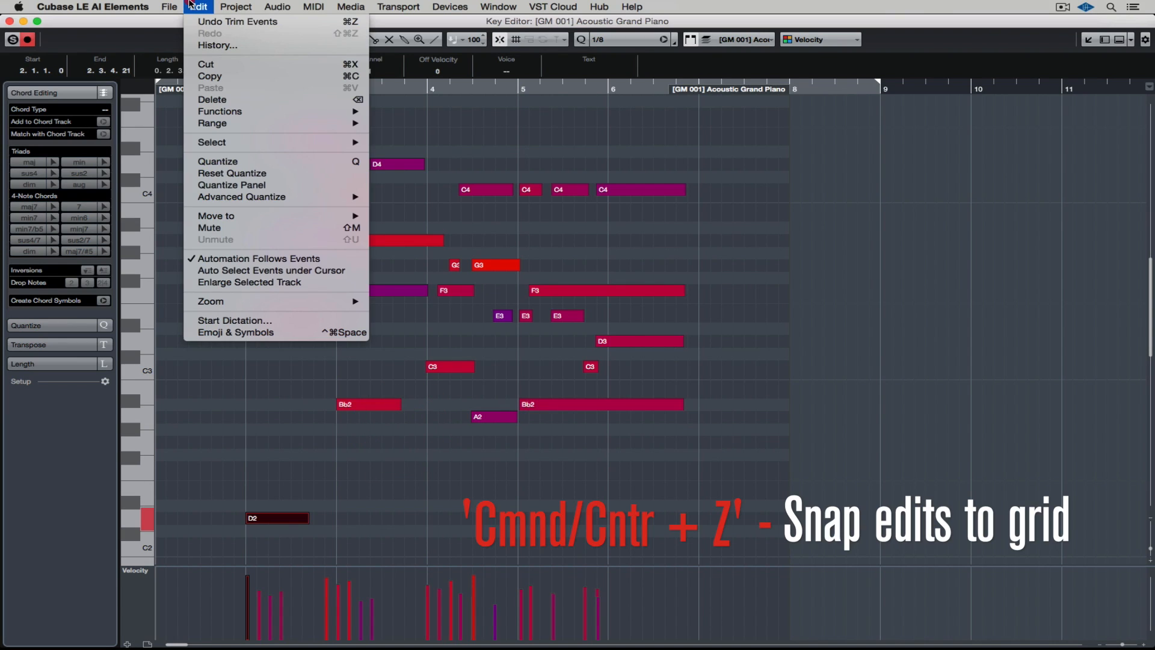
pyautogui.click(237, 21)
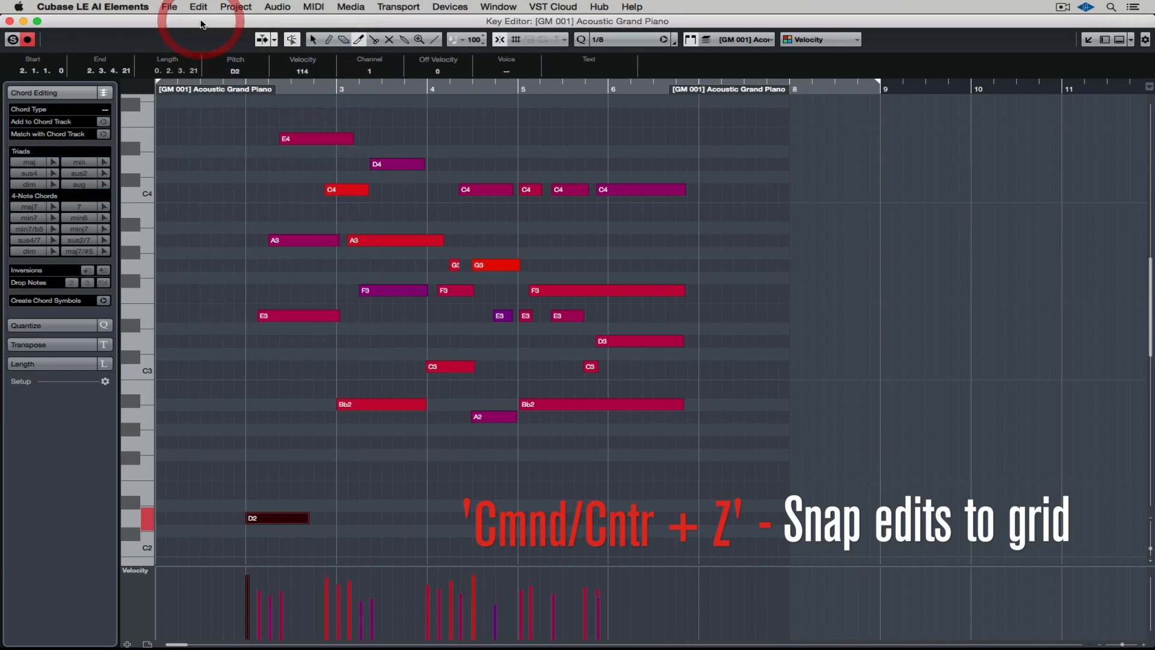
pyautogui.press('cmd+z')
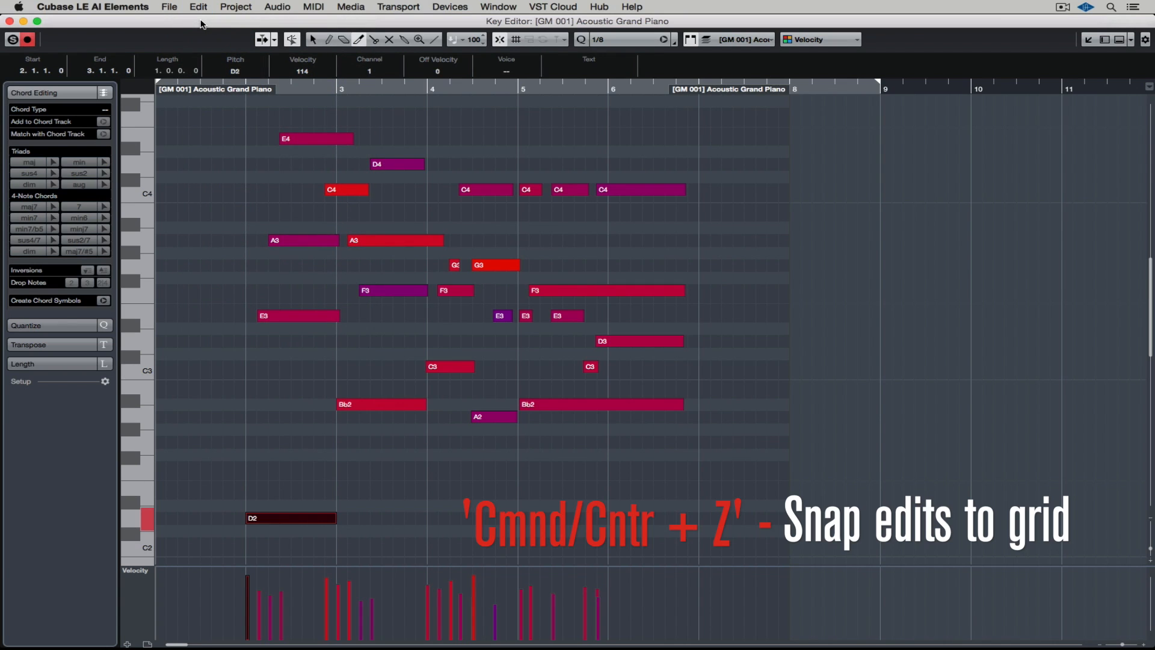
pyautogui.moveTo(340, 50)
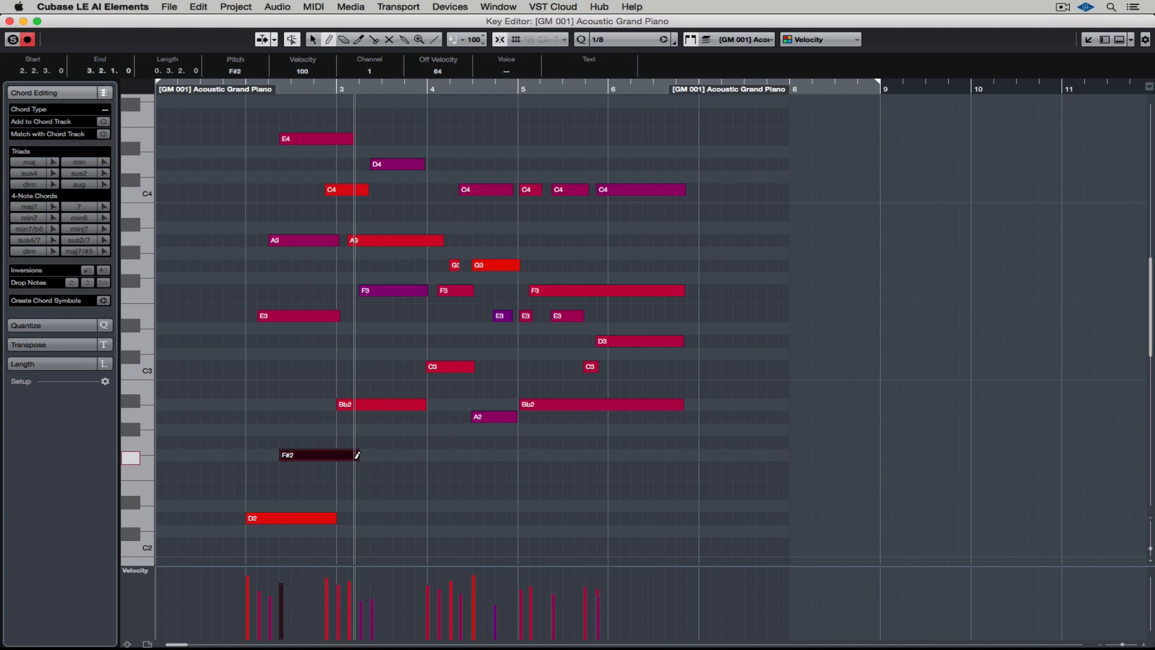
# Erase the drawn F#2 note, then mute and unmute E3
pyautogui.click(317, 455)
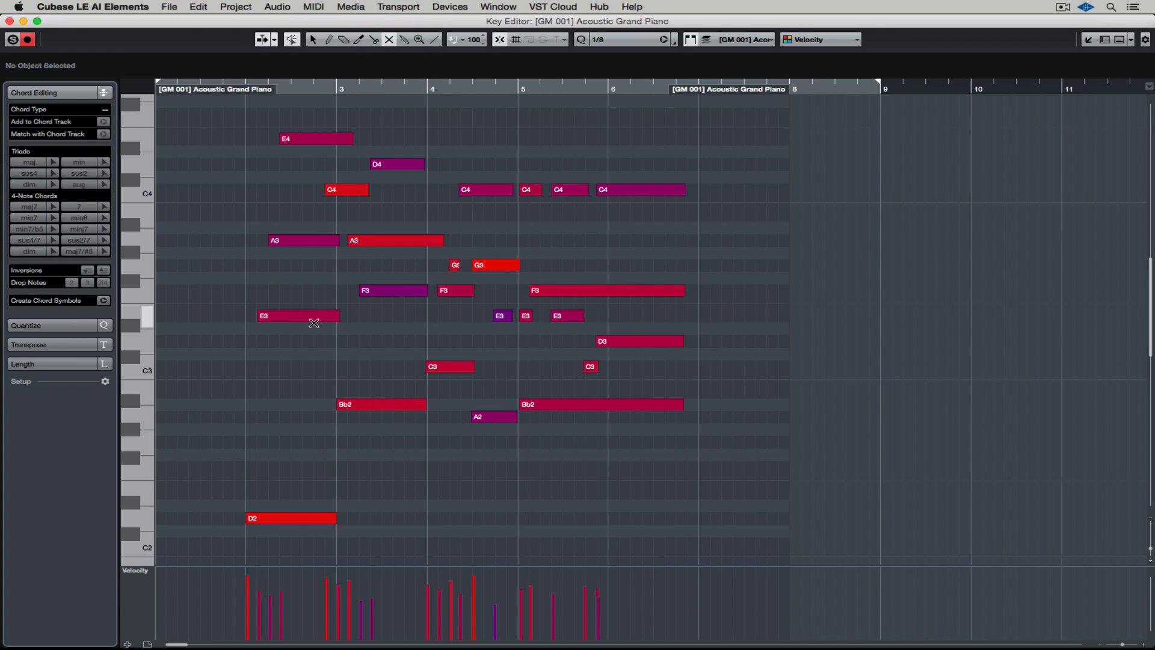
pyautogui.click(299, 315)
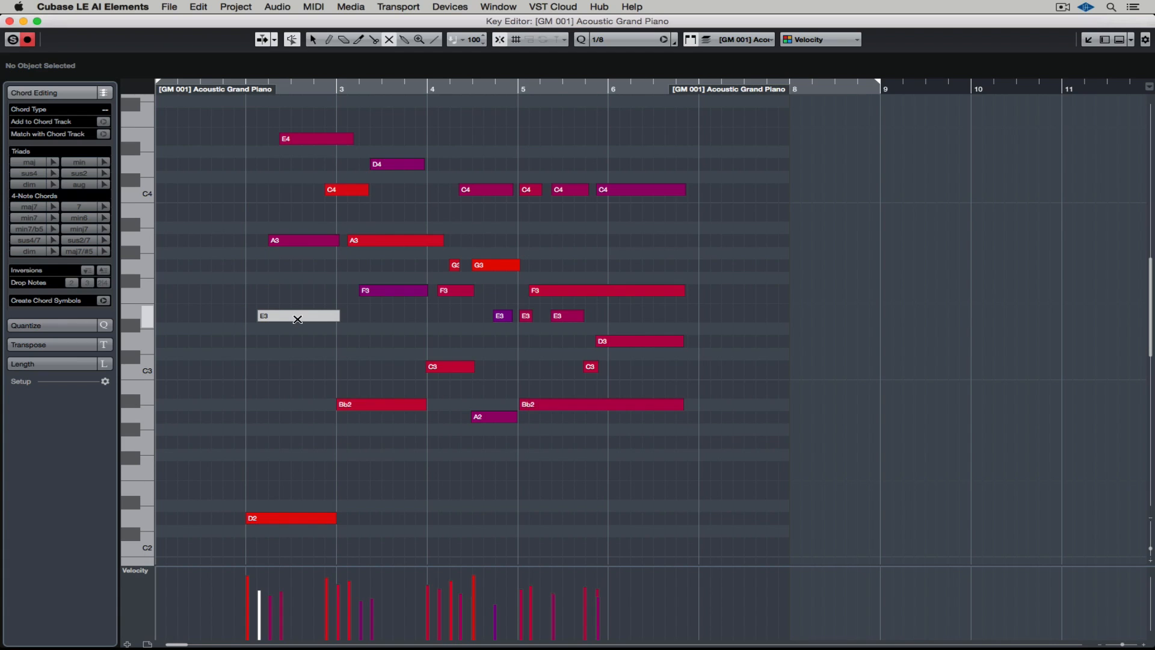
pyautogui.click(298, 315)
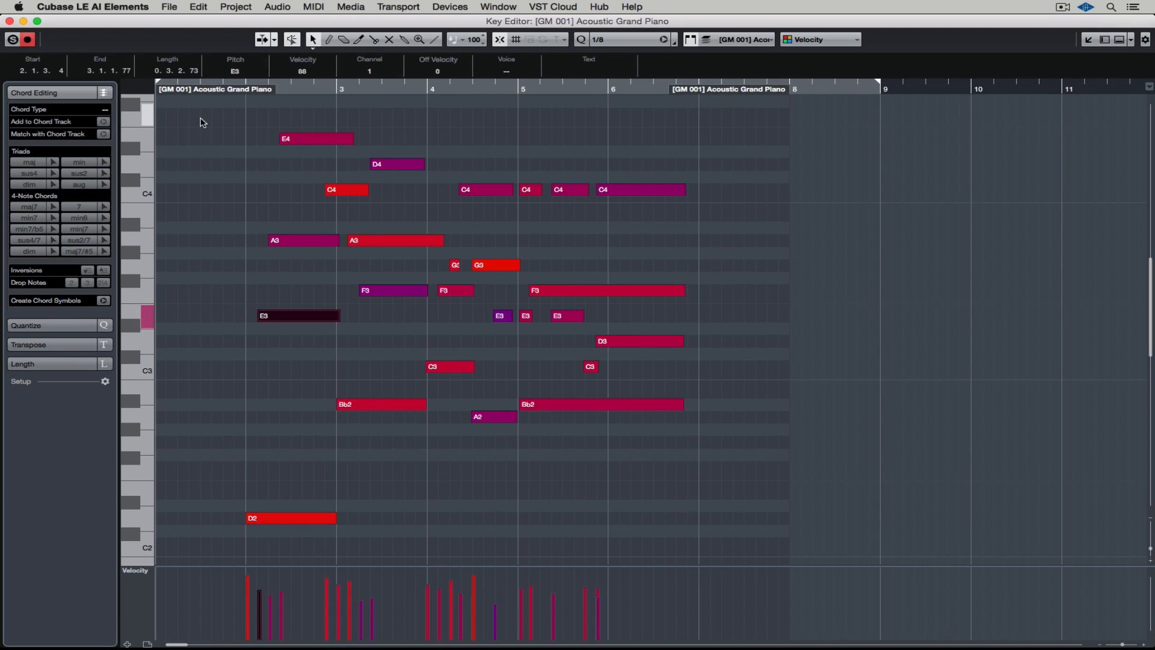
pyautogui.click(197, 6)
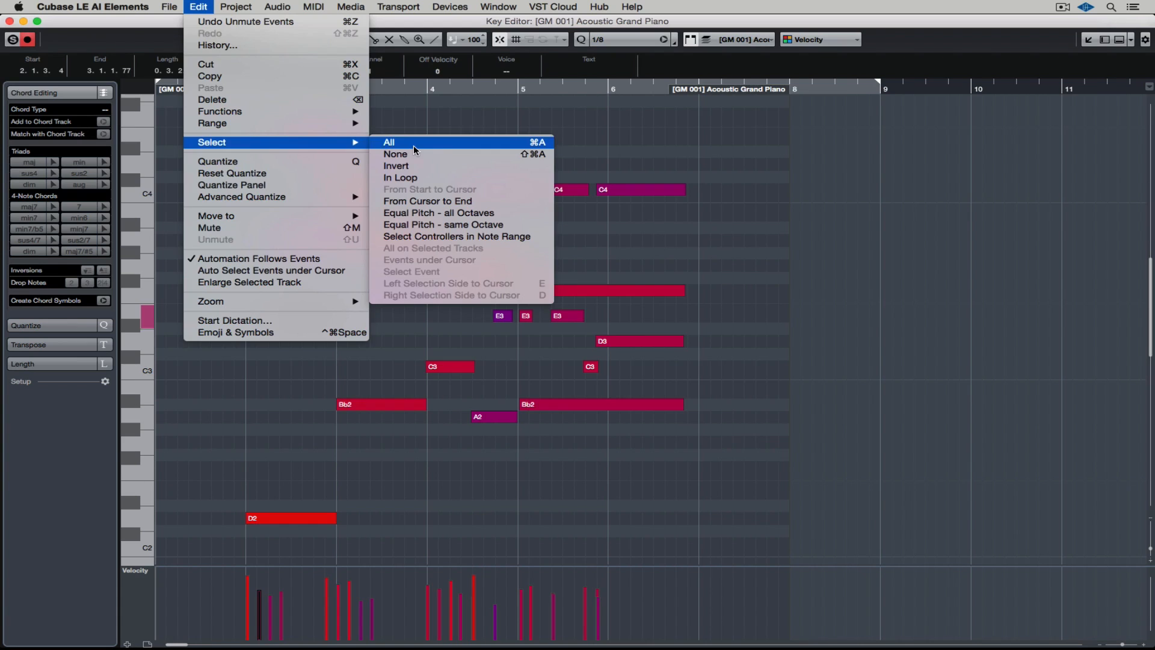
# Select all notes in the piano part with Edit > Select > All
pyautogui.click(389, 141)
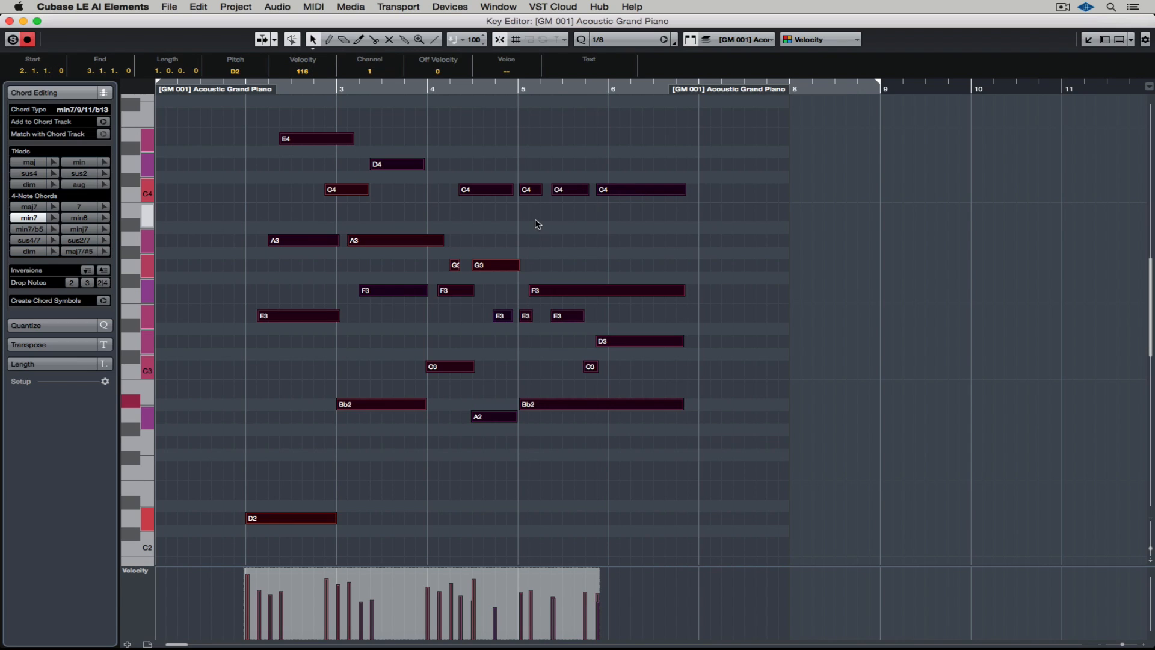
pyautogui.moveTo(598, 67)
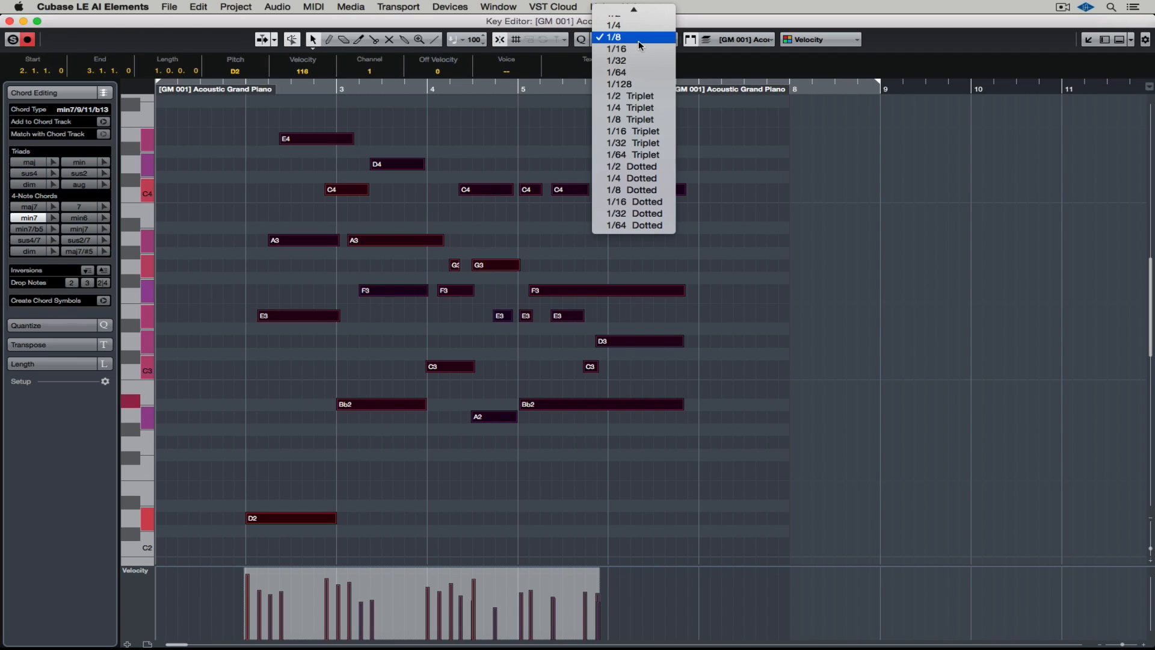
pyautogui.moveTo(636, 48)
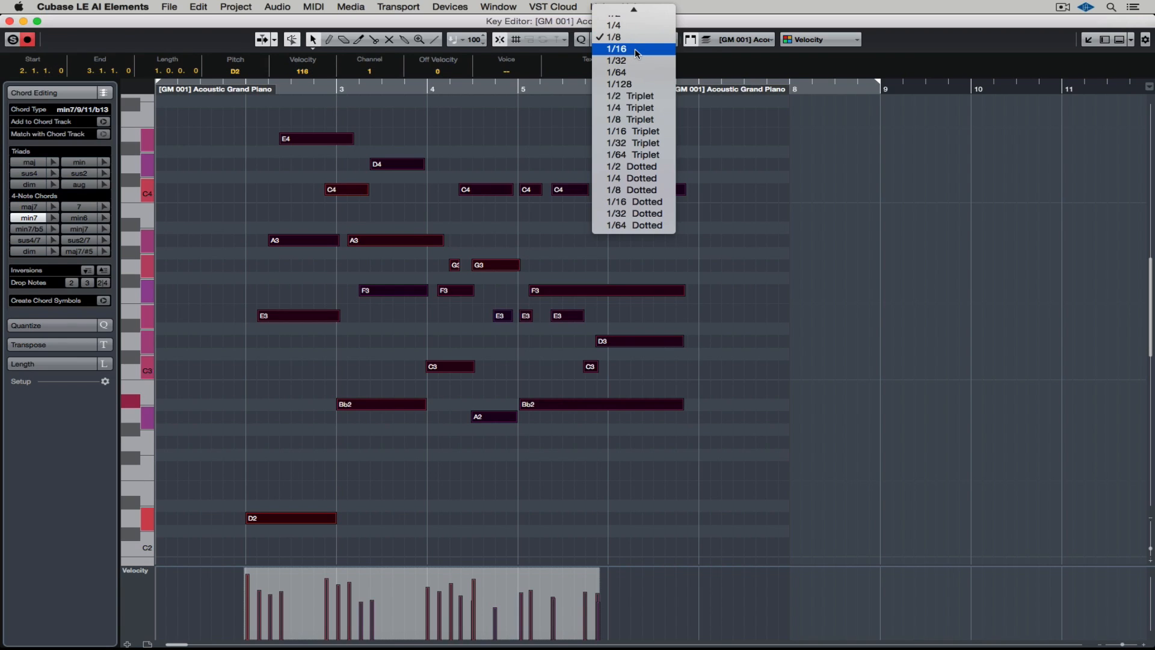
# Quantize all selected piano notes to 1/4 note positions
pyautogui.click(616, 49)
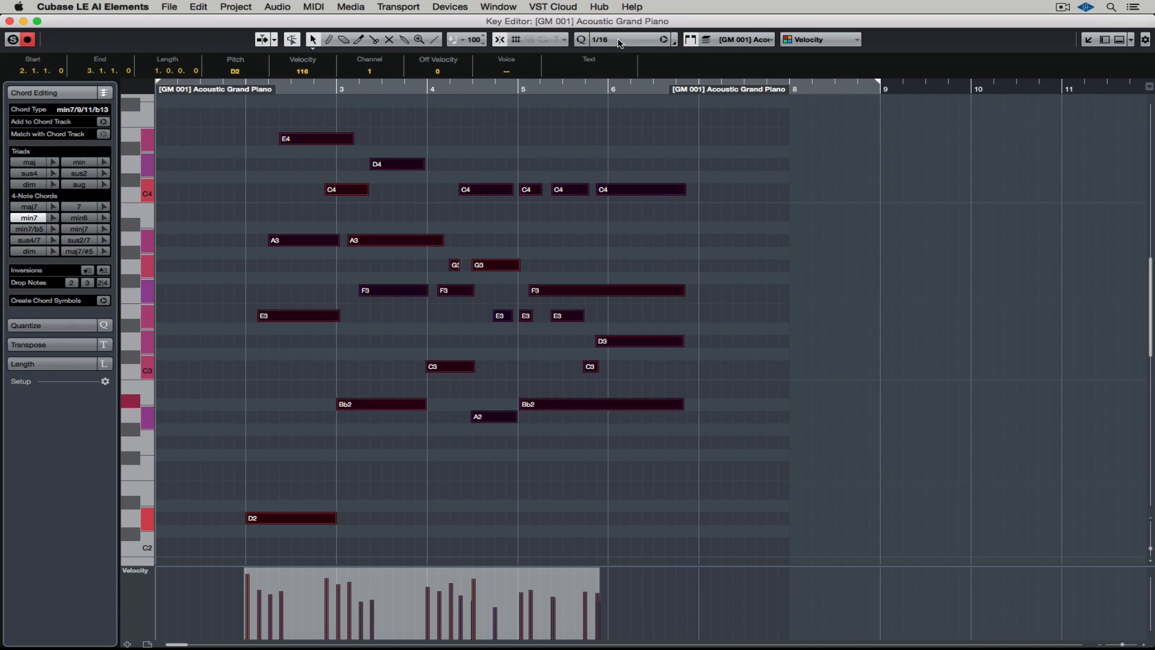
pyautogui.click(635, 39)
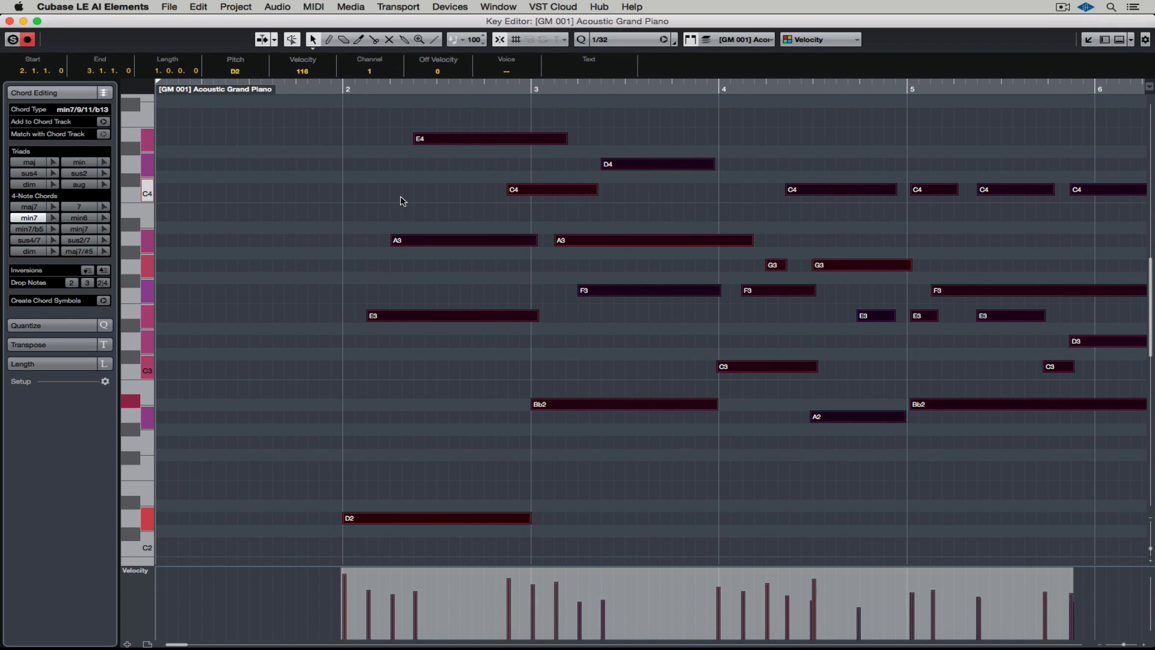
pyautogui.moveTo(597, 82)
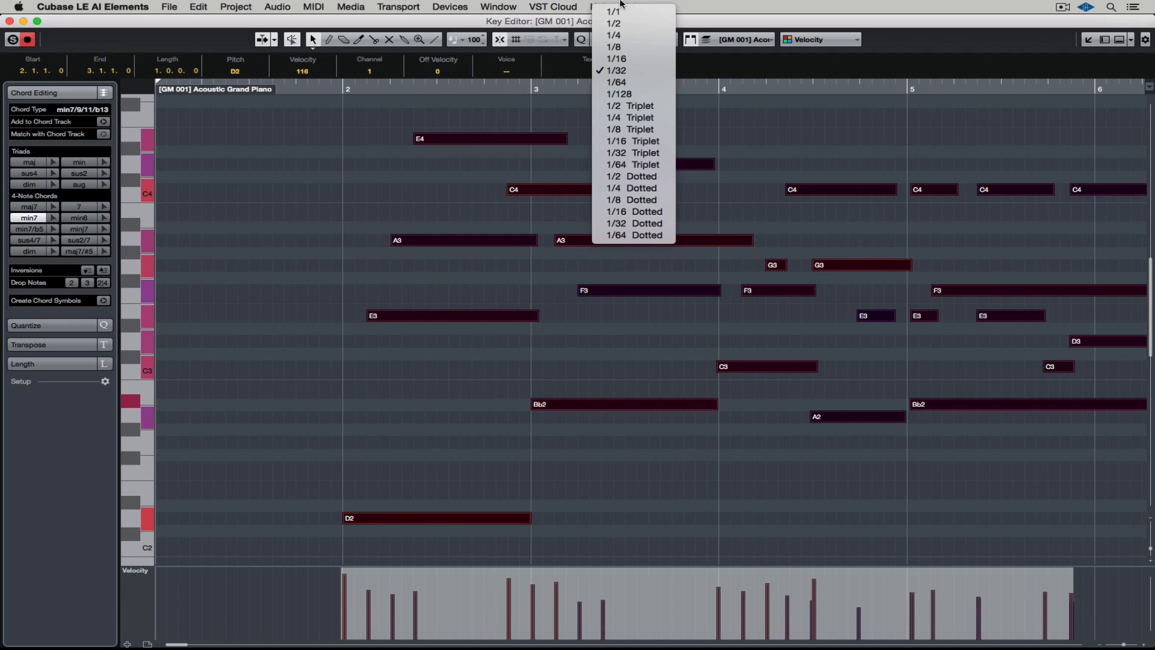
pyautogui.click(614, 35)
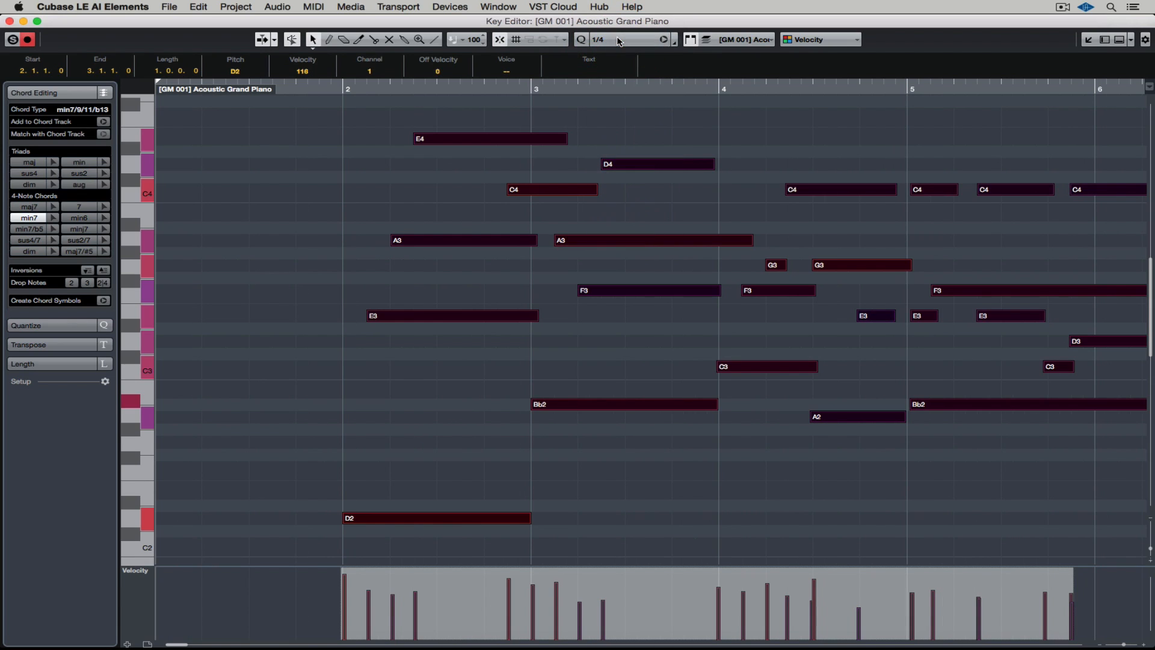
pyautogui.moveTo(664, 39)
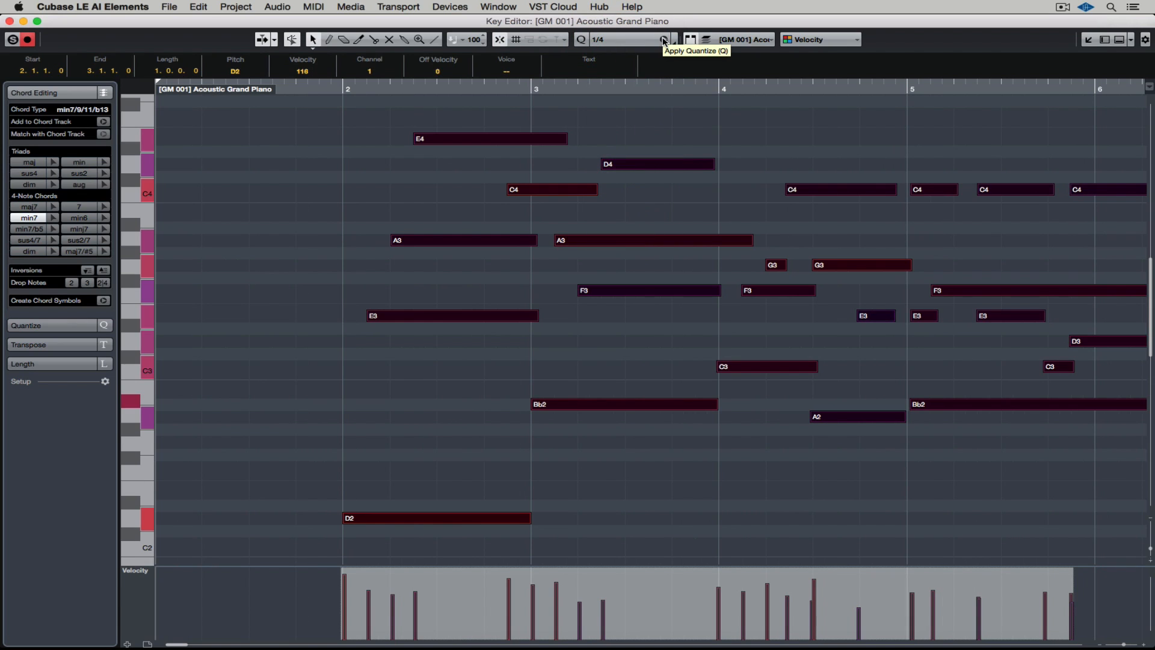
pyautogui.click(663, 39)
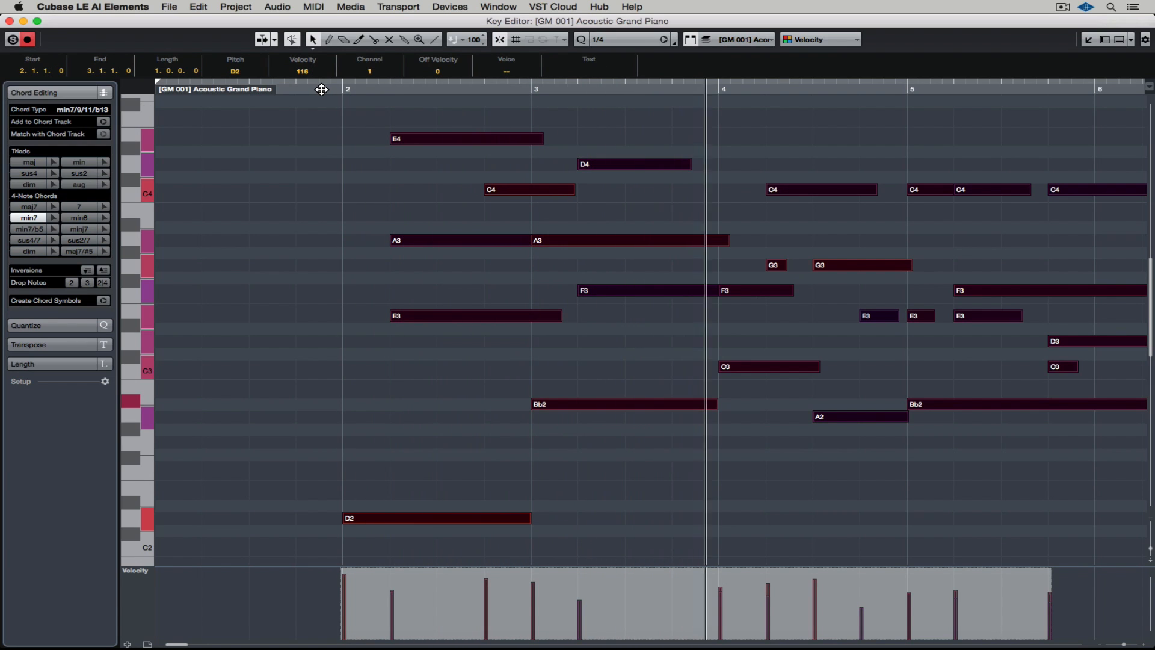
# Set the quantize preset back to 1/16
pyautogui.click(620, 39)
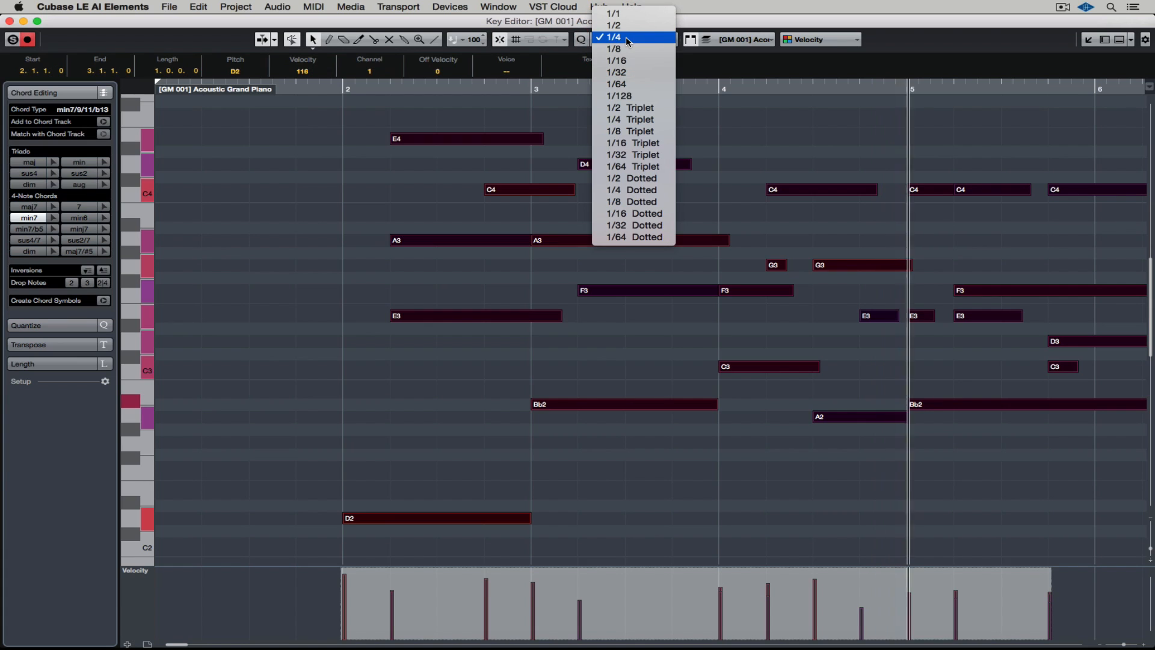
pyautogui.click(616, 60)
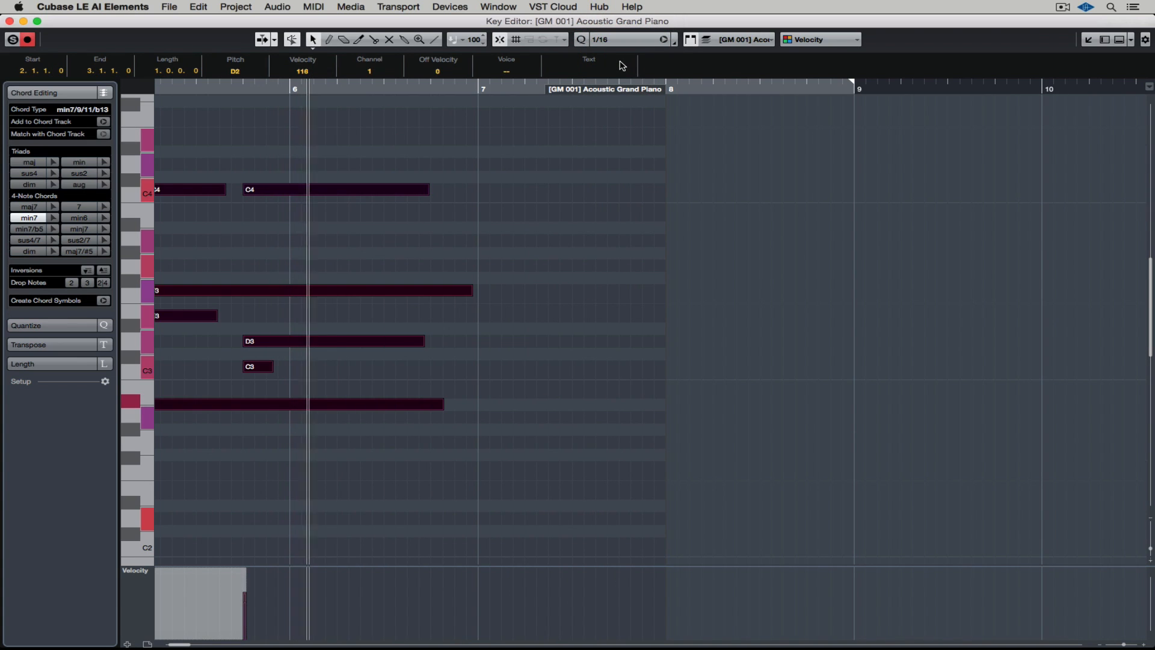
pyautogui.hscroll(-3)
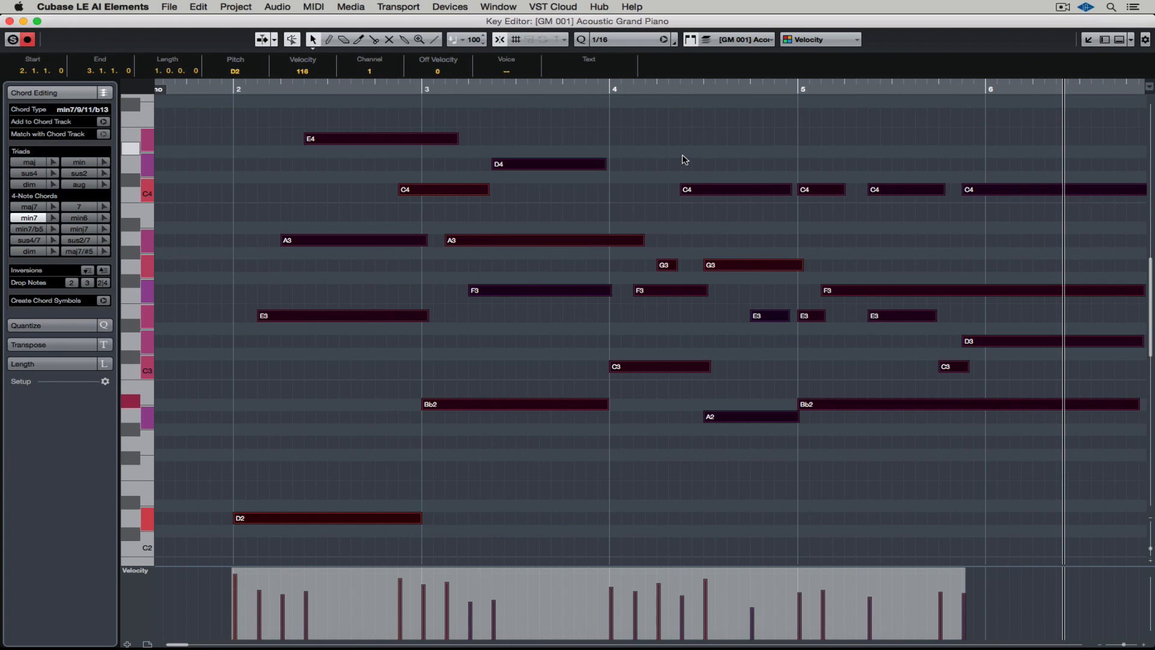
pyautogui.moveTo(393, 65)
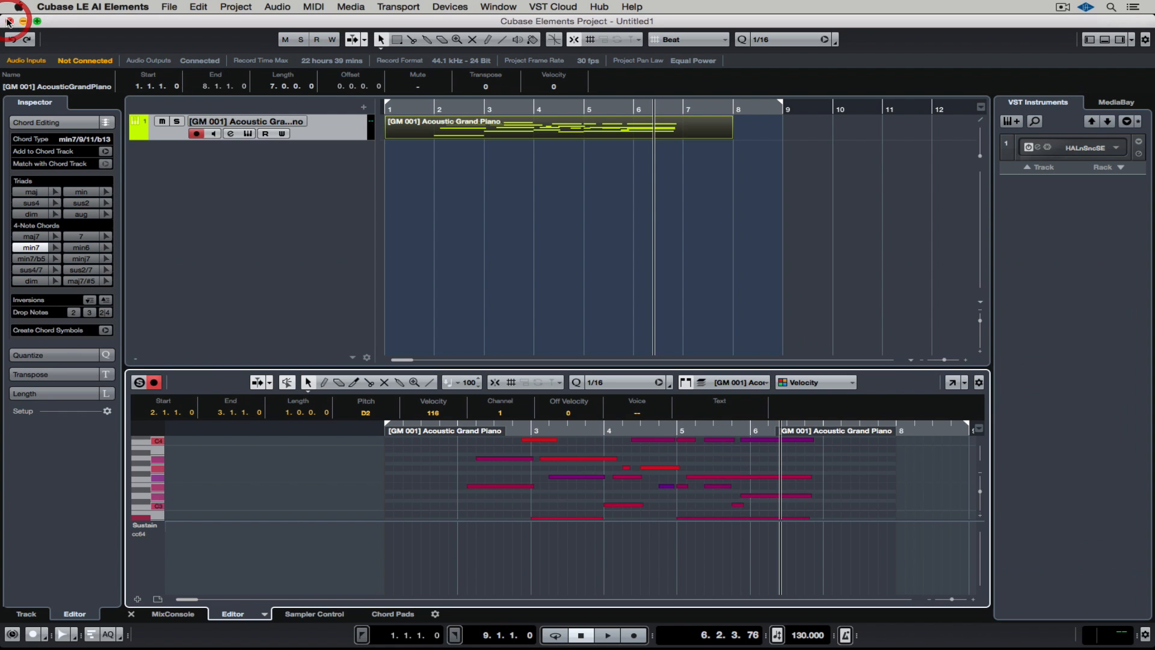
pyautogui.moveTo(414, 70)
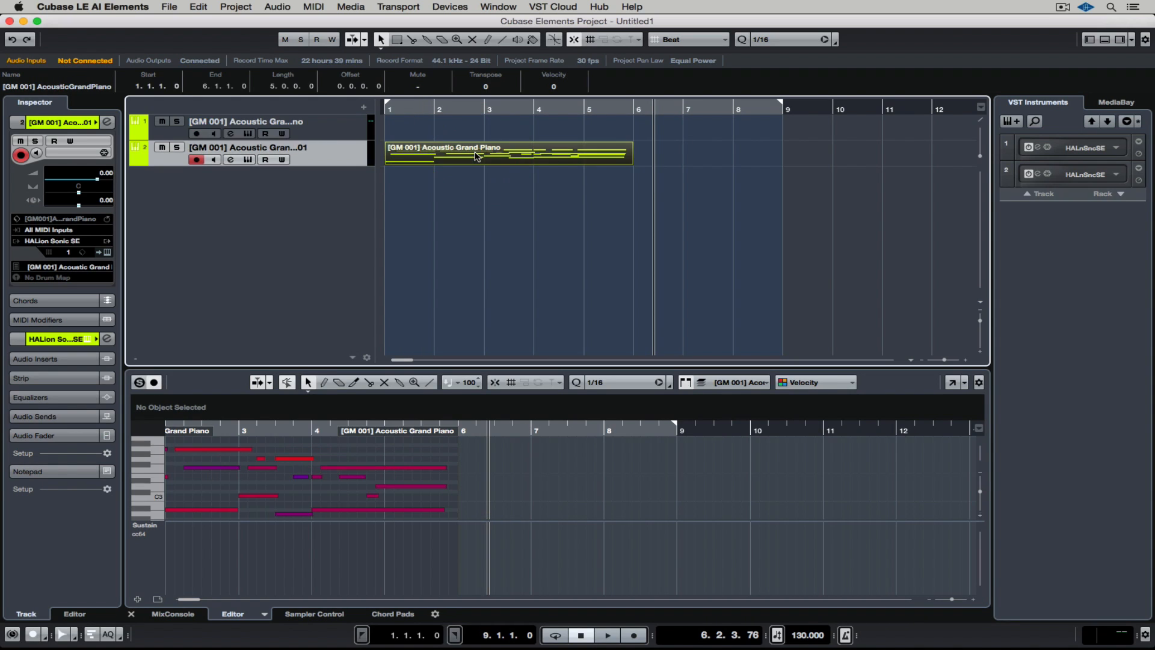
pyautogui.moveTo(372, 149)
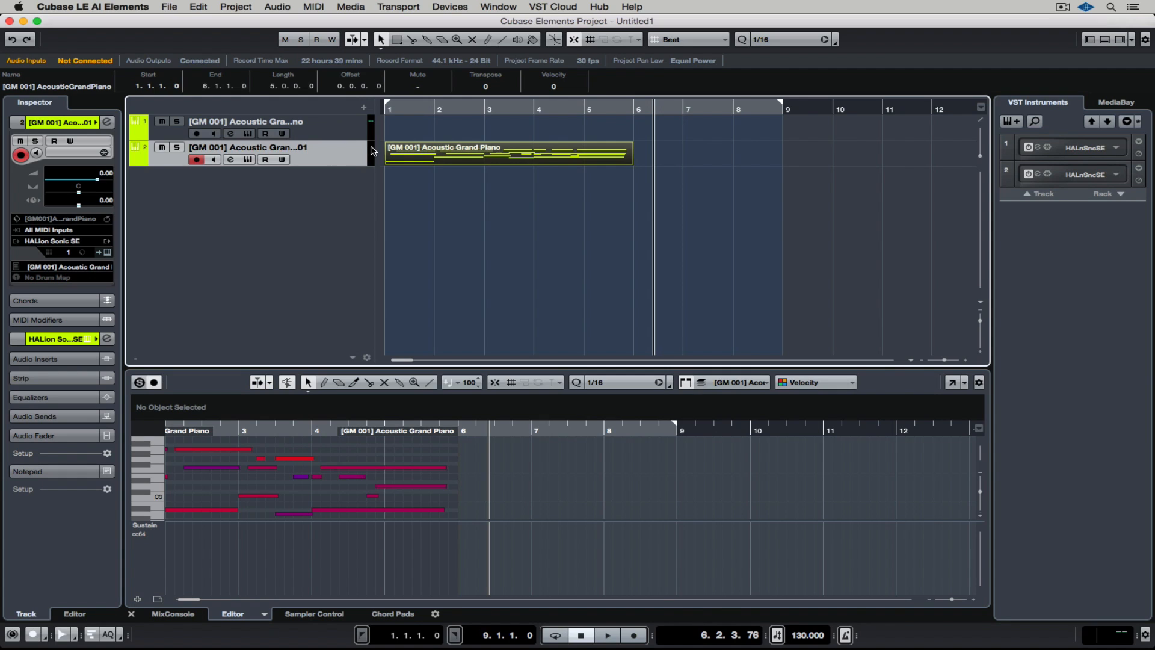